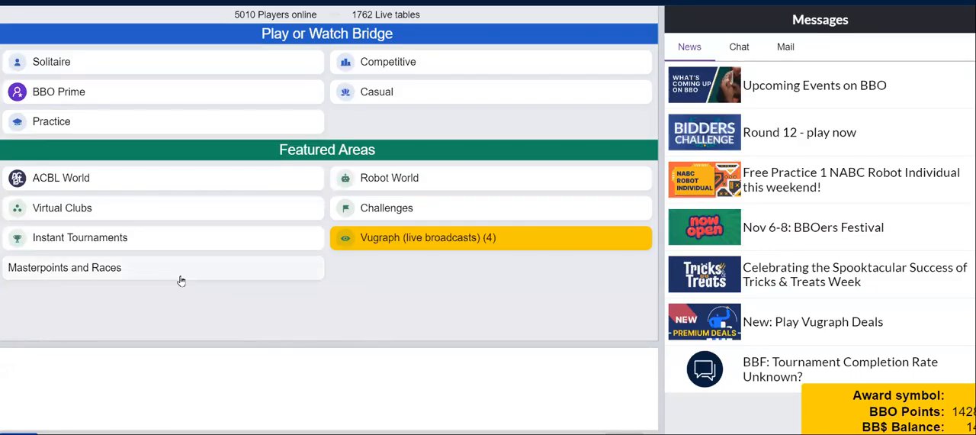
Go to the Instant Tournaments list from the lobby
click(80, 238)
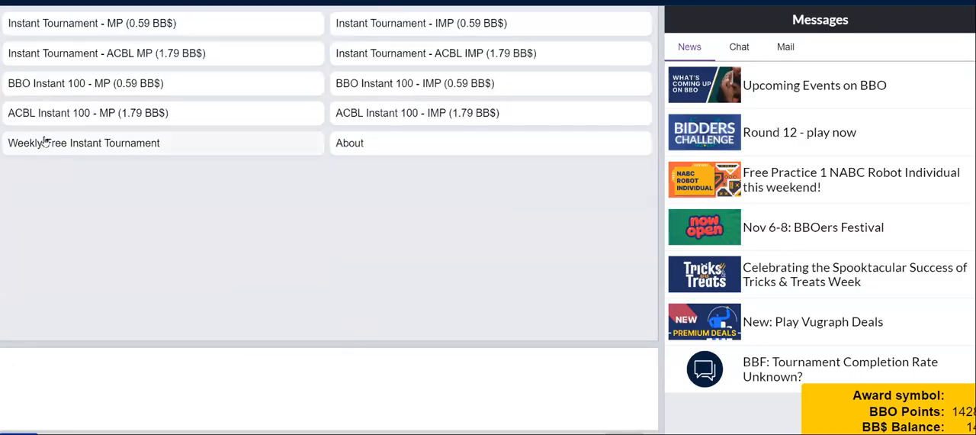
mouse_move(735, 257)
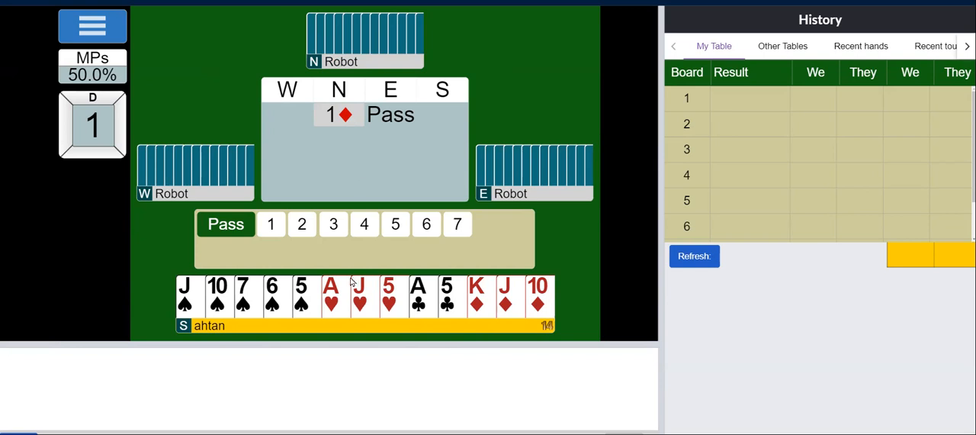
Respond 1♠ to the 1♦ opening, then bid 3NT over the 2♦ rebid
click(271, 222)
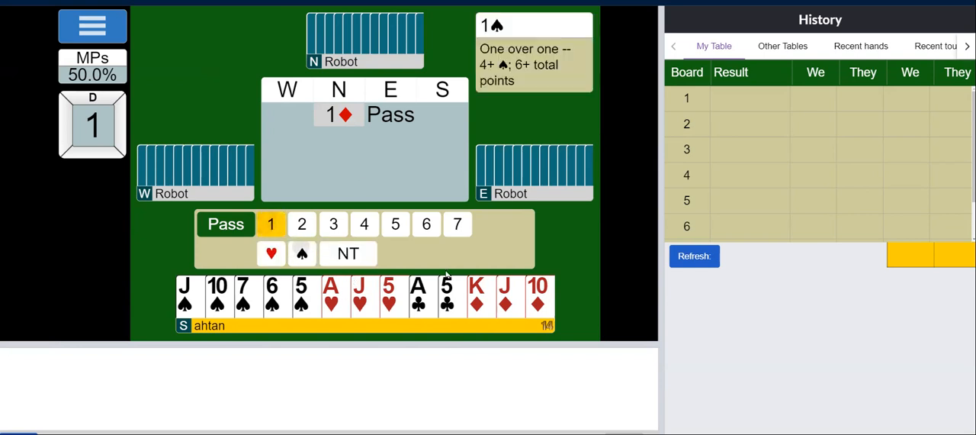
click(302, 254)
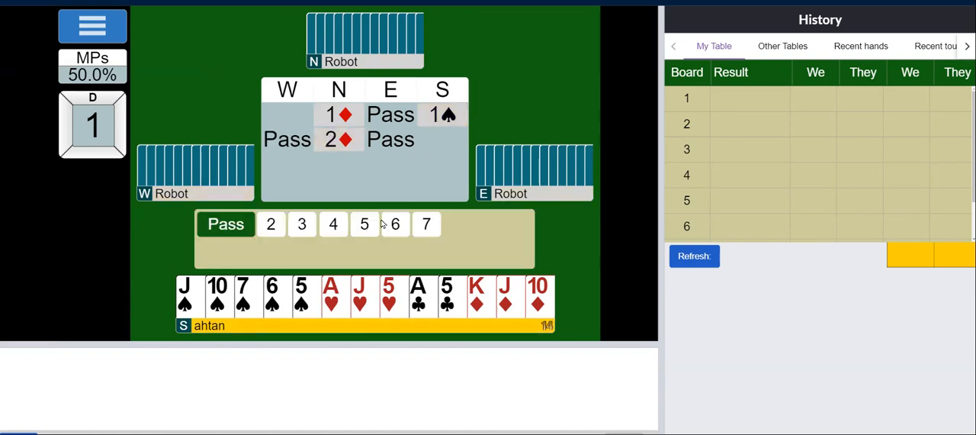
mouse_move(374, 156)
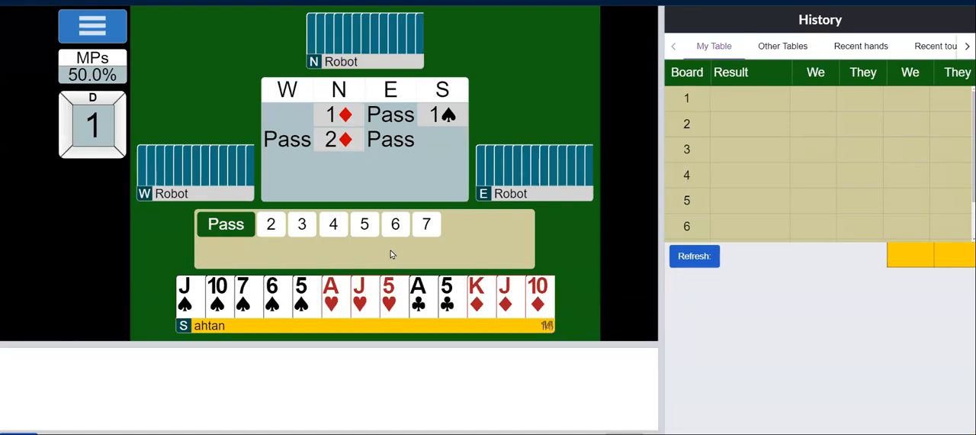
click(302, 222)
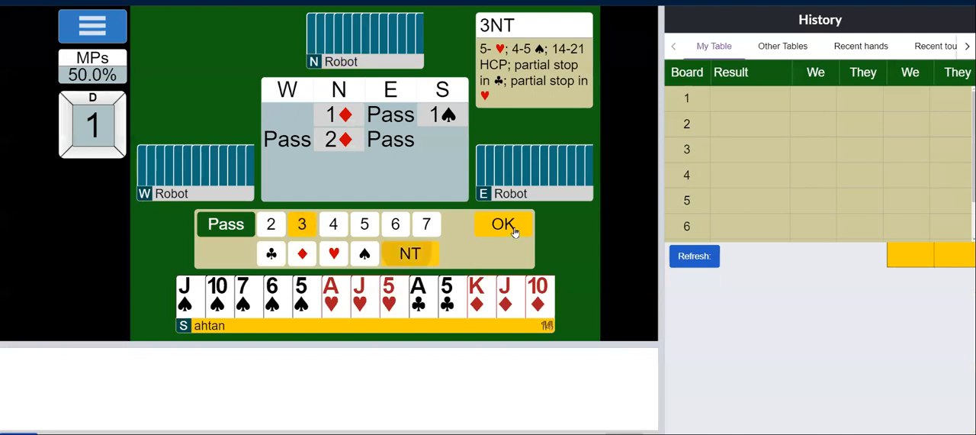
click(503, 222)
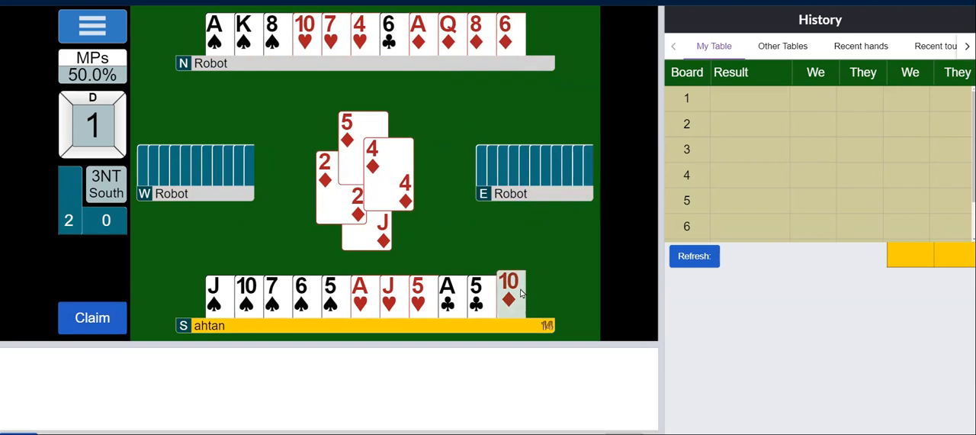
Lead out declaring 3NT with the 10♦ from hand
click(509, 296)
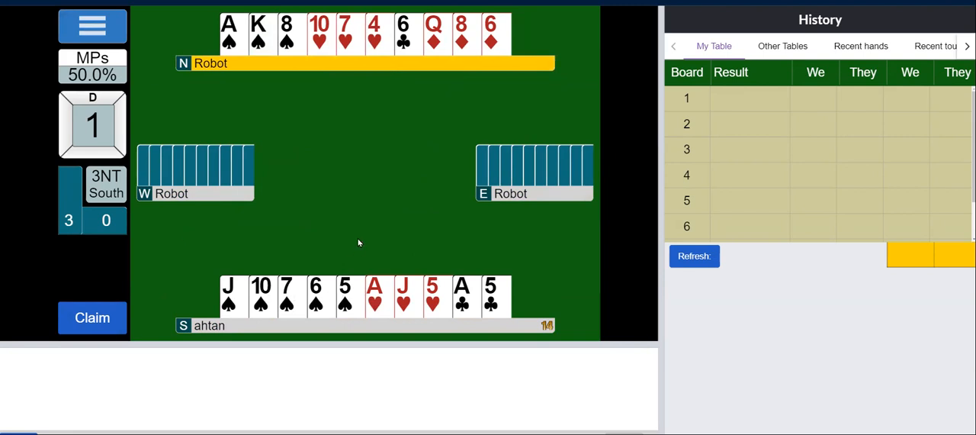
mouse_move(391, 73)
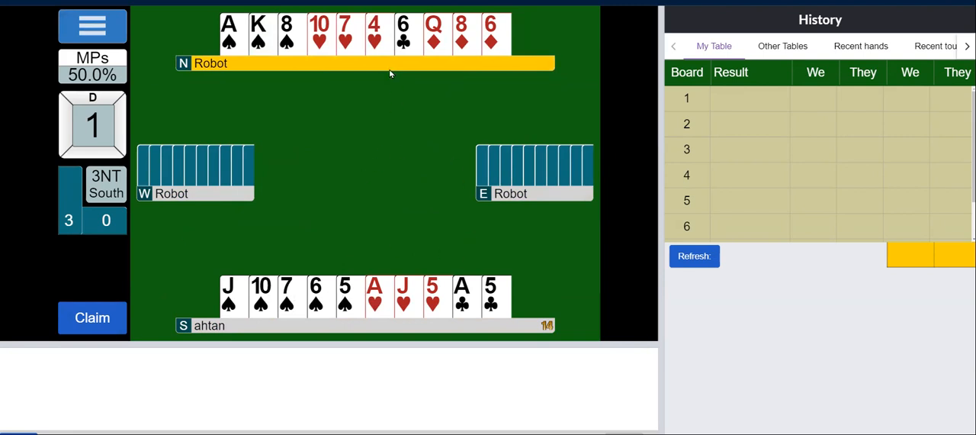
mouse_move(380, 164)
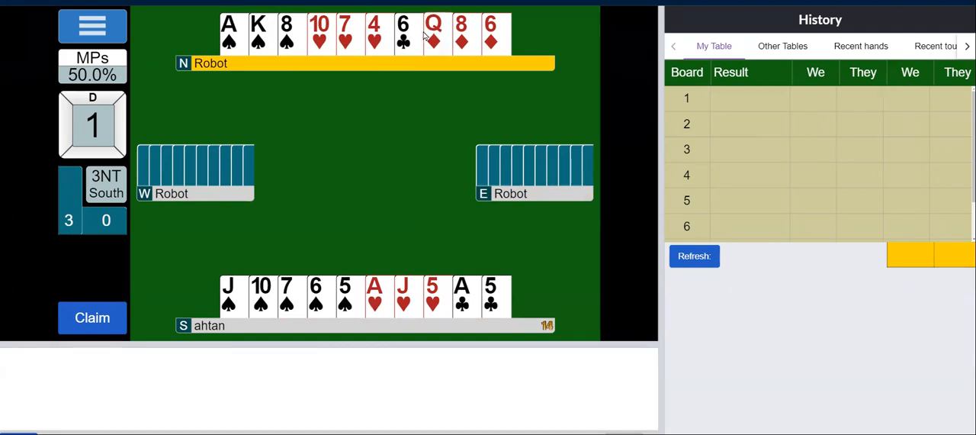
Cash dummy's Q♦ and 6♦, discarding the 5♣ and 5♥ from hand
click(433, 34)
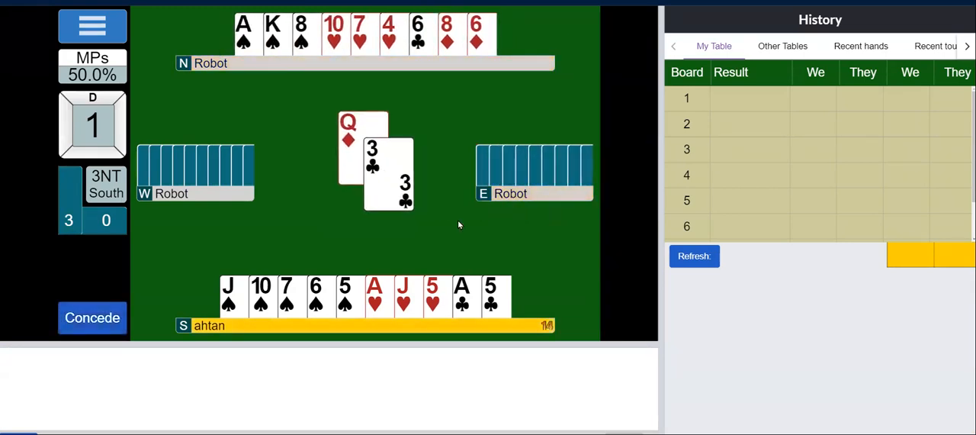
click(488, 298)
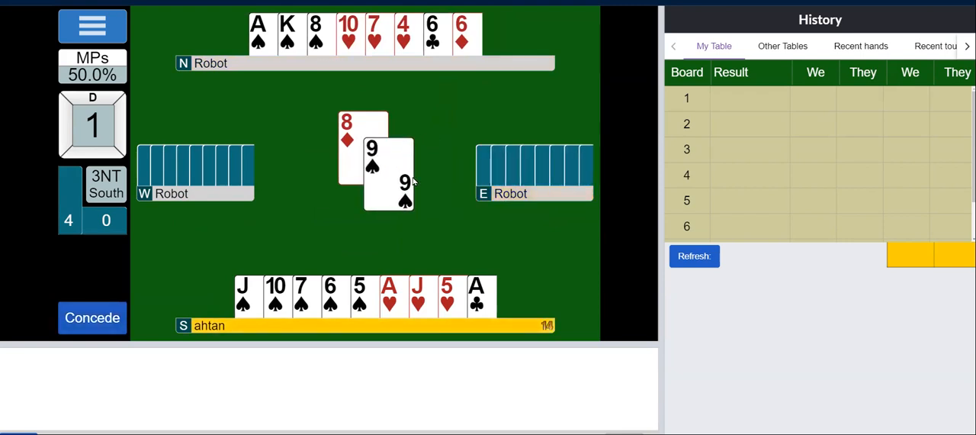
mouse_move(390, 177)
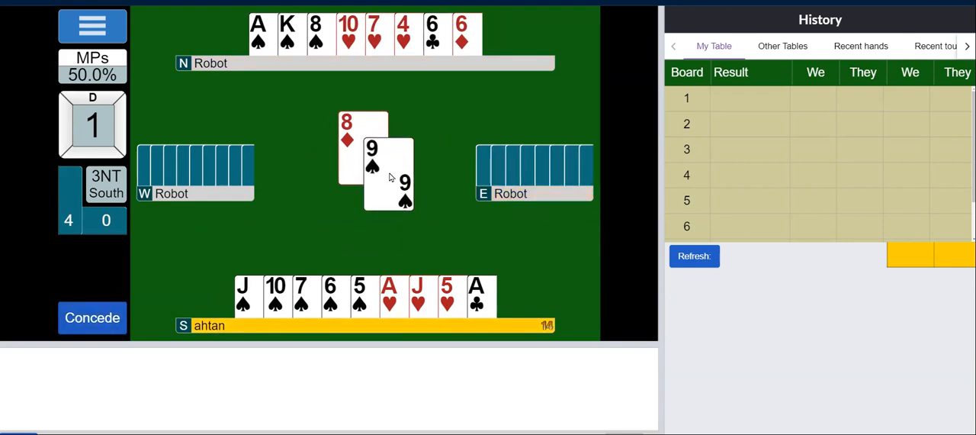
click(449, 296)
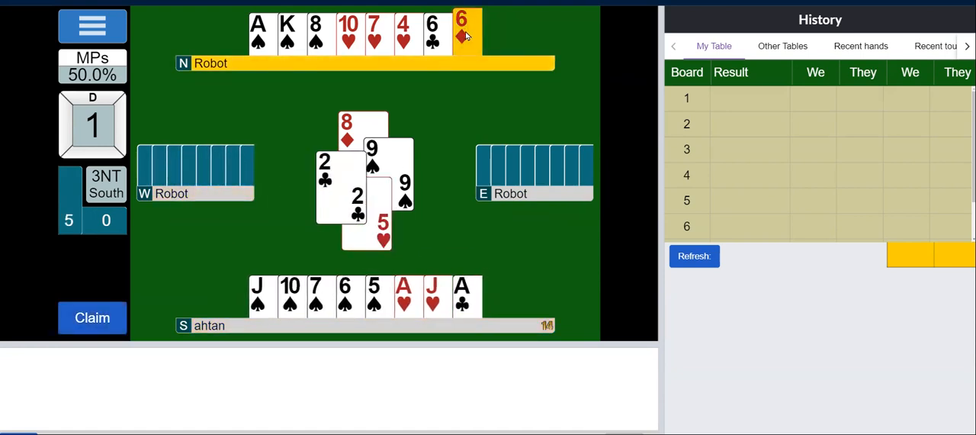
click(460, 32)
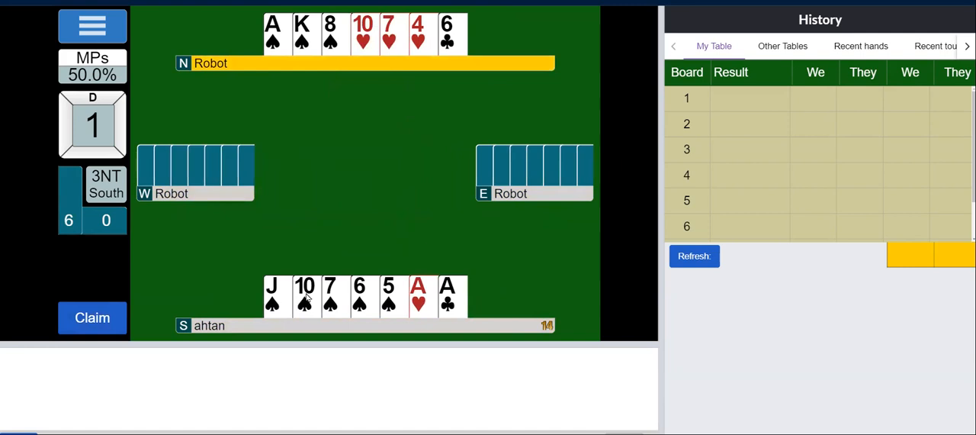
mouse_move(371, 65)
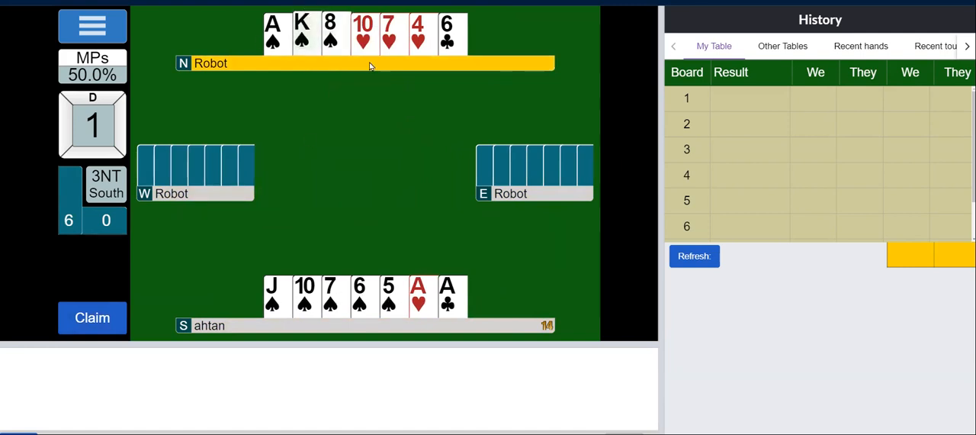
mouse_move(399, 221)
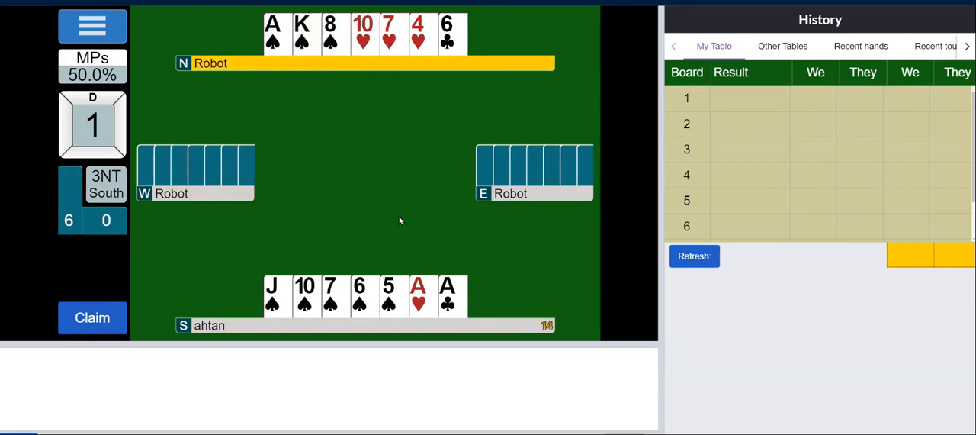
mouse_move(553, 96)
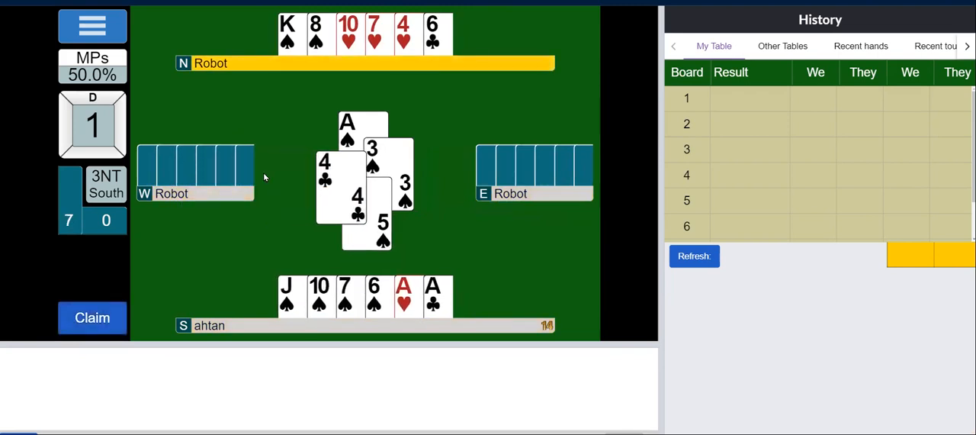
mouse_move(525, 207)
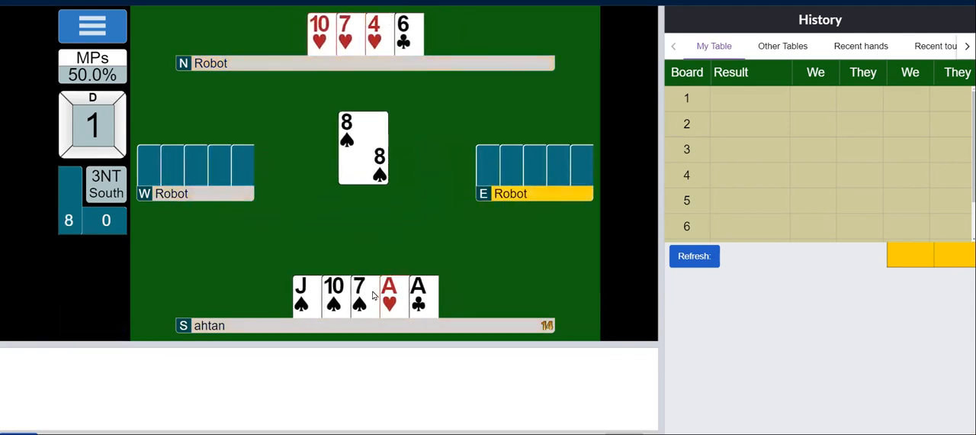
Follow with the 7♠ and win the club trick with the A♣ to finish board 1
click(360, 296)
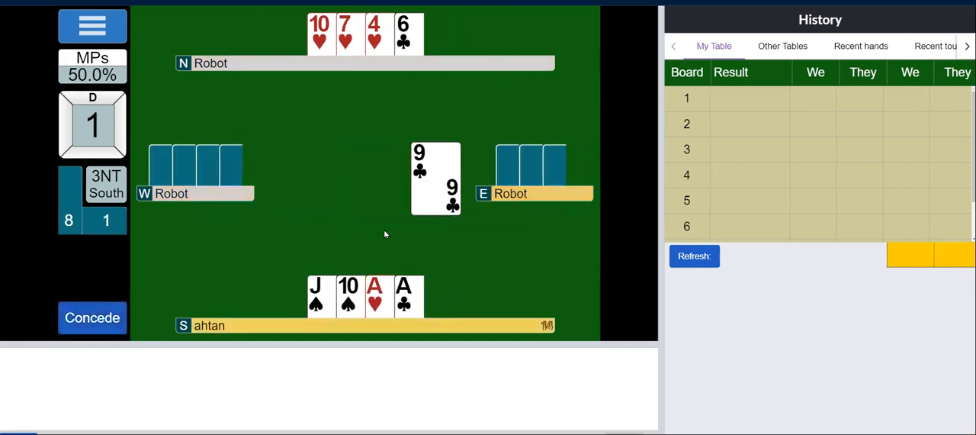
click(402, 296)
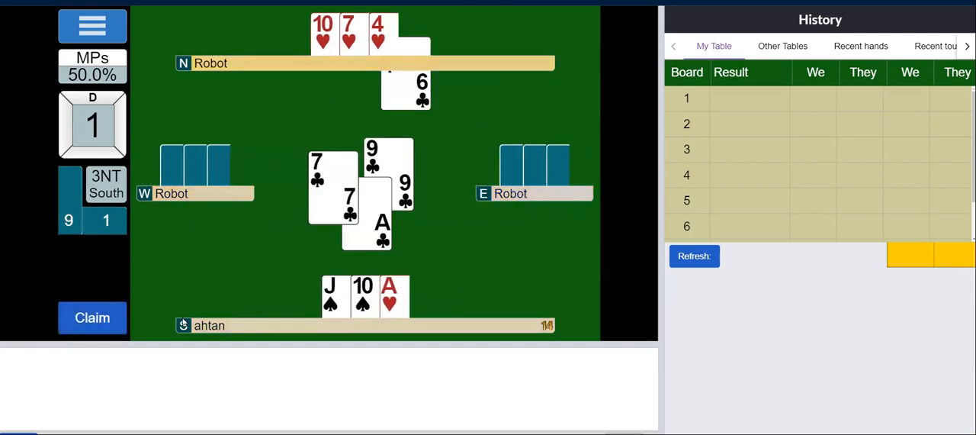
click(92, 317)
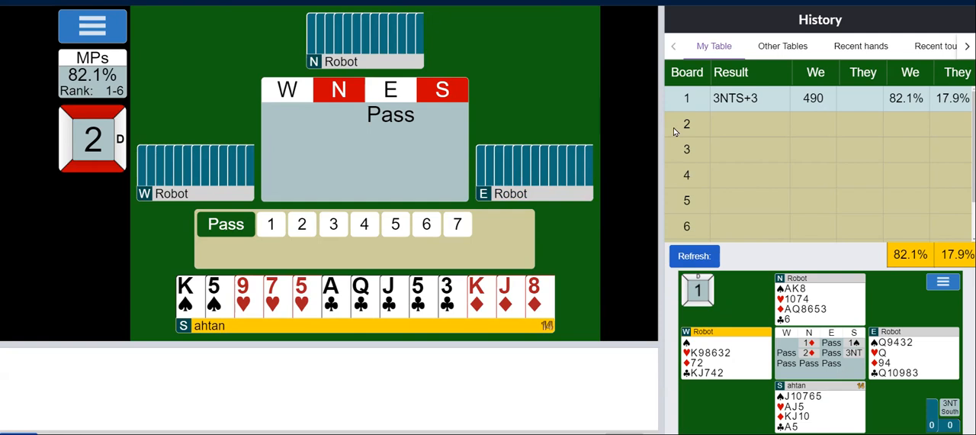
mouse_move(541, 109)
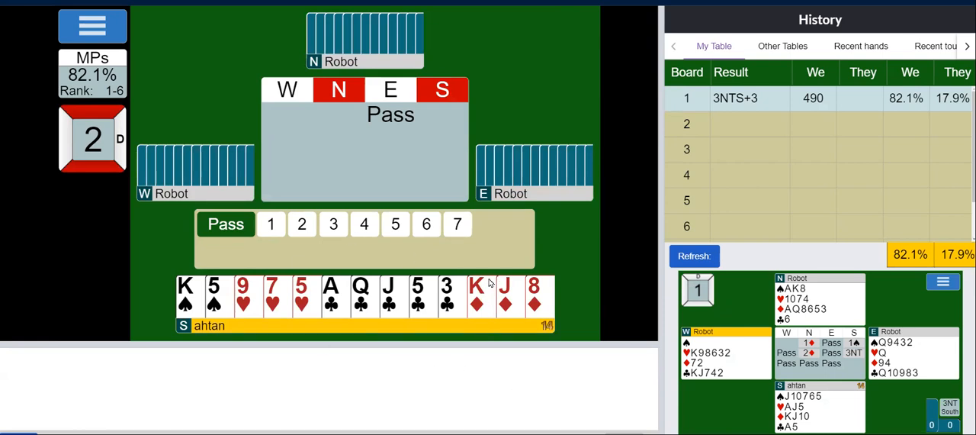
mouse_move(207, 274)
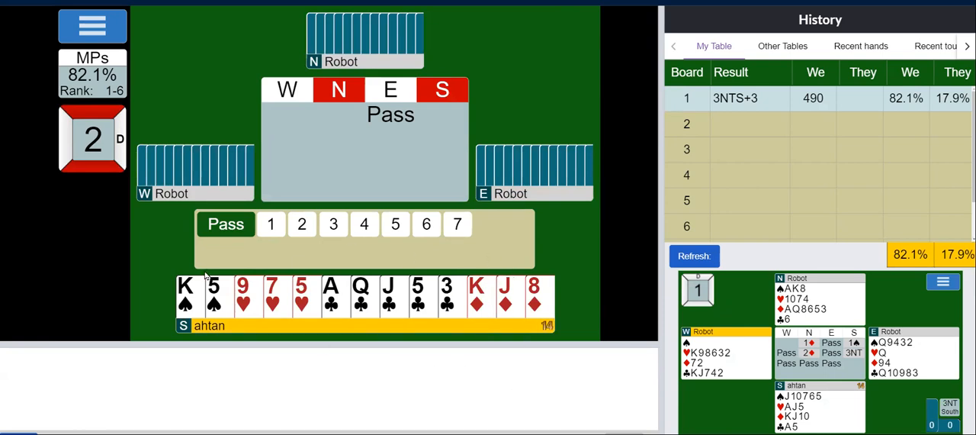
mouse_move(512, 415)
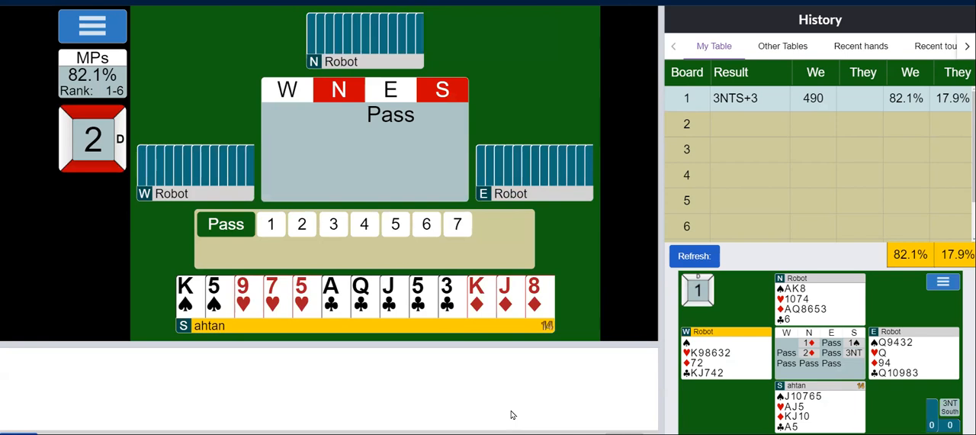
mouse_move(506, 403)
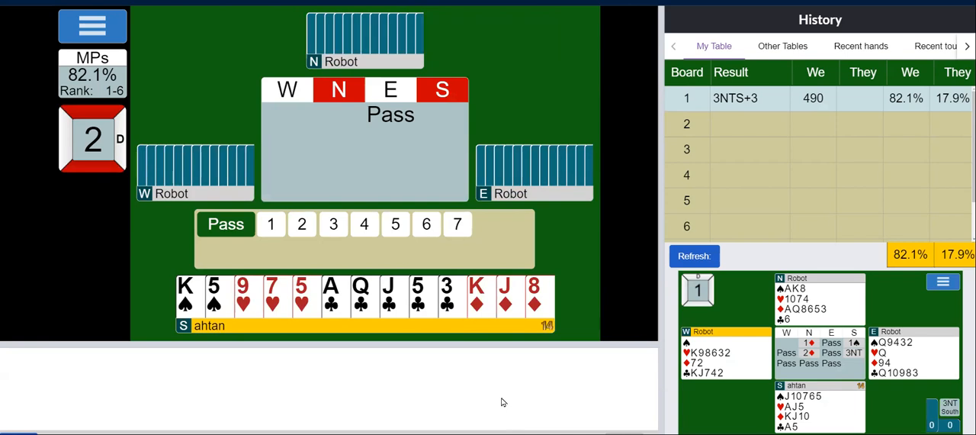
mouse_move(338, 305)
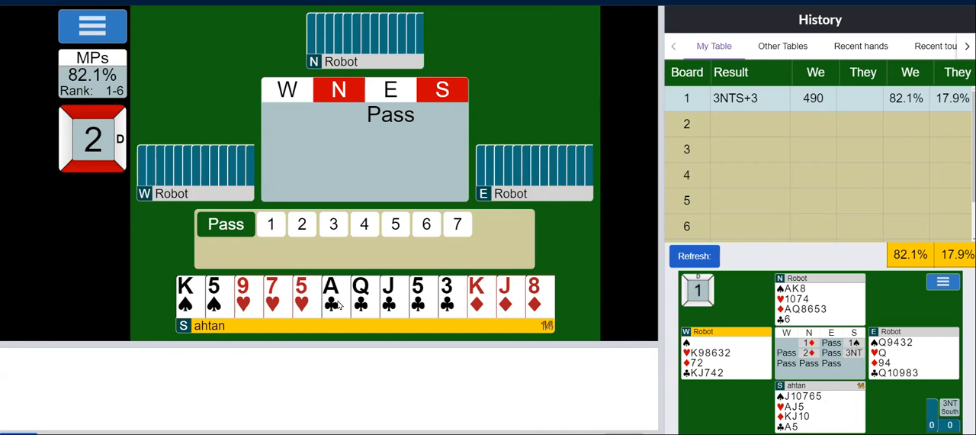
mouse_move(298, 359)
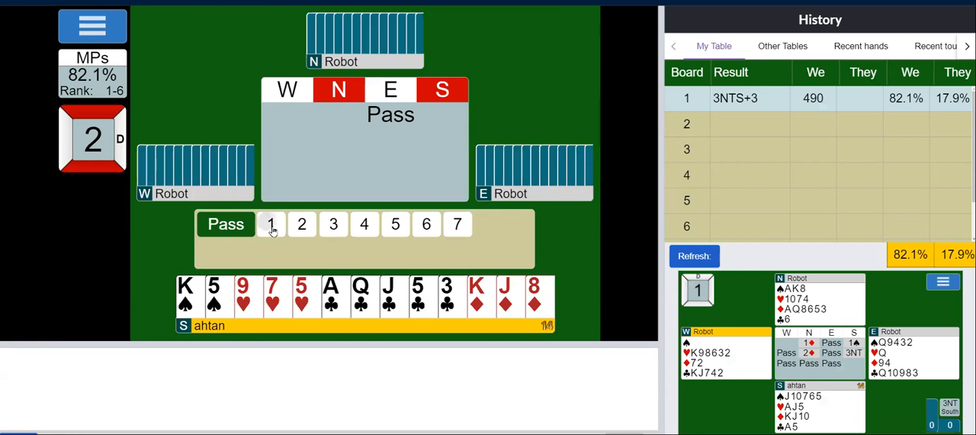
Open 1NT on board 2, then raise to 3NT over partner's 3♥
click(271, 222)
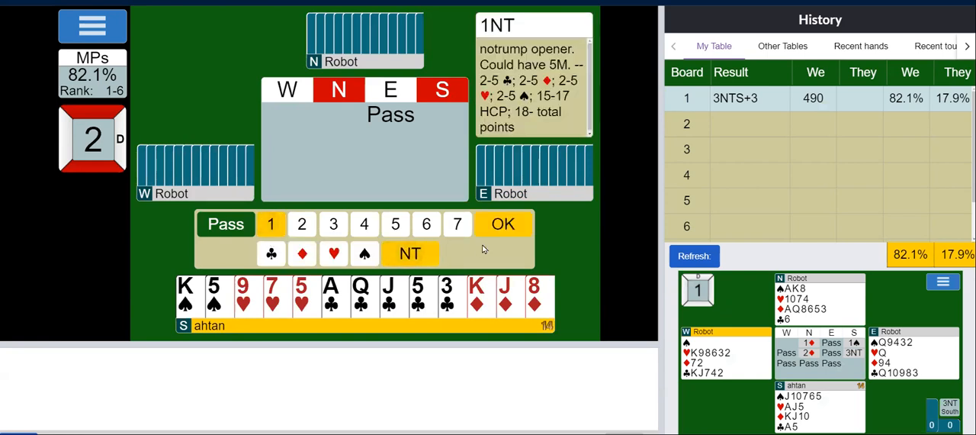
mouse_move(455, 305)
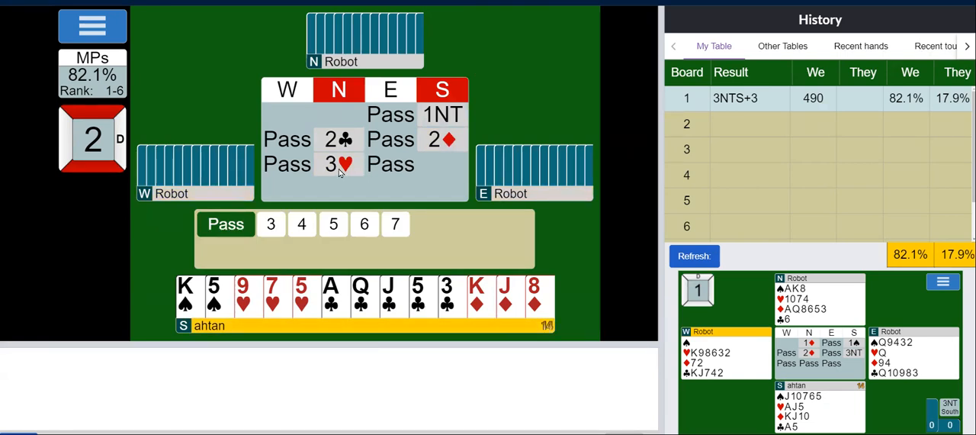
mouse_move(338, 165)
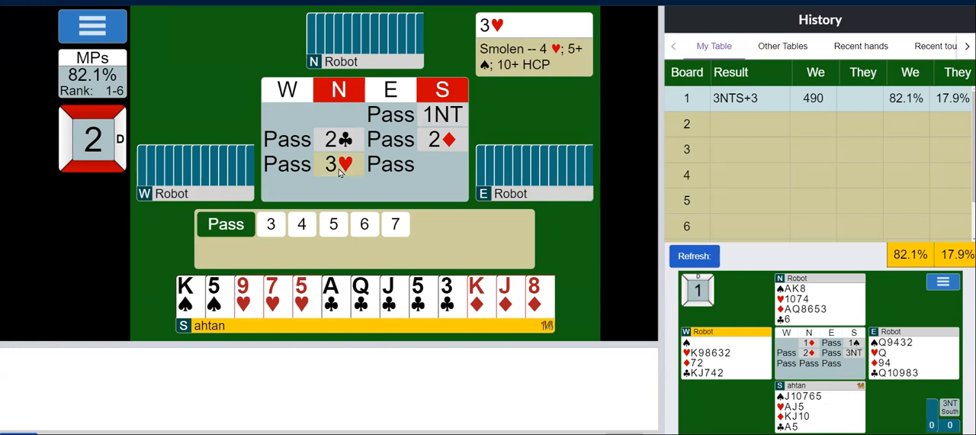
mouse_move(384, 356)
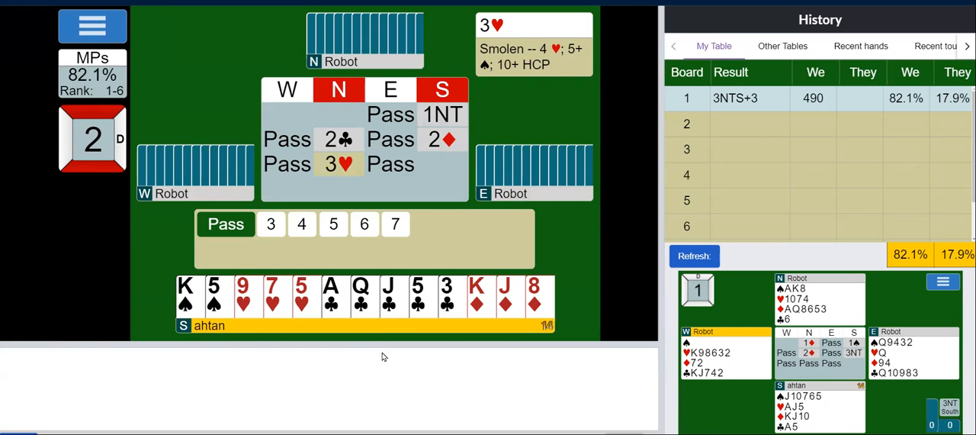
mouse_move(242, 319)
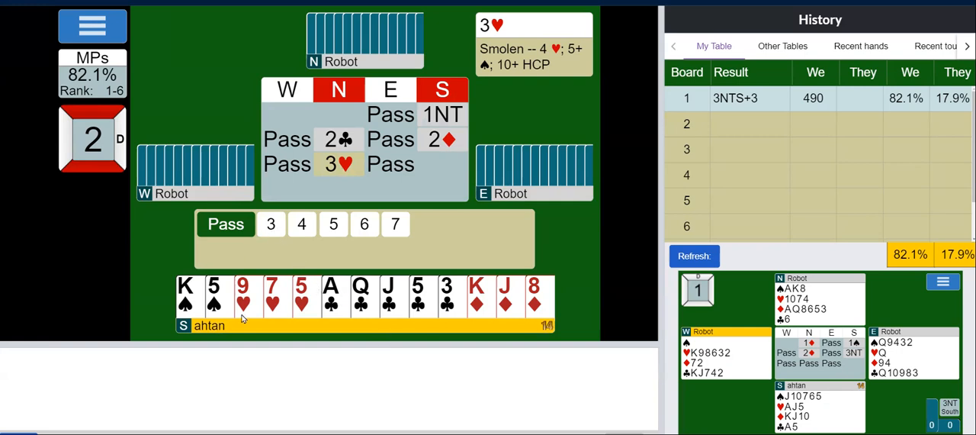
click(272, 223)
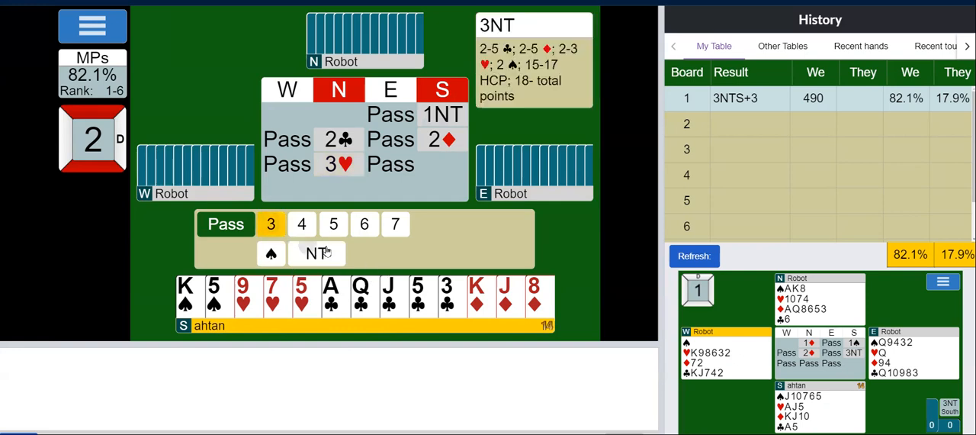
click(314, 253)
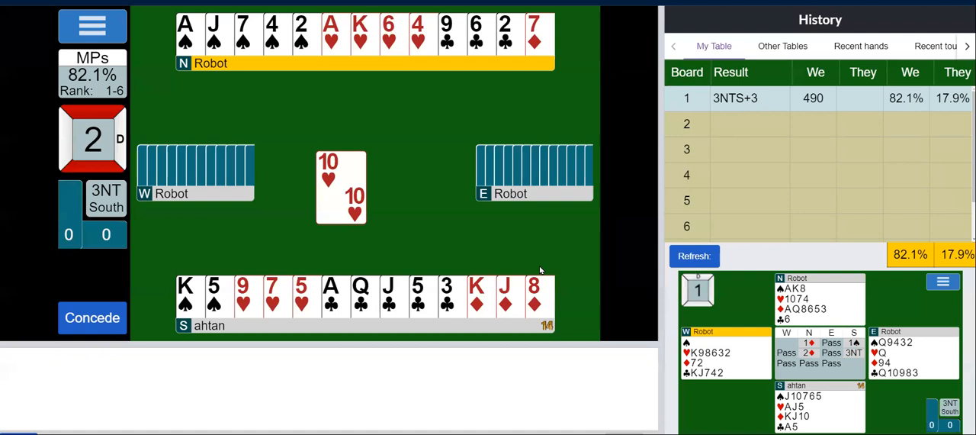
mouse_move(494, 266)
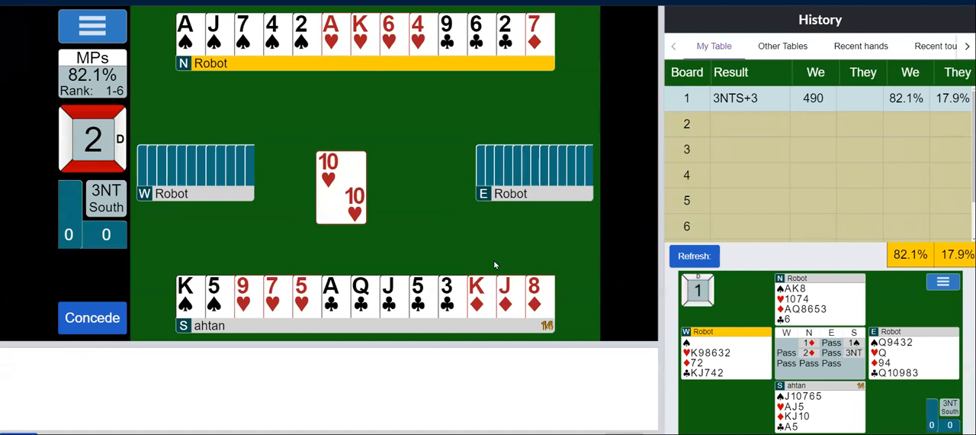
mouse_move(332, 149)
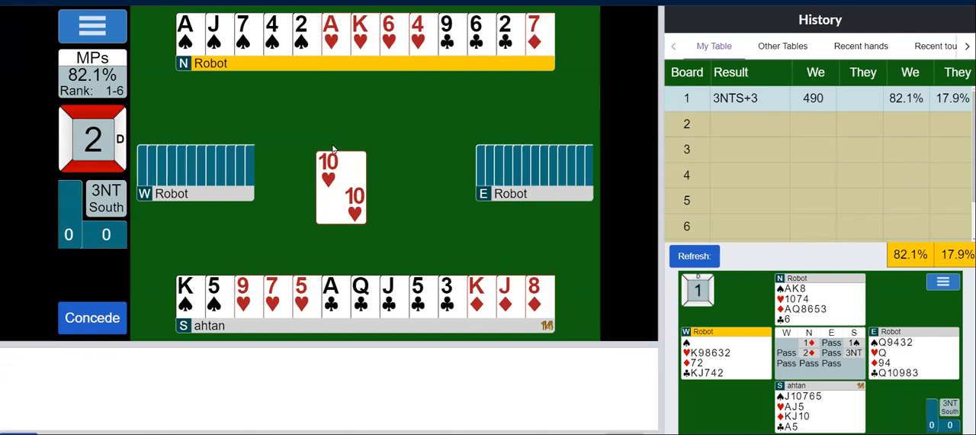
mouse_move(509, 100)
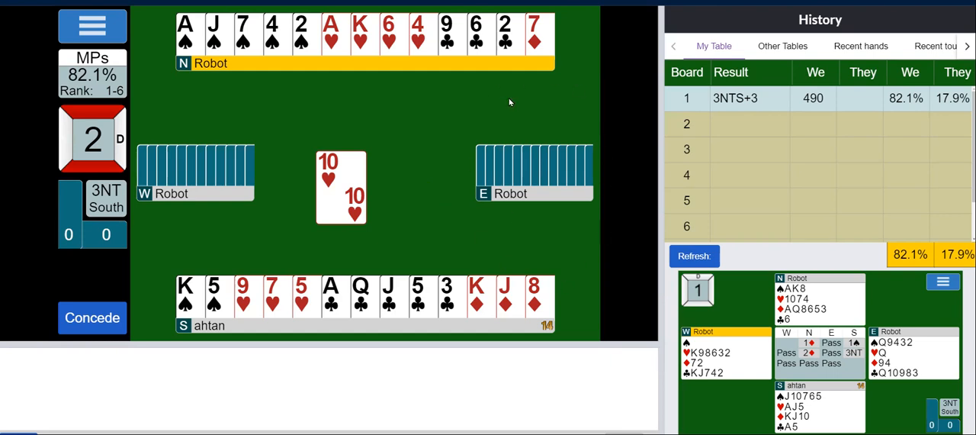
mouse_move(564, 294)
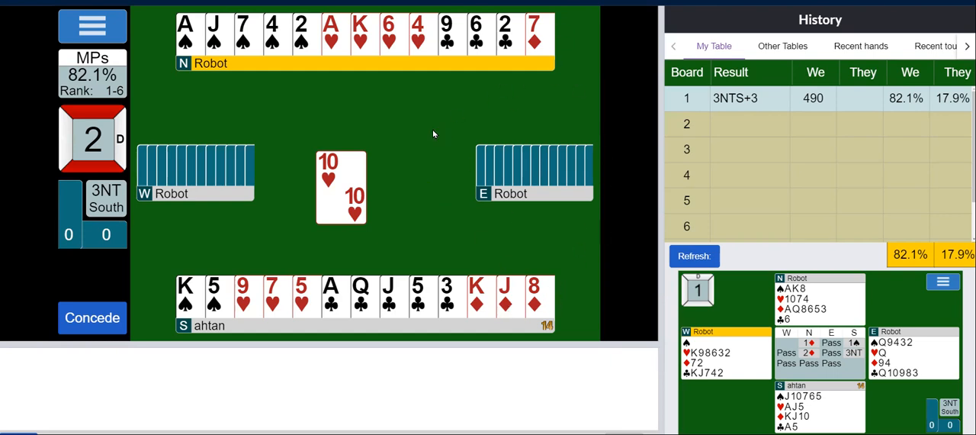
mouse_move(392, 134)
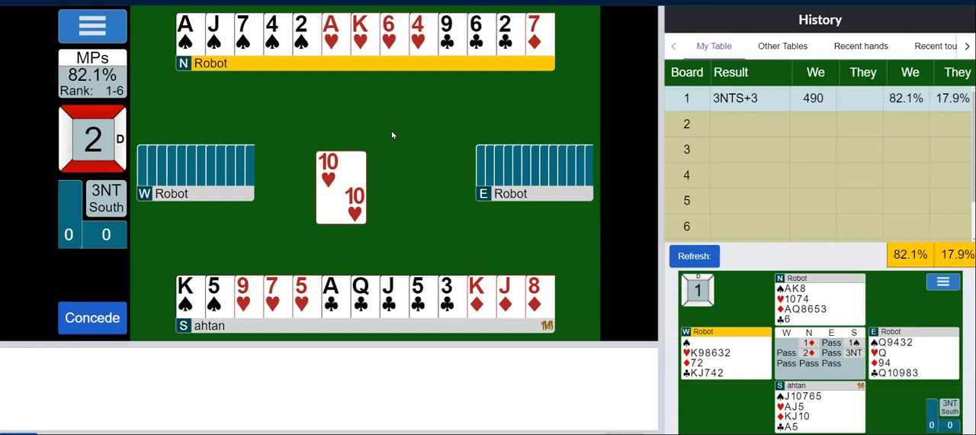
mouse_move(324, 52)
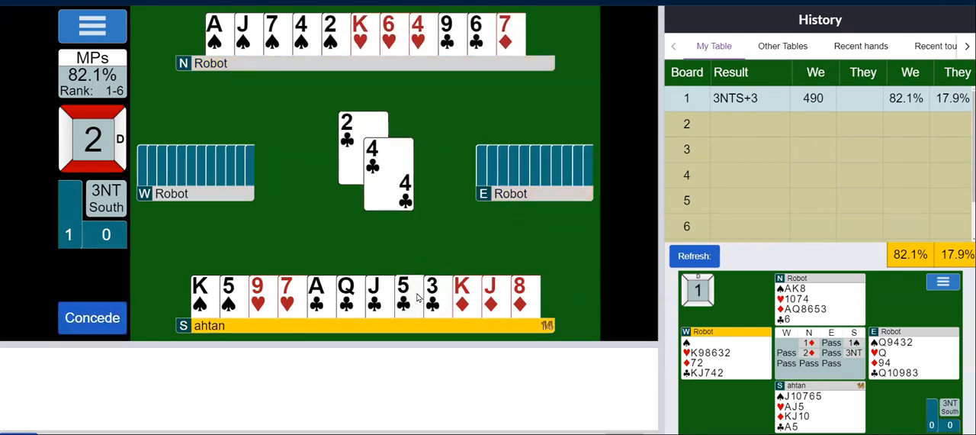
mouse_move(495, 241)
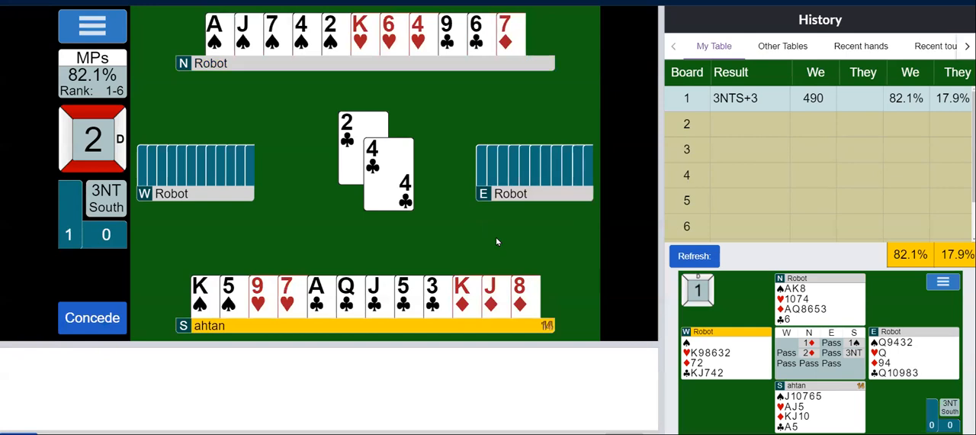
mouse_move(174, 59)
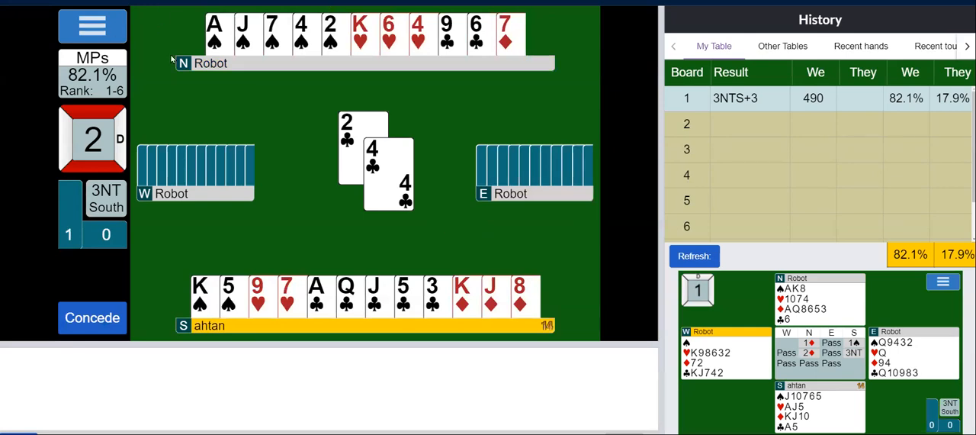
mouse_move(449, 186)
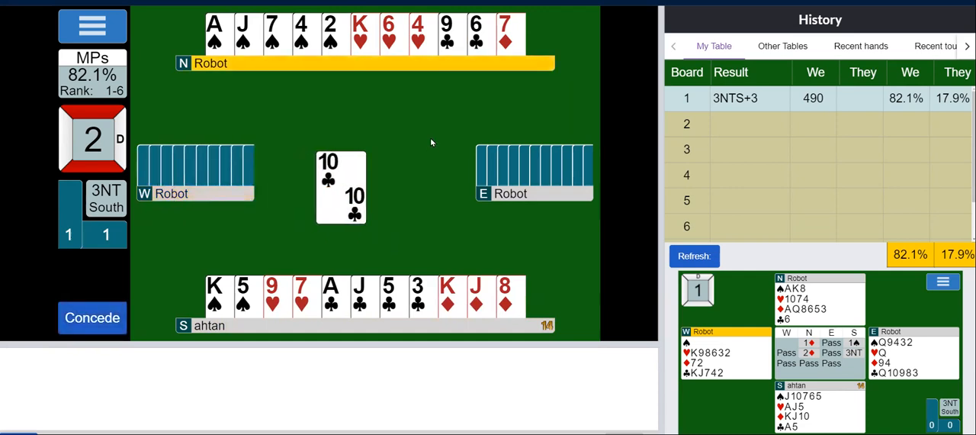
mouse_move(136, 221)
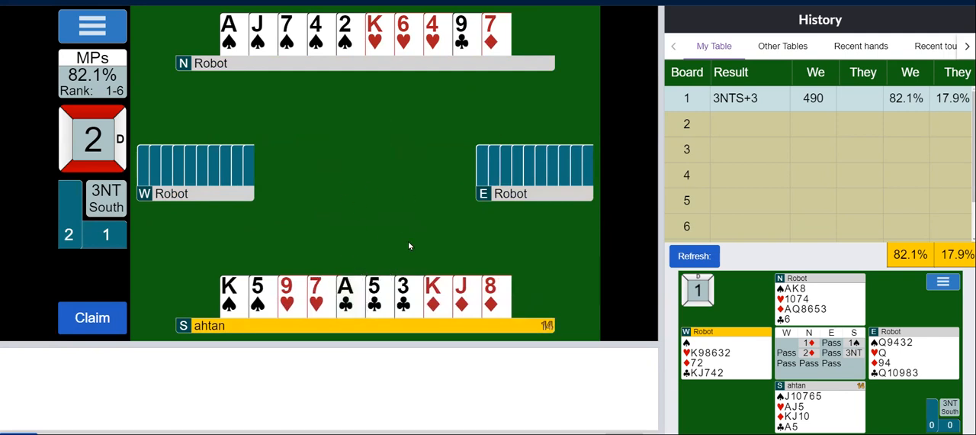
mouse_move(375, 239)
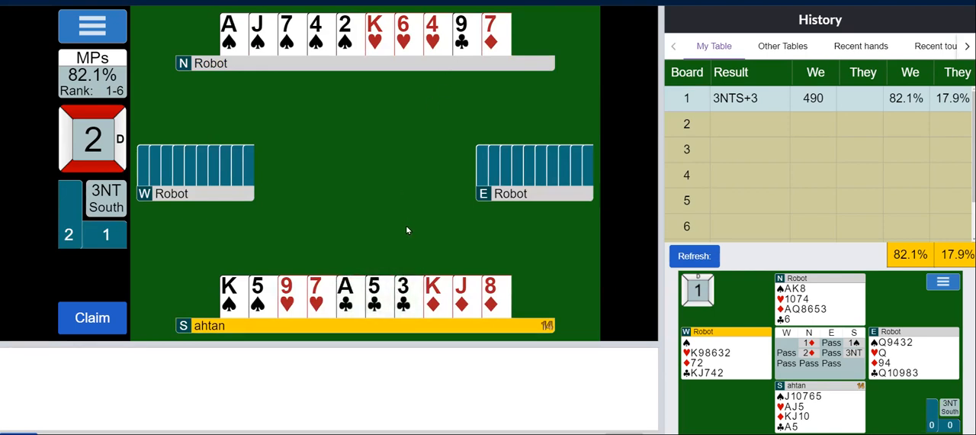
mouse_move(406, 217)
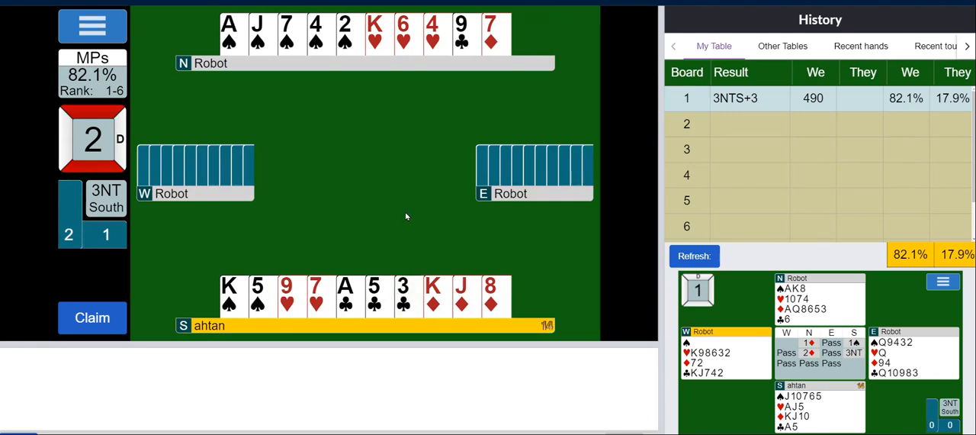
mouse_move(360, 231)
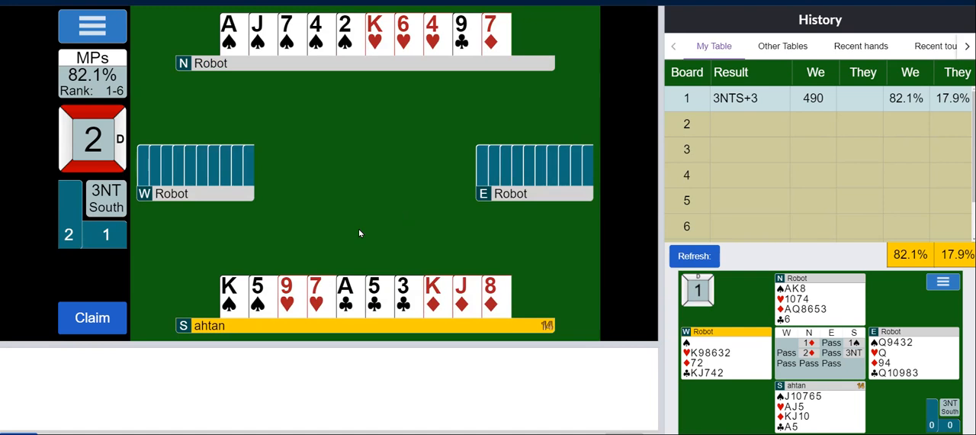
Cash the A♣, then play dummy's 2♠ and the 5♠ from hand
click(349, 296)
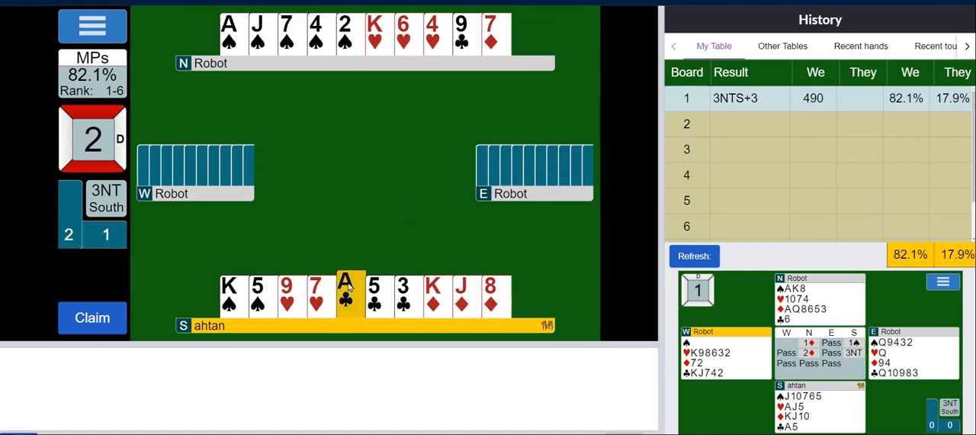
click(351, 296)
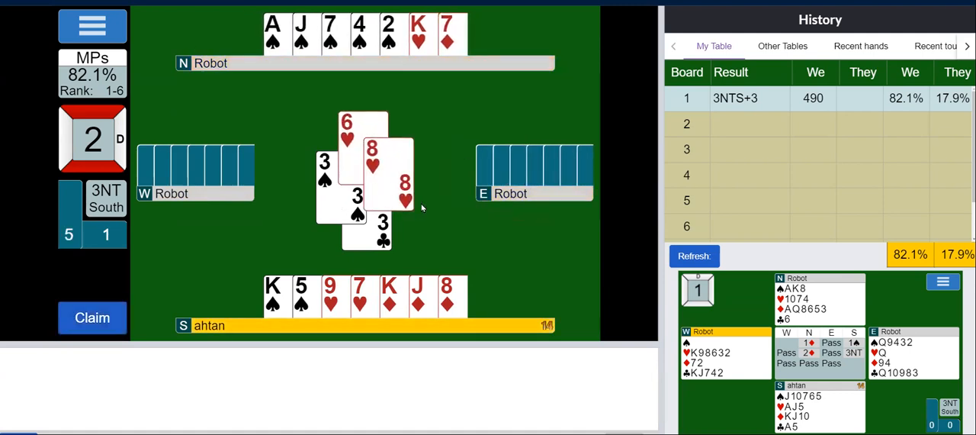
mouse_move(418, 220)
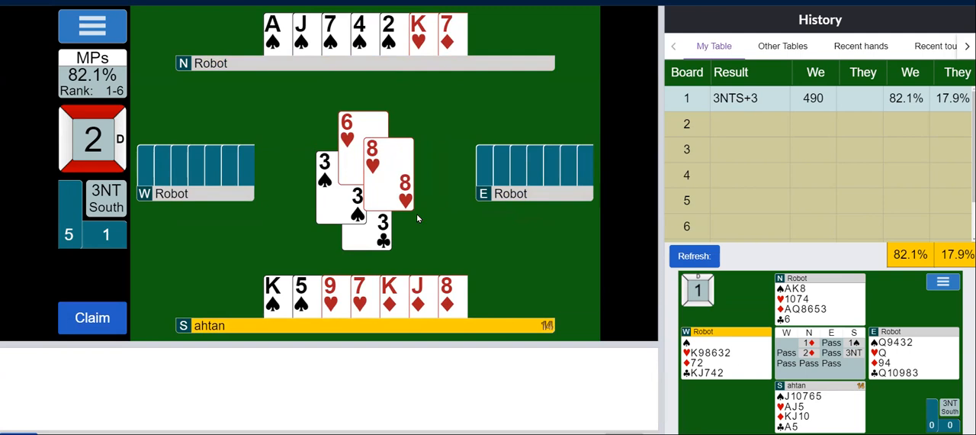
mouse_move(424, 212)
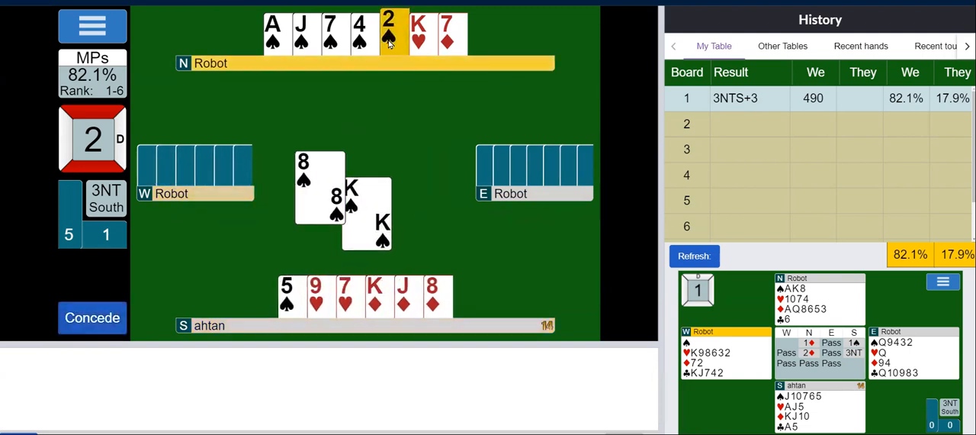
click(389, 34)
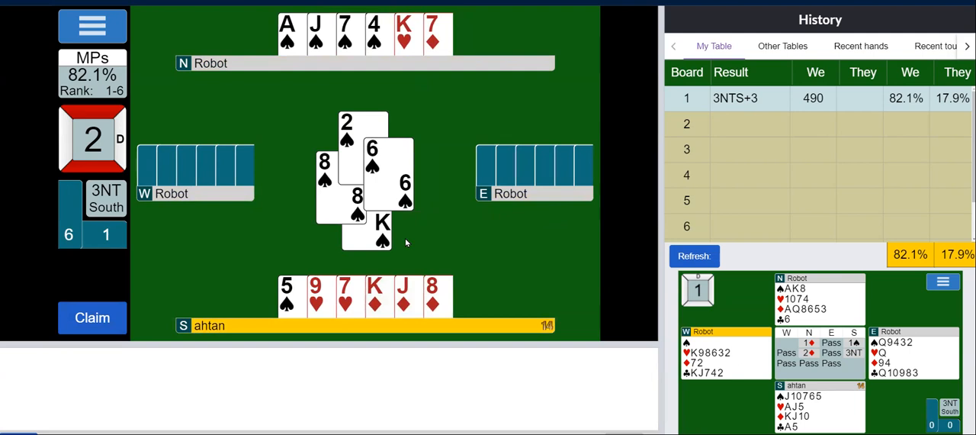
mouse_move(296, 287)
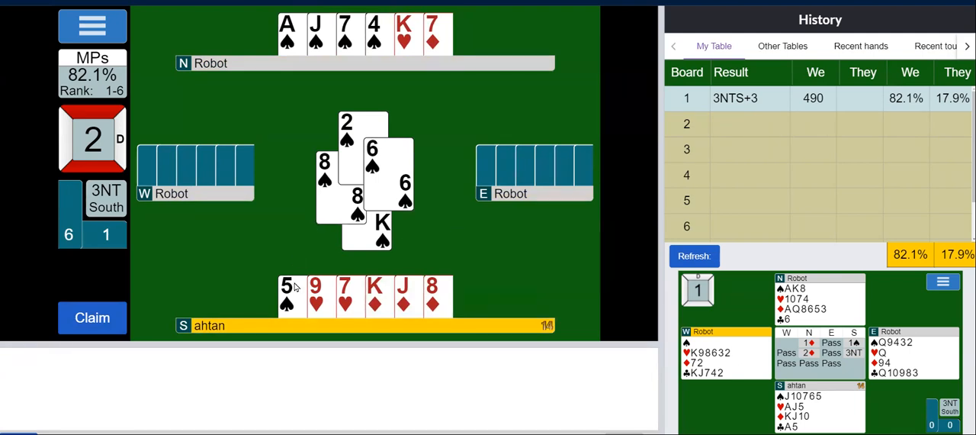
click(287, 296)
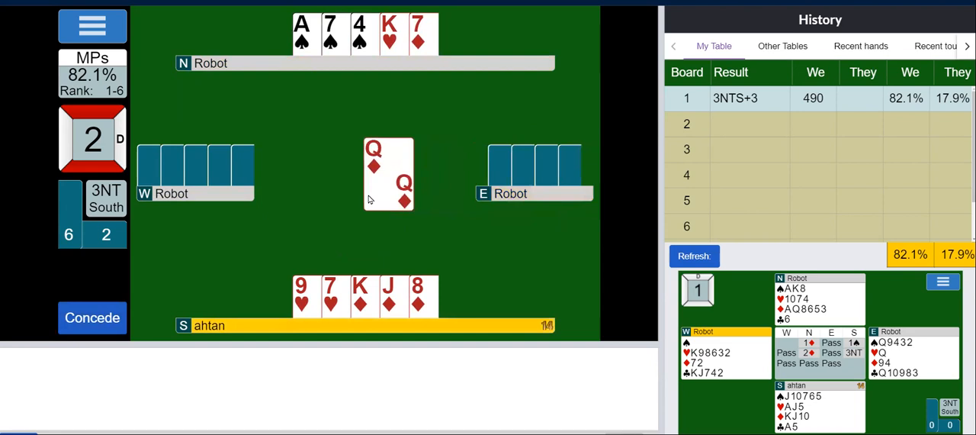
mouse_move(317, 315)
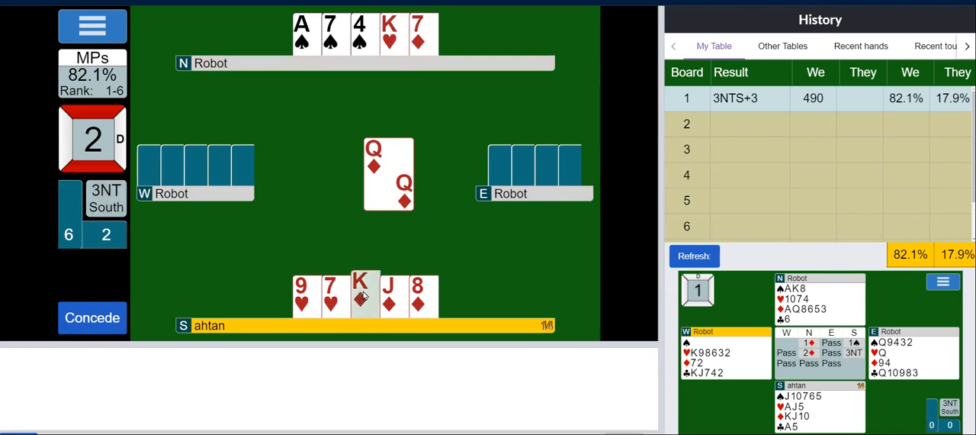
Play the K♦ and J♦ from hand and run the remaining tricks to make 3NT with ten
click(360, 296)
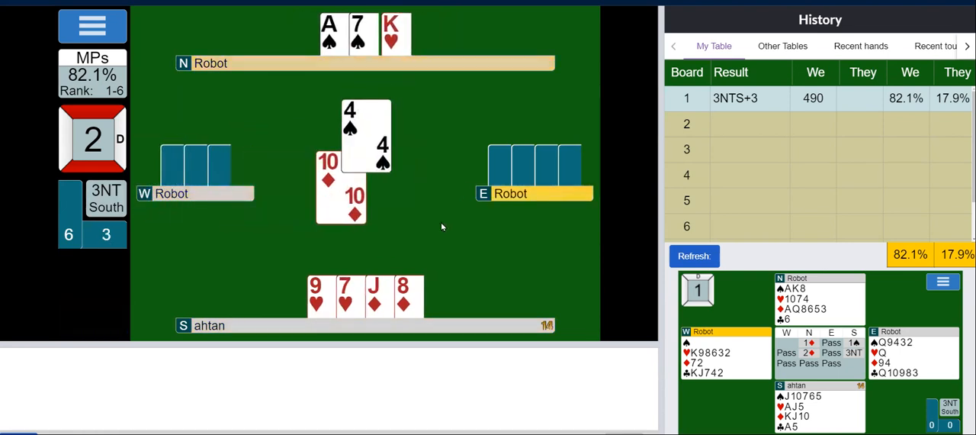
click(376, 295)
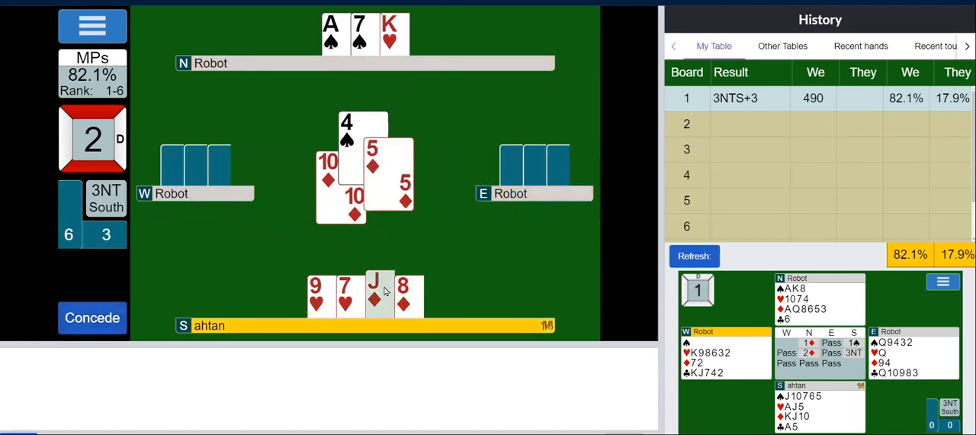
click(380, 295)
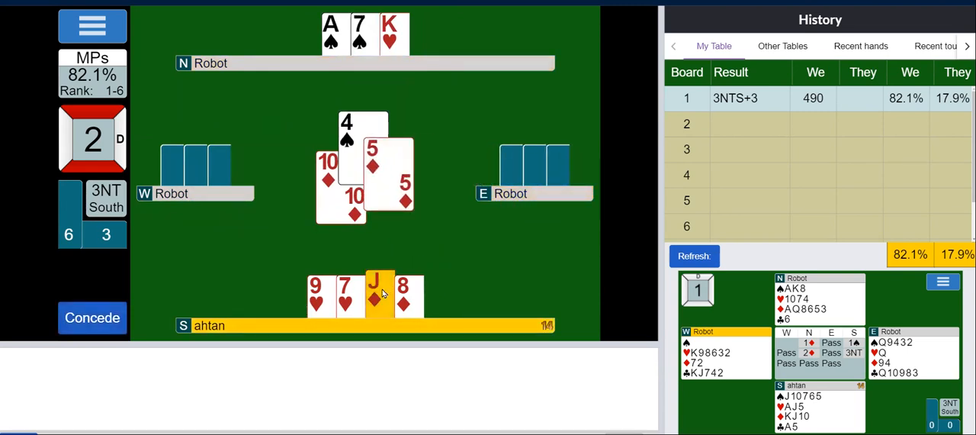
click(375, 292)
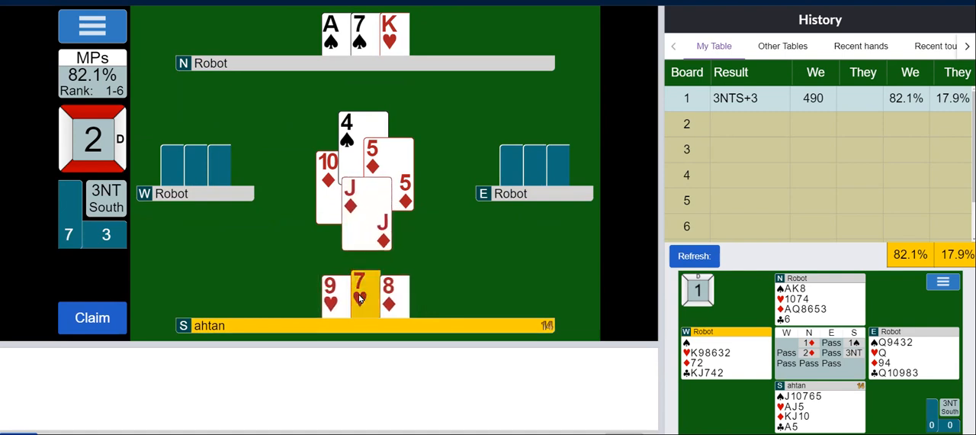
click(360, 296)
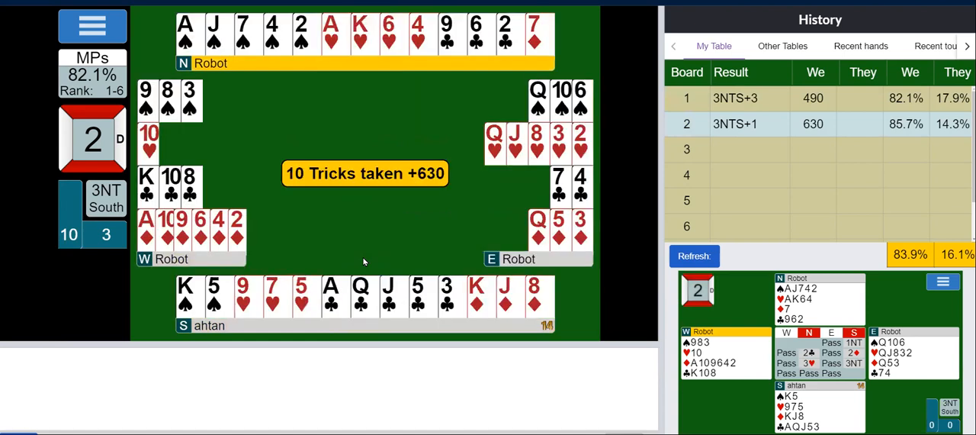
mouse_move(414, 222)
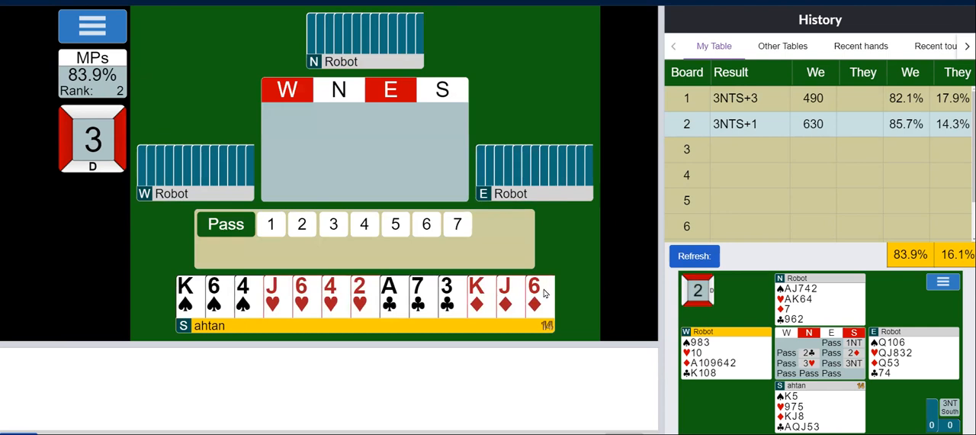
mouse_move(511, 255)
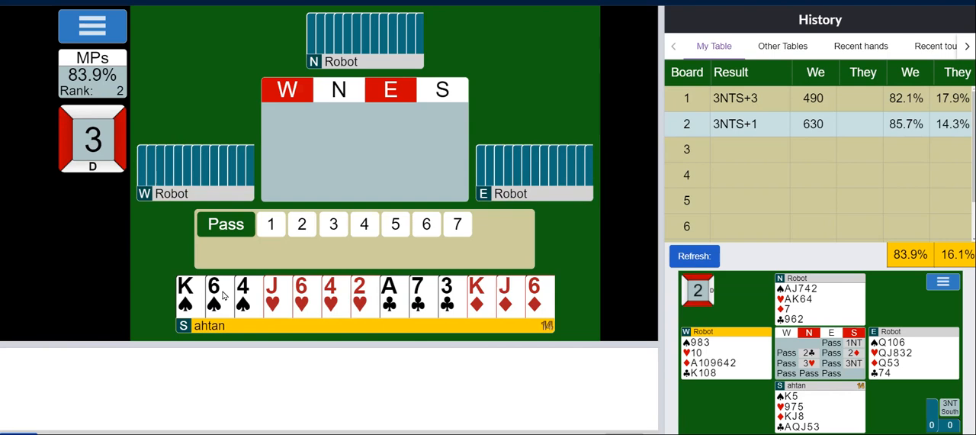
Pass on board 3 so the hand is passed out
click(226, 223)
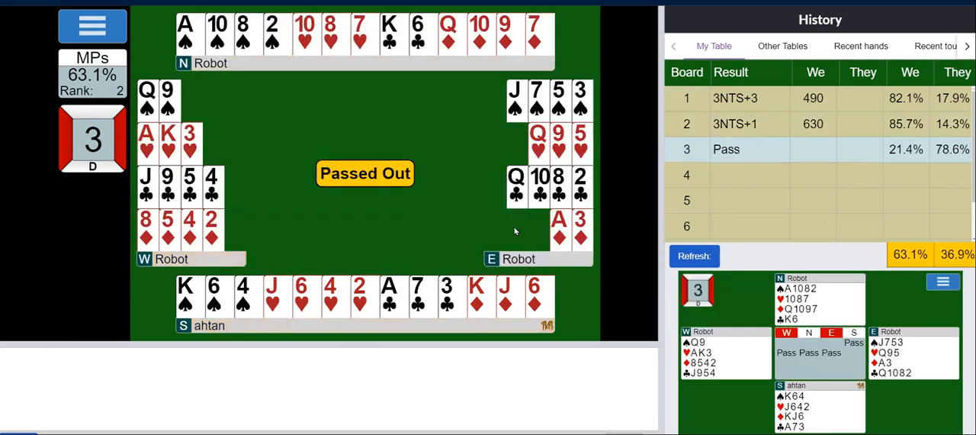
mouse_move(785, 204)
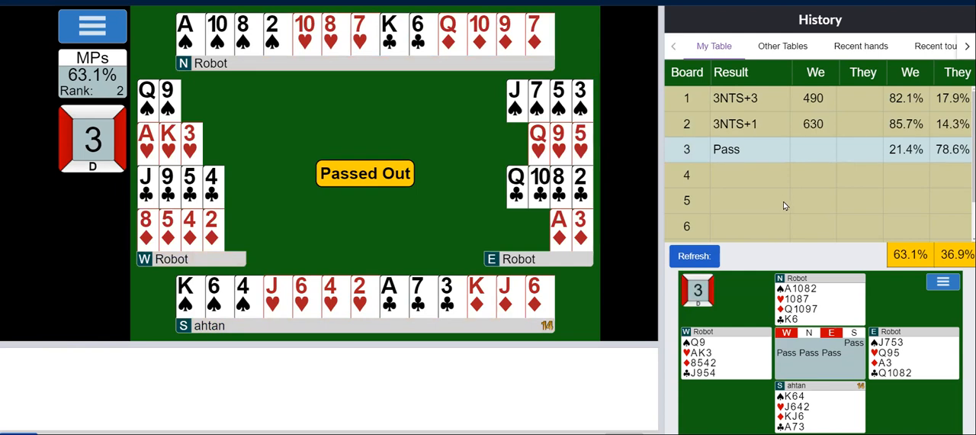
Advance to board 4 and await your turn after North's 1♣ opening
click(781, 46)
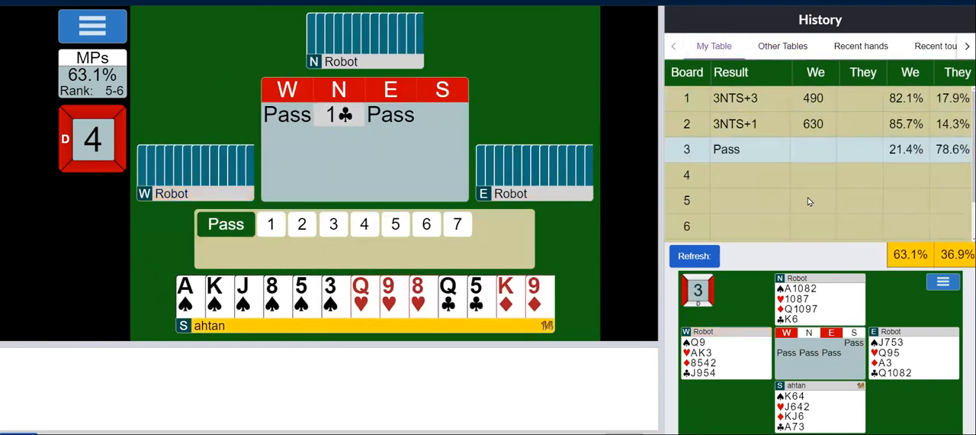
mouse_move(790, 174)
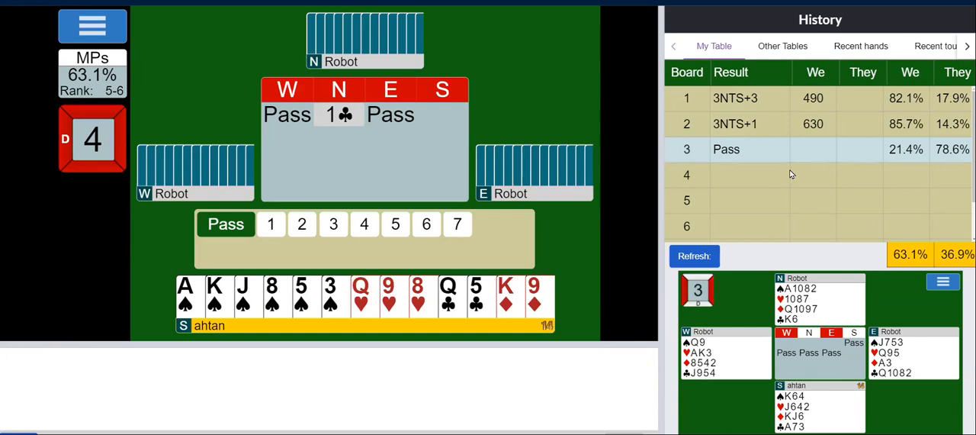
mouse_move(750, 180)
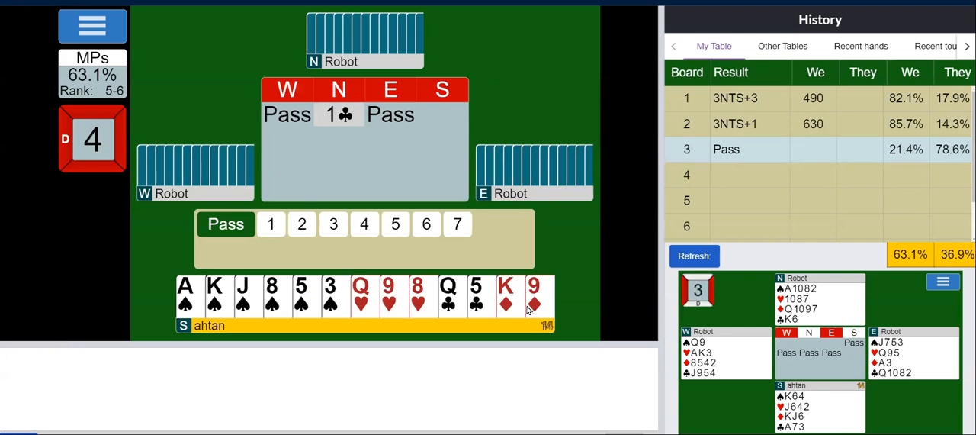
mouse_move(340, 389)
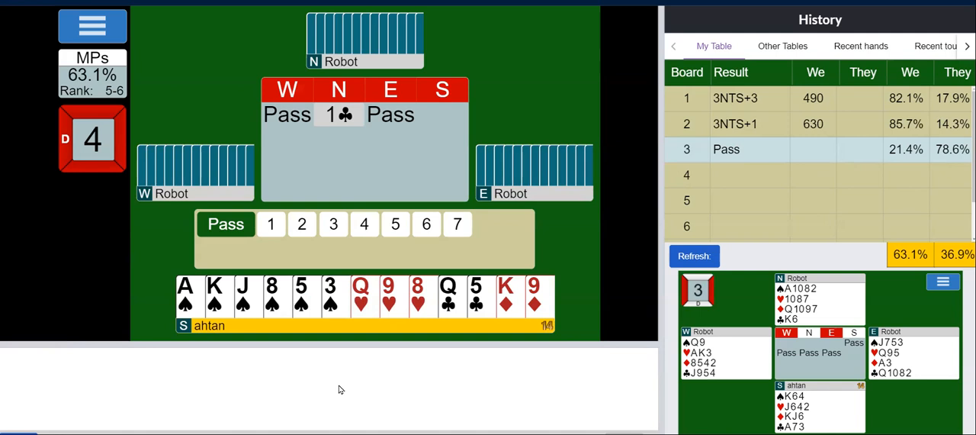
mouse_move(346, 377)
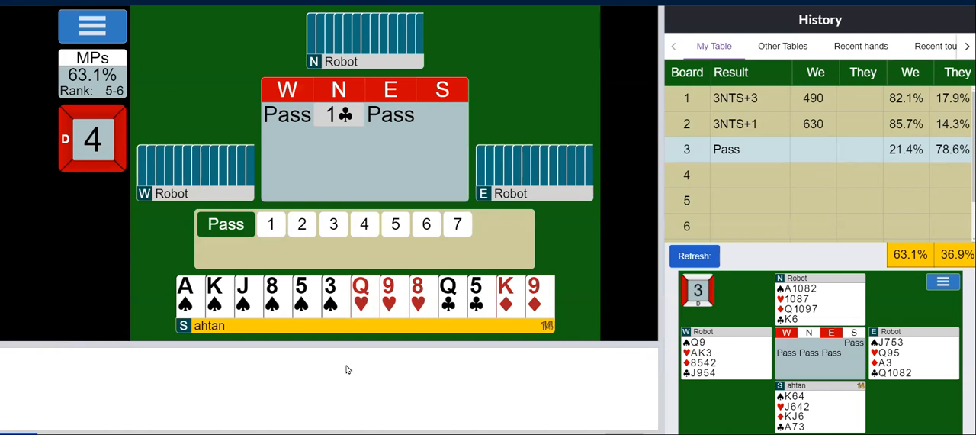
mouse_move(296, 253)
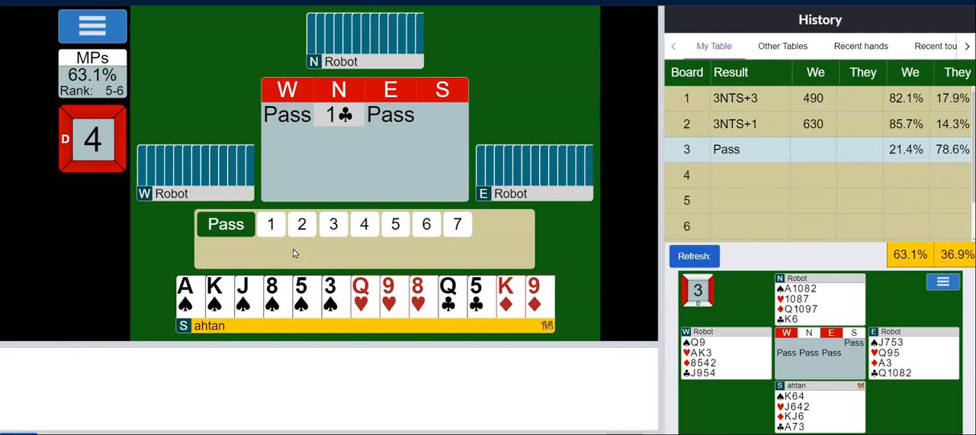
Respond 1♠ to North's 1♣ opening
click(271, 223)
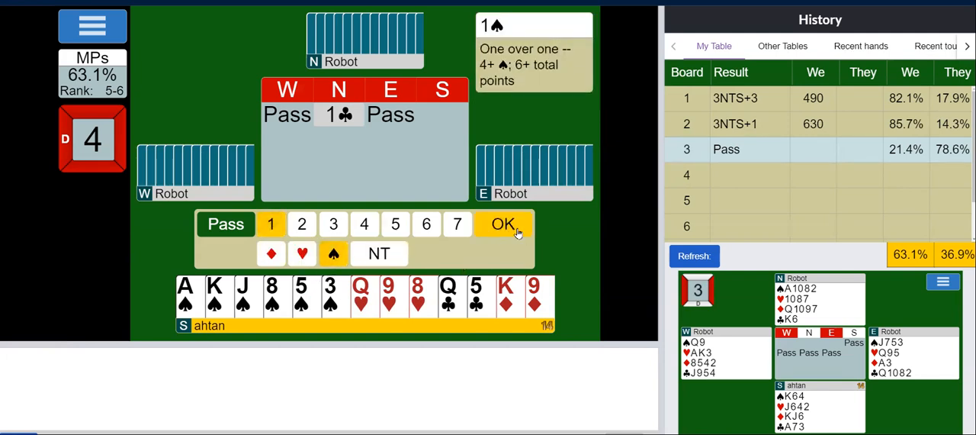
click(504, 223)
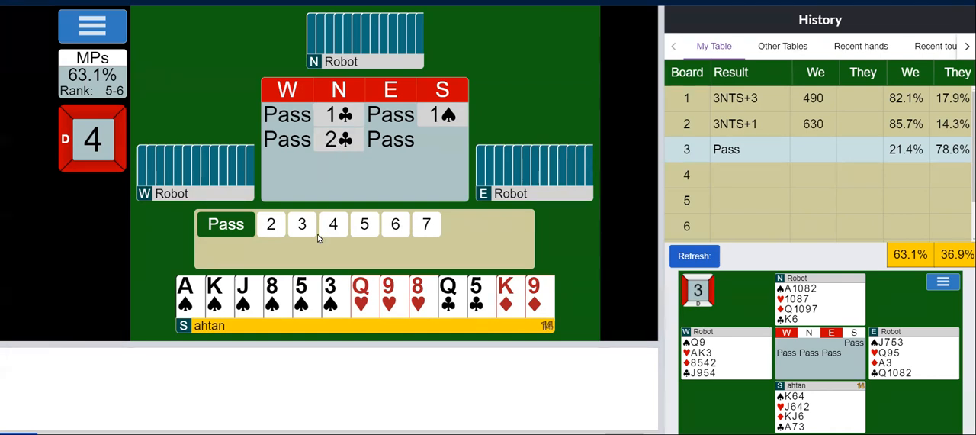
mouse_move(405, 189)
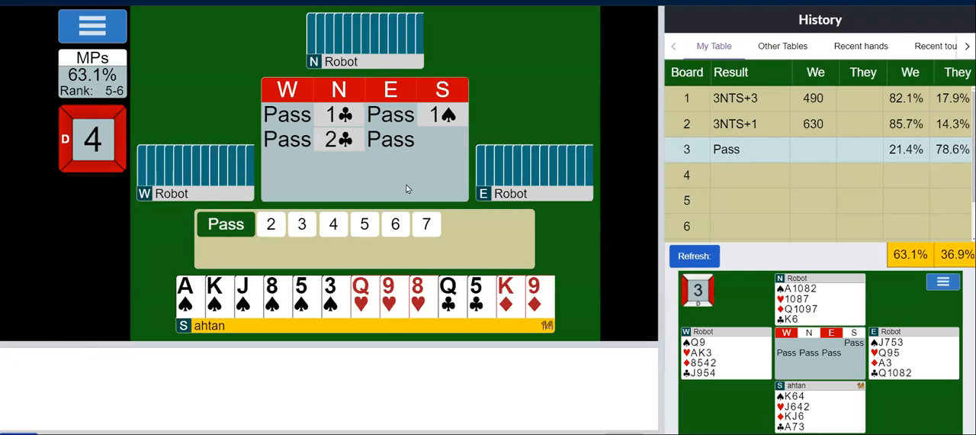
mouse_move(298, 306)
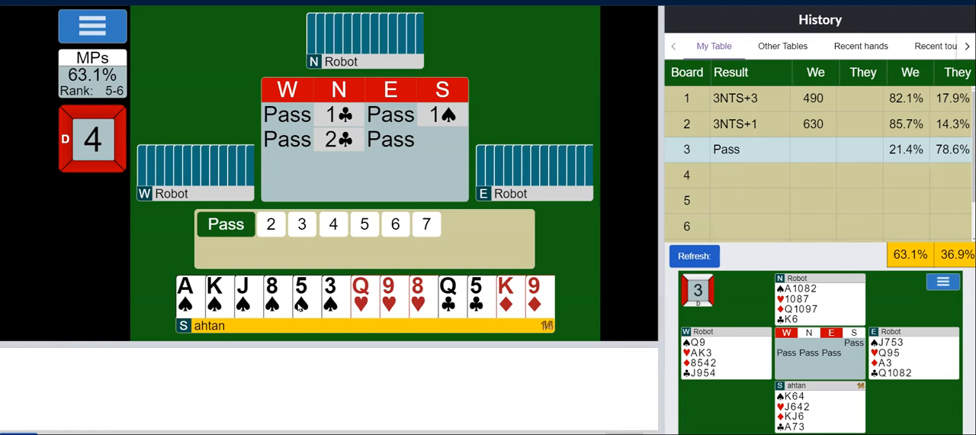
mouse_move(381, 293)
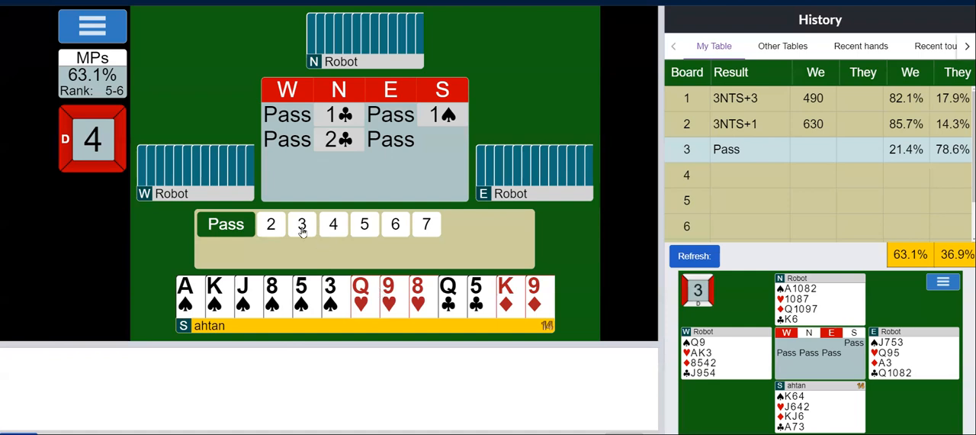
click(302, 223)
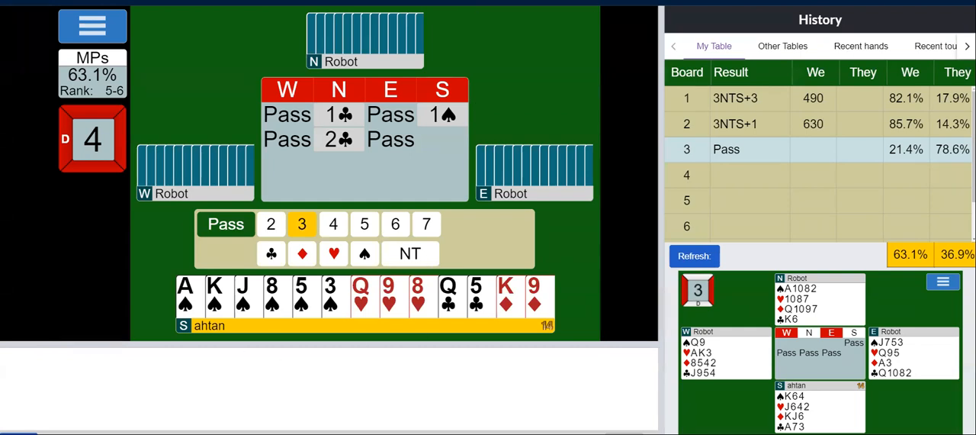
mouse_move(186, 359)
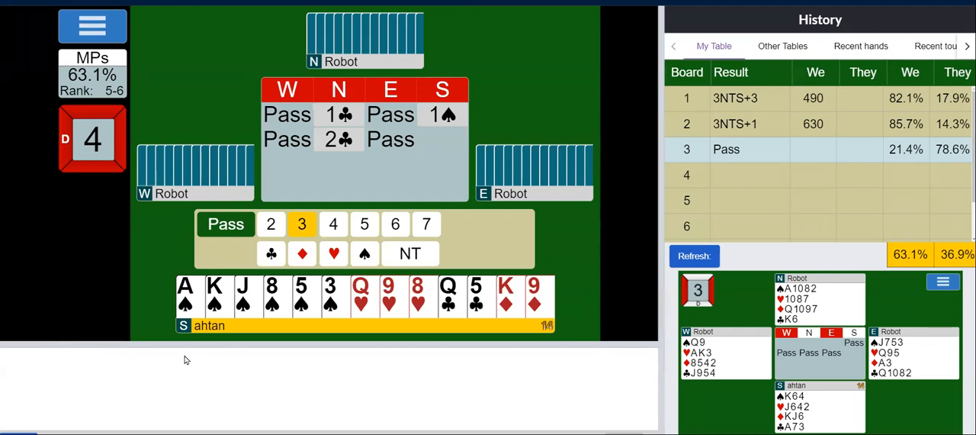
mouse_move(372, 343)
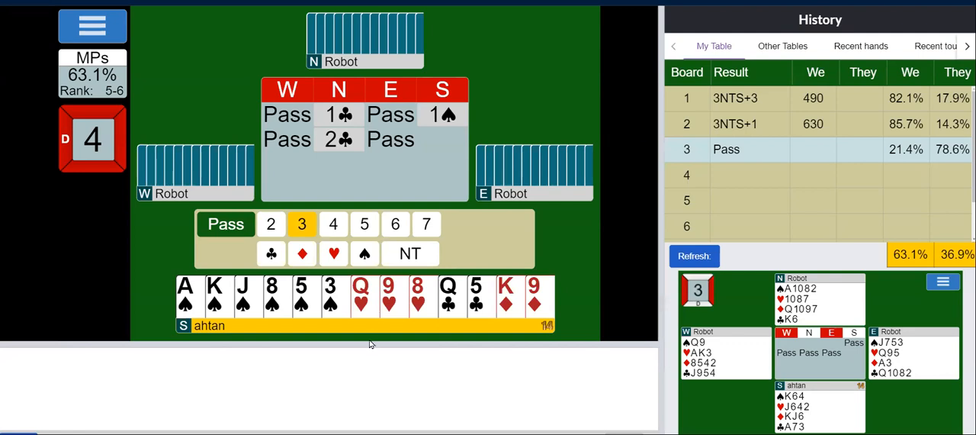
mouse_move(364, 254)
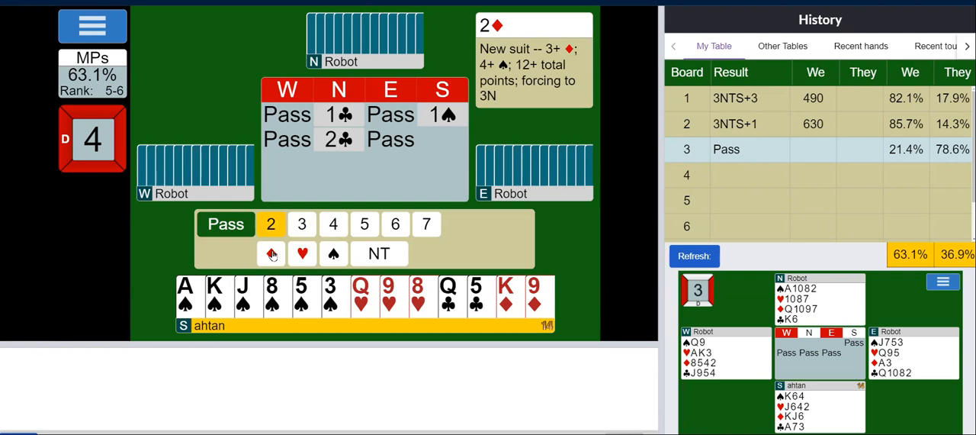
Bid 2♦ and 3♠ over North's rebids, then pass North's 3NT
click(272, 253)
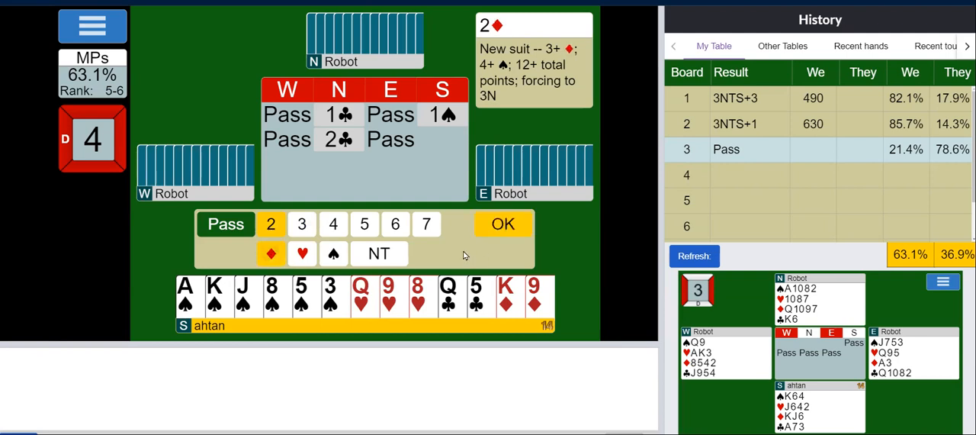
mouse_move(497, 232)
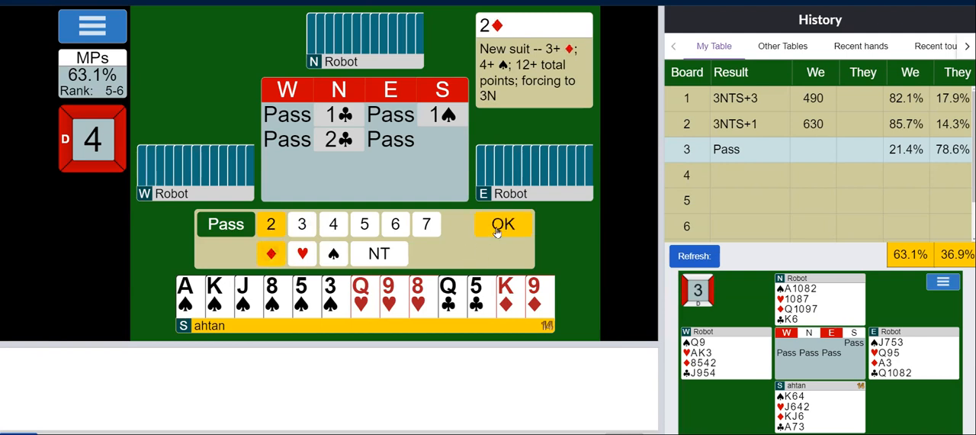
click(503, 222)
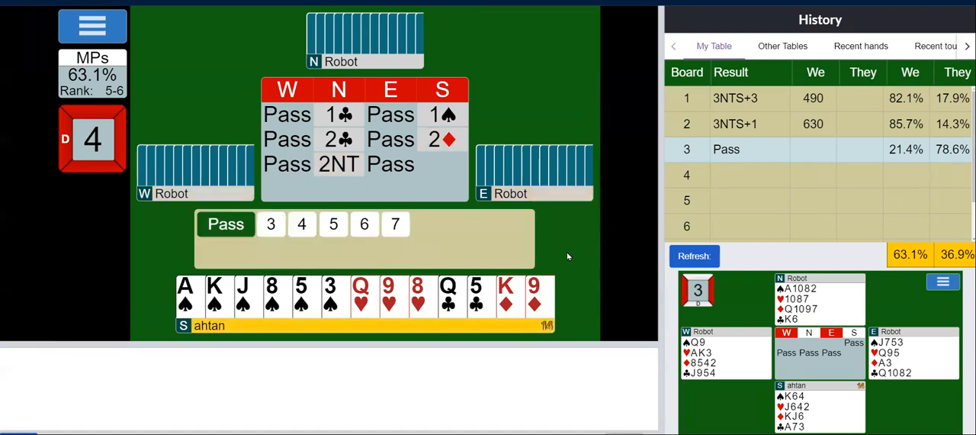
click(271, 223)
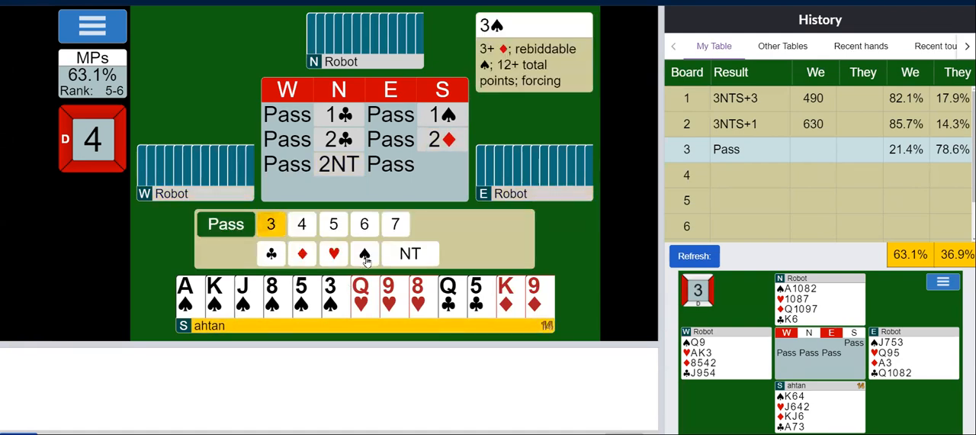
click(363, 253)
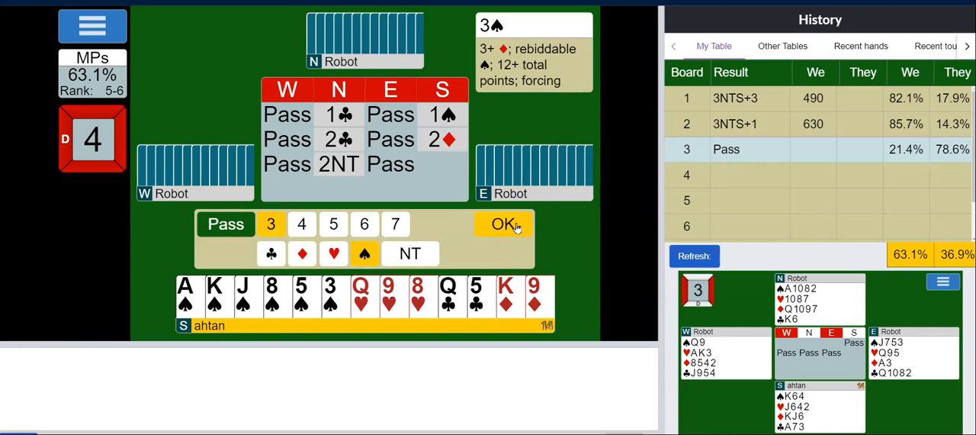
click(503, 223)
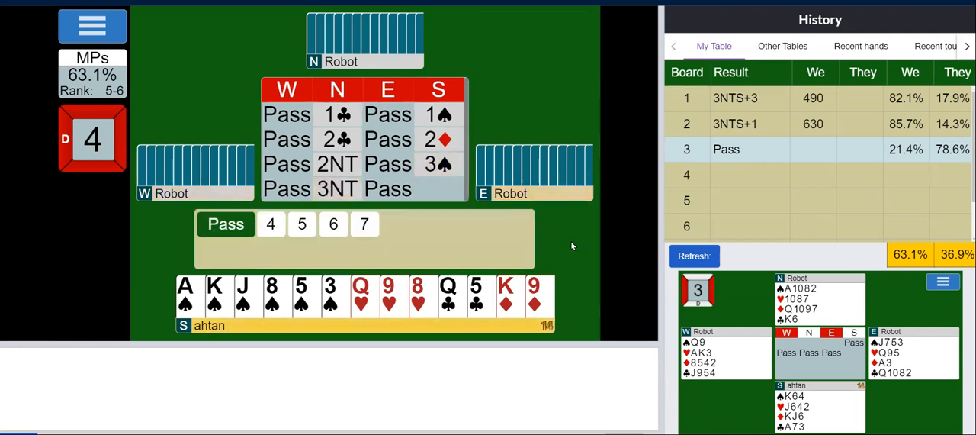
mouse_move(213, 247)
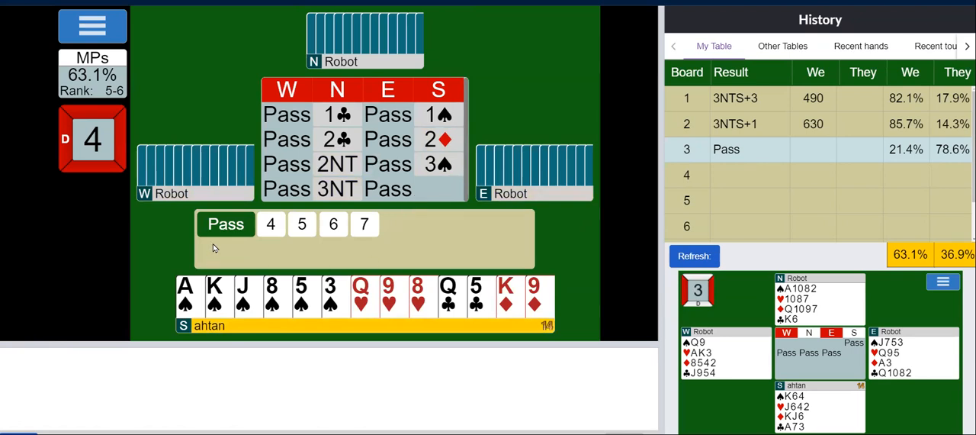
click(226, 222)
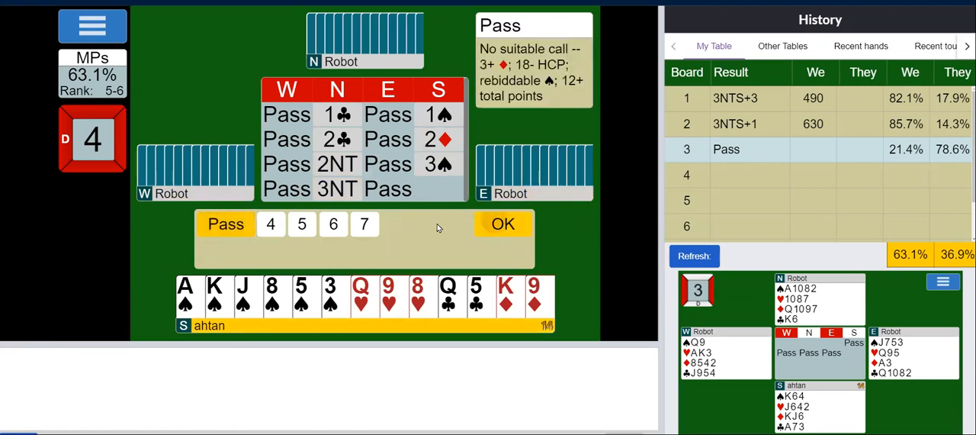
Pass out 3NT, then play the diamond king, 8, 9, 10 and discard South's club 5
click(502, 222)
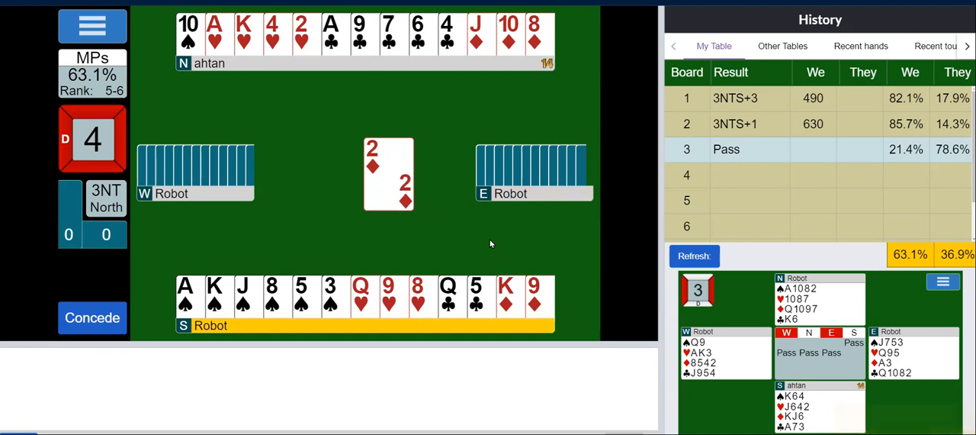
mouse_move(215, 97)
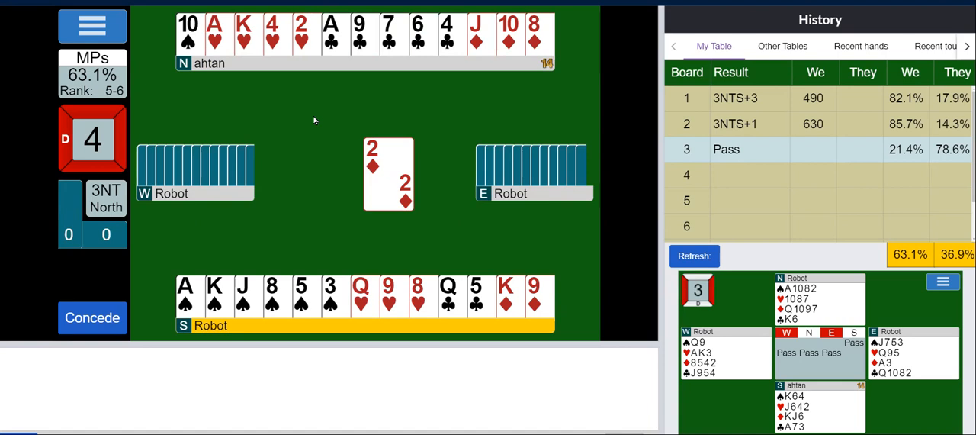
mouse_move(602, 207)
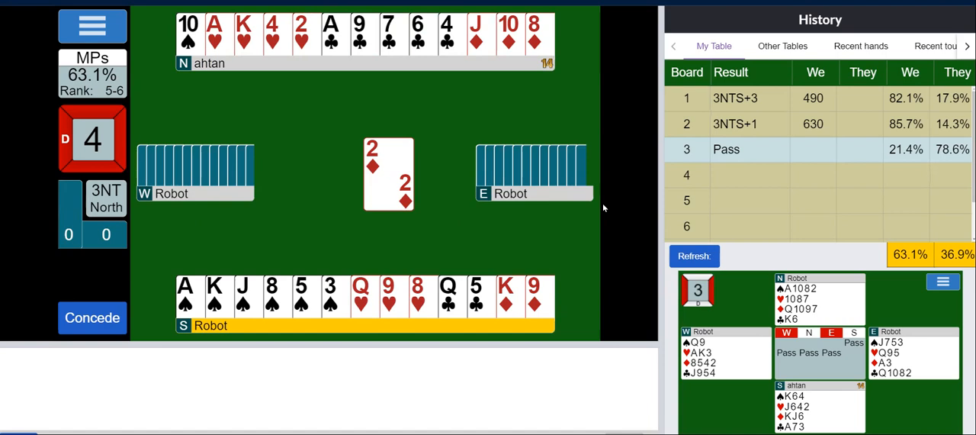
click(507, 296)
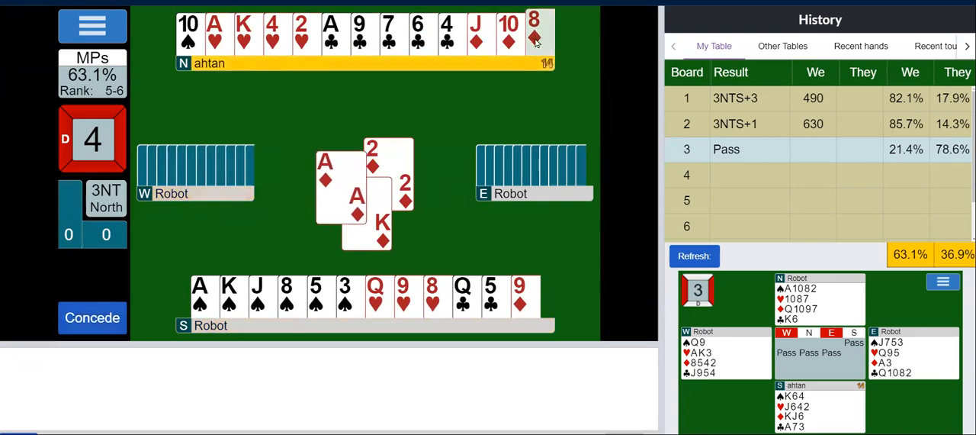
click(534, 33)
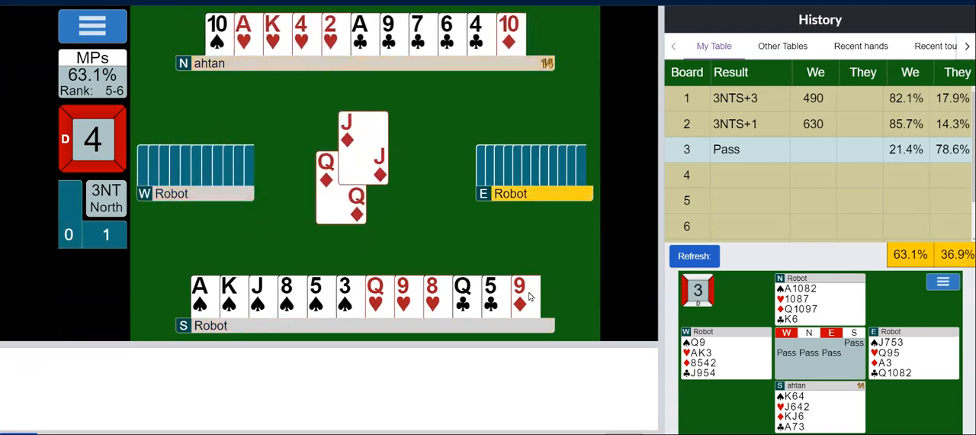
click(519, 297)
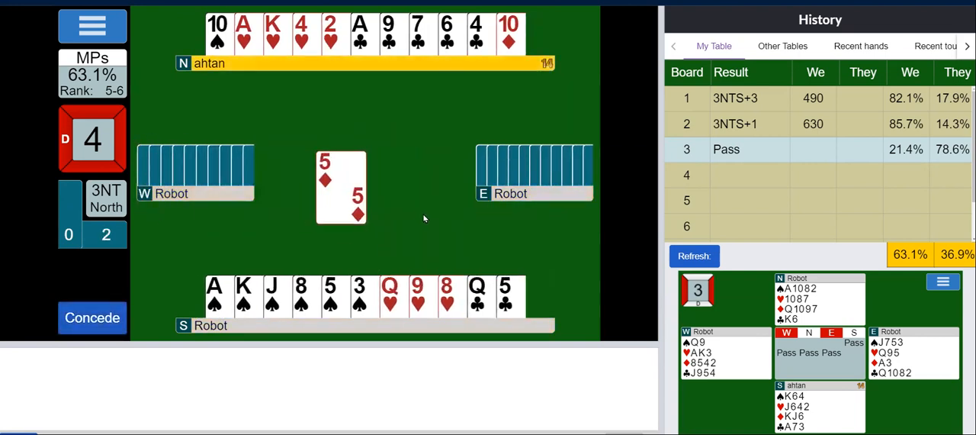
click(505, 293)
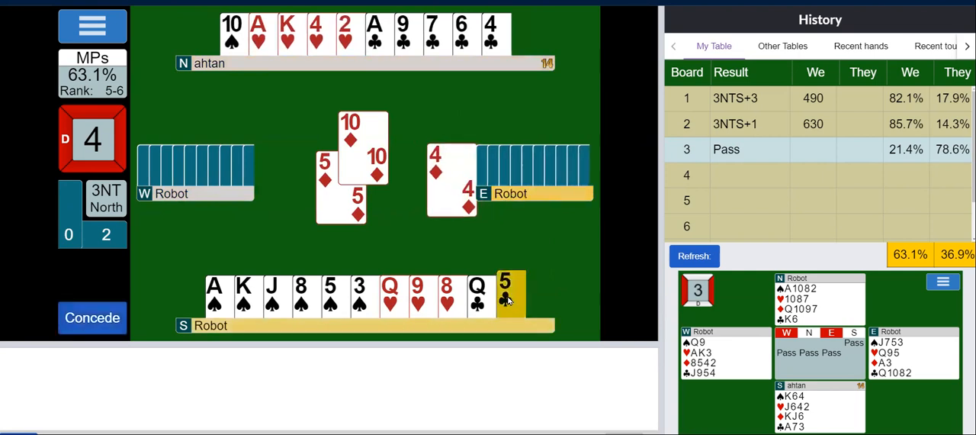
click(505, 293)
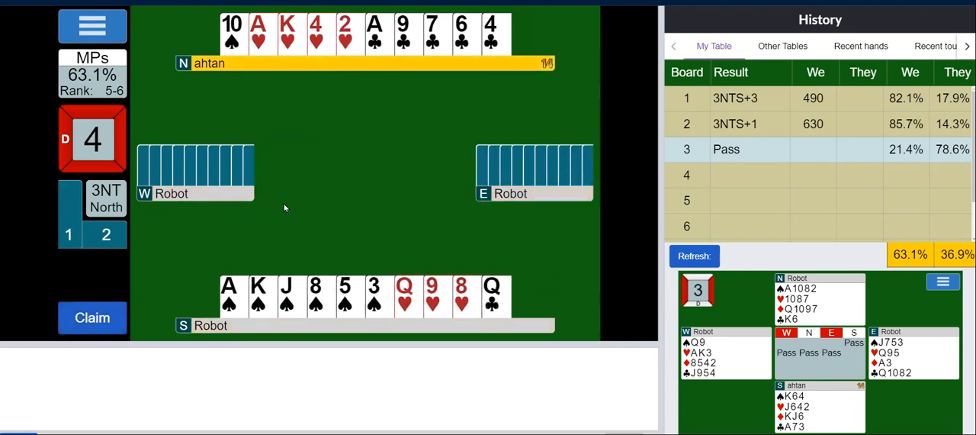
mouse_move(435, 190)
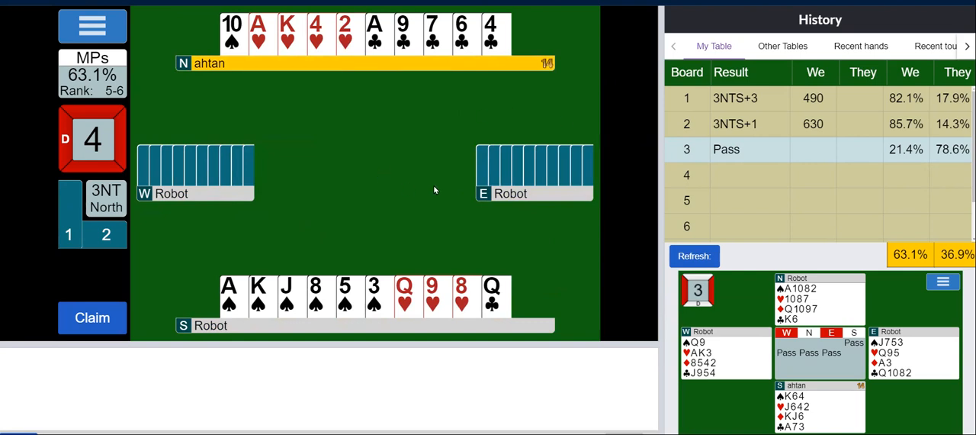
mouse_move(311, 214)
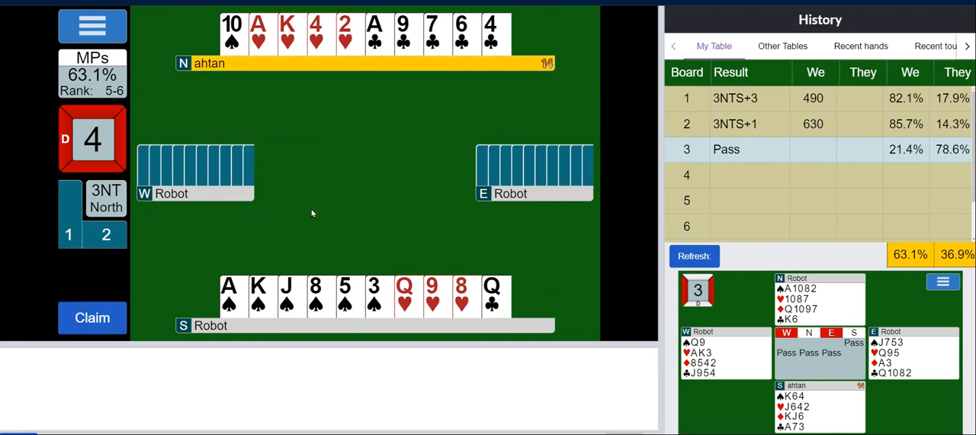
mouse_move(411, 188)
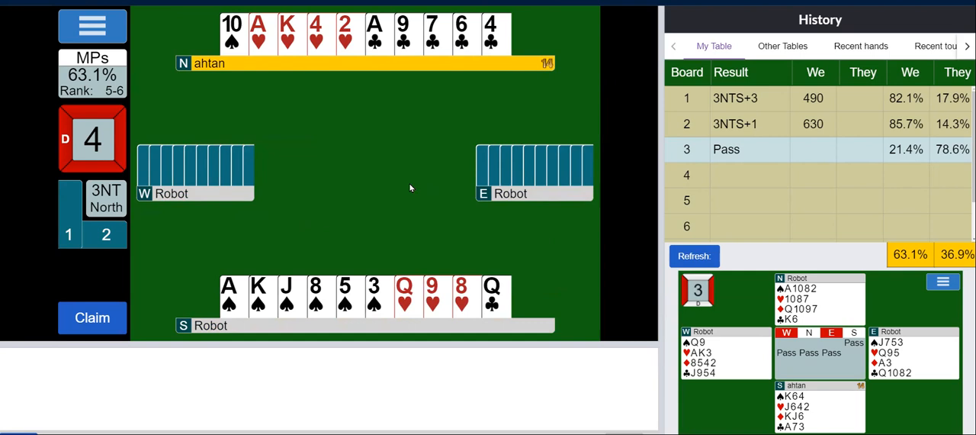
mouse_move(339, 178)
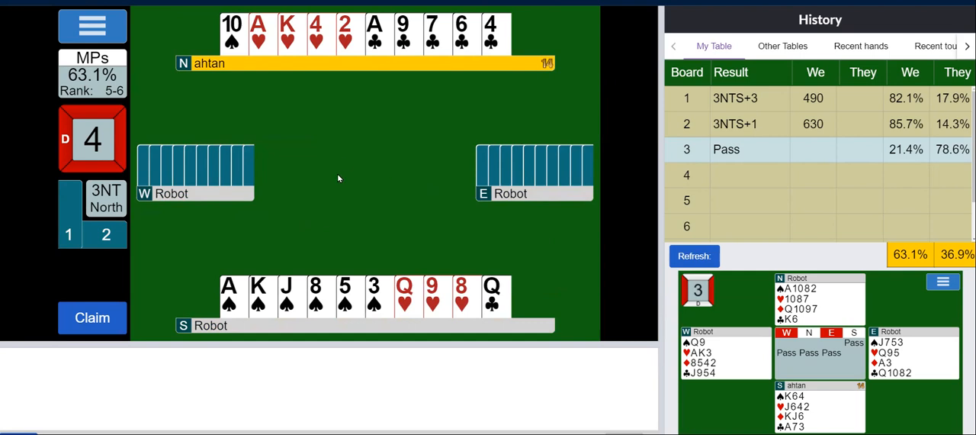
mouse_move(204, 36)
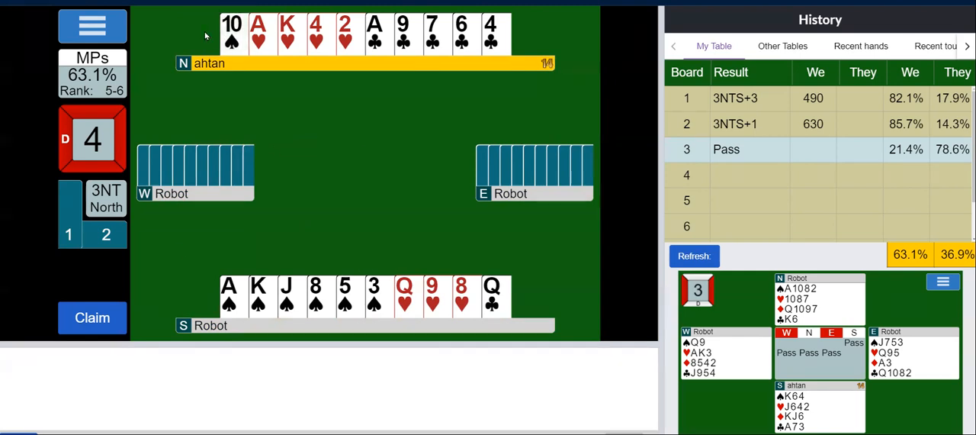
Play out board 4's remaining tricks so 3NT makes +2 for +660
click(232, 34)
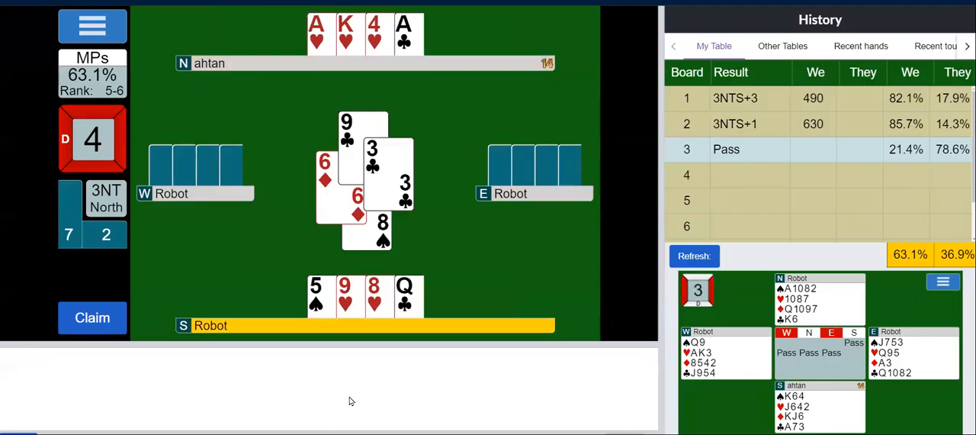
click(92, 317)
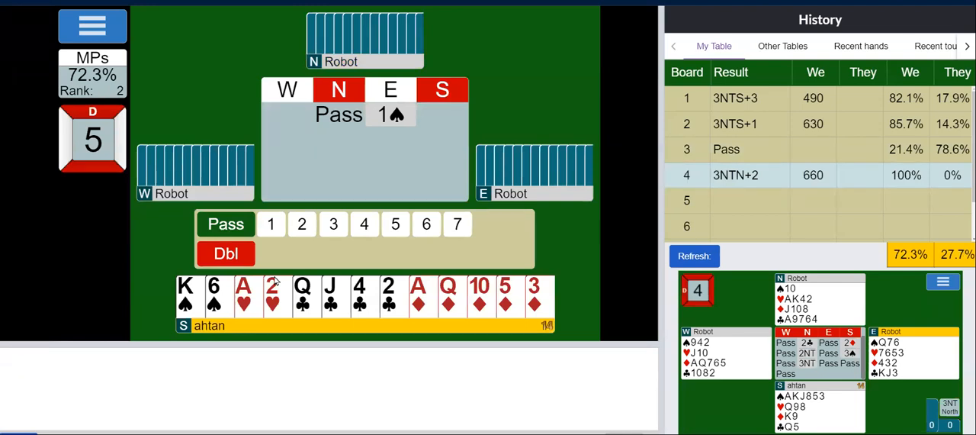
mouse_move(226, 253)
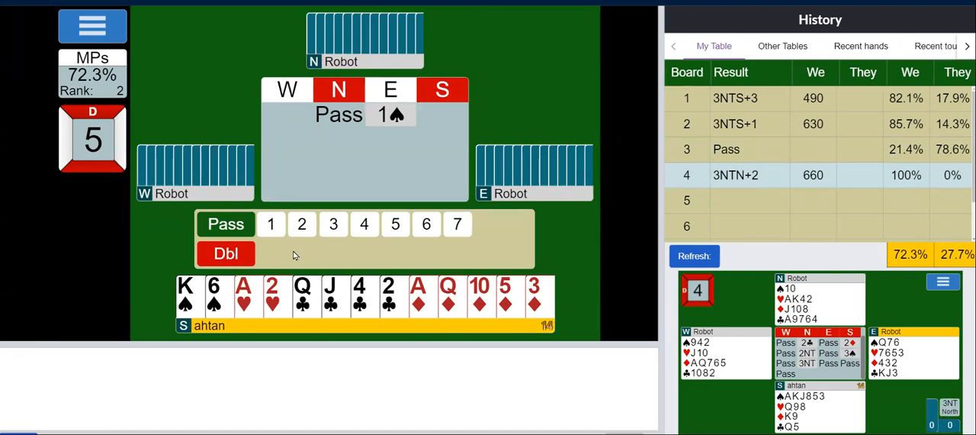
Overcall East's 1♠ with 2♦ from the bidding box
click(302, 223)
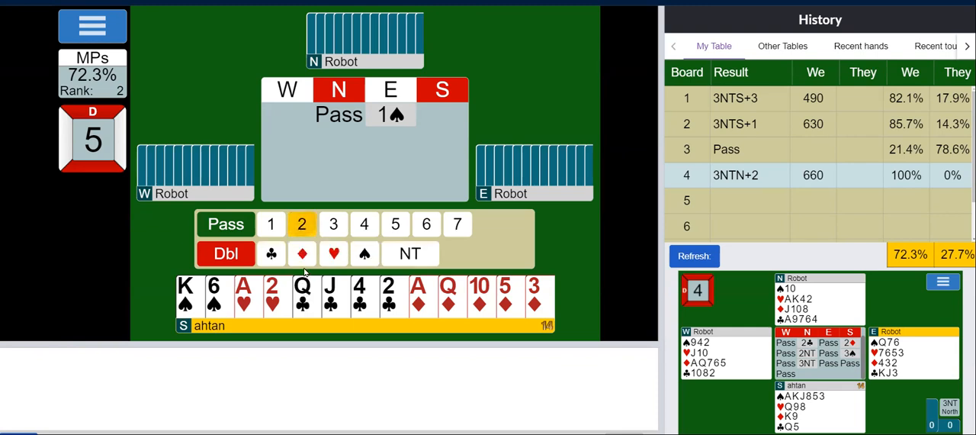
click(302, 253)
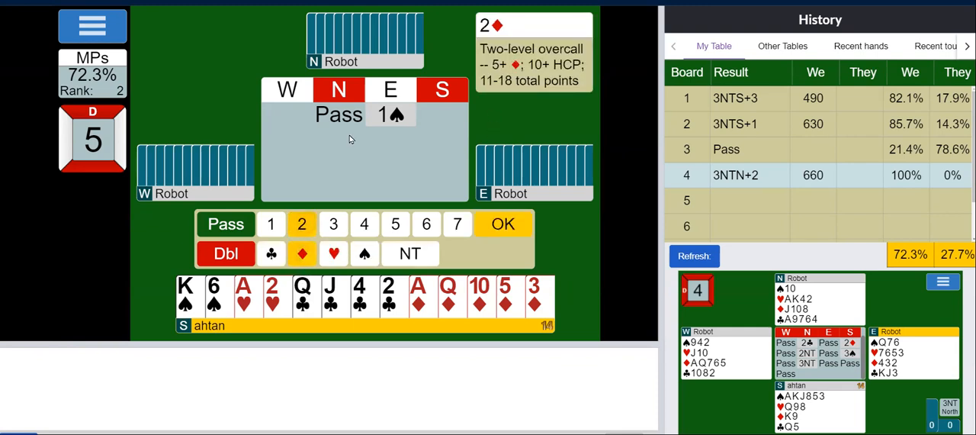
mouse_move(411, 199)
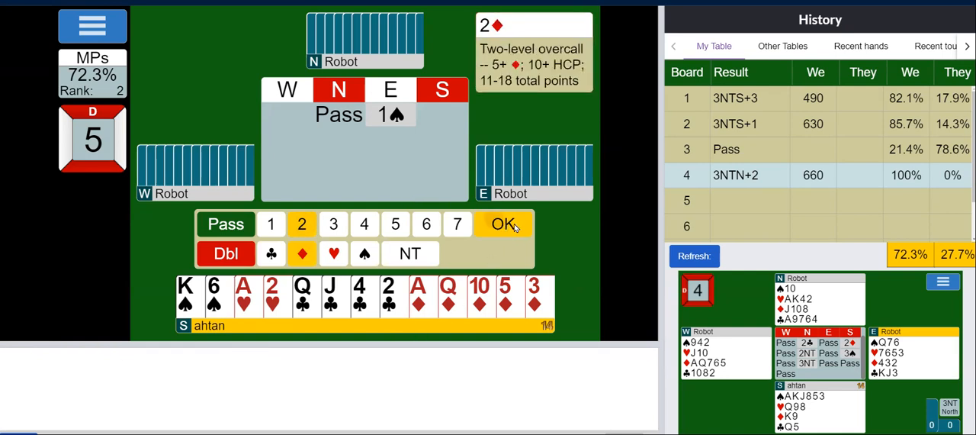
click(503, 222)
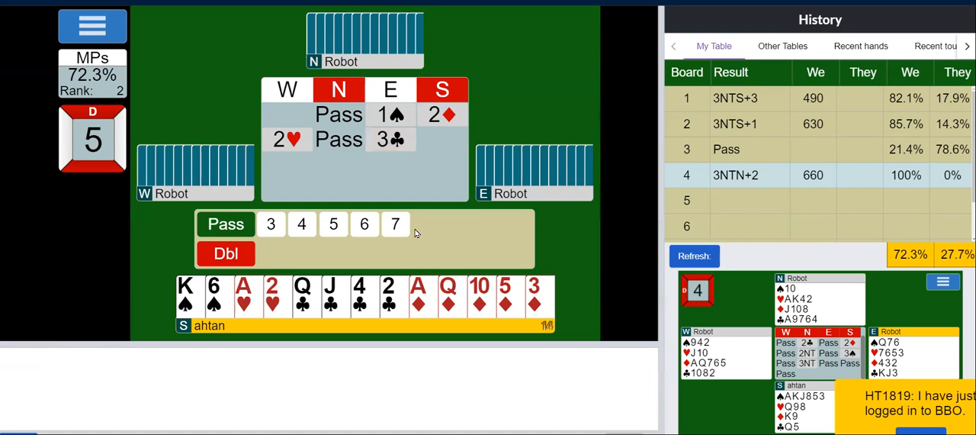
Pass over 3♣, check East's 3♠ explanation, and pass to end the auction
click(225, 223)
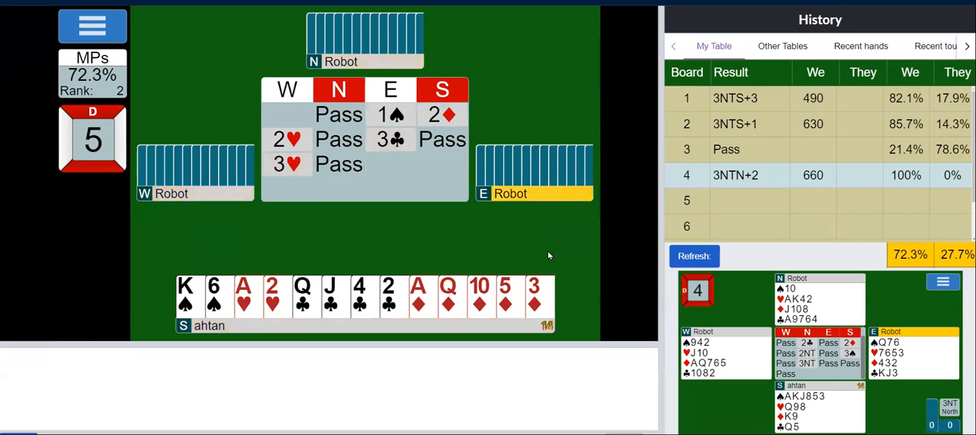
click(391, 165)
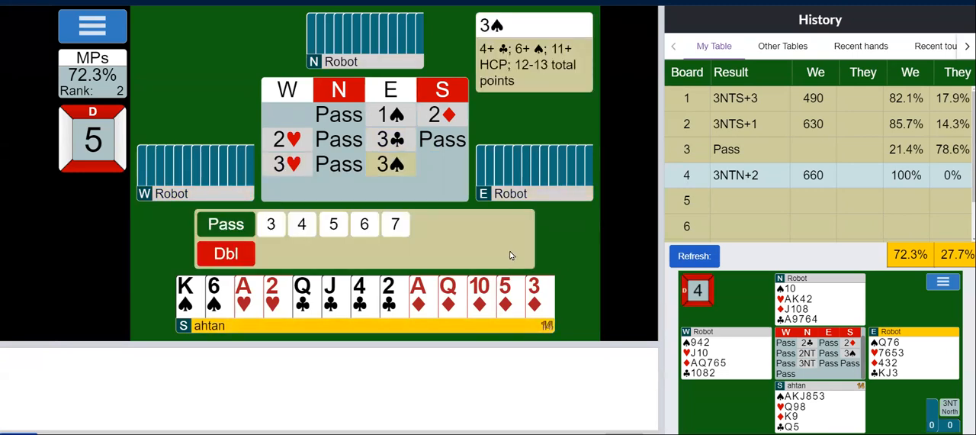
mouse_move(217, 182)
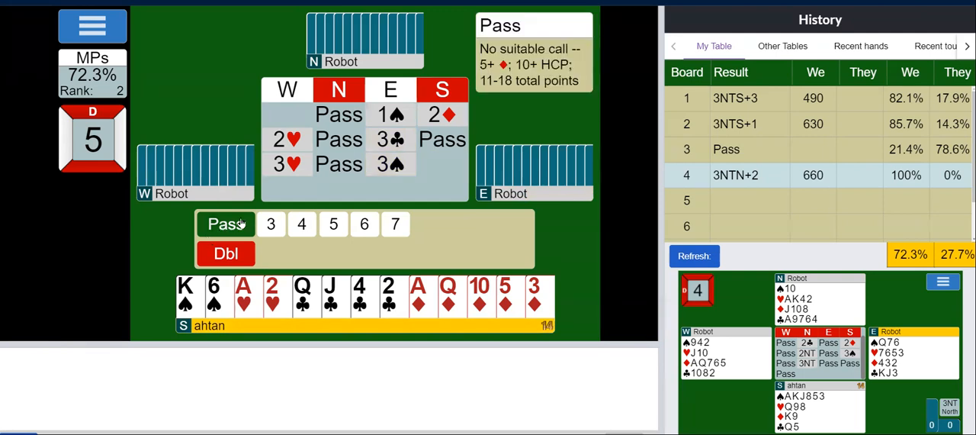
click(226, 223)
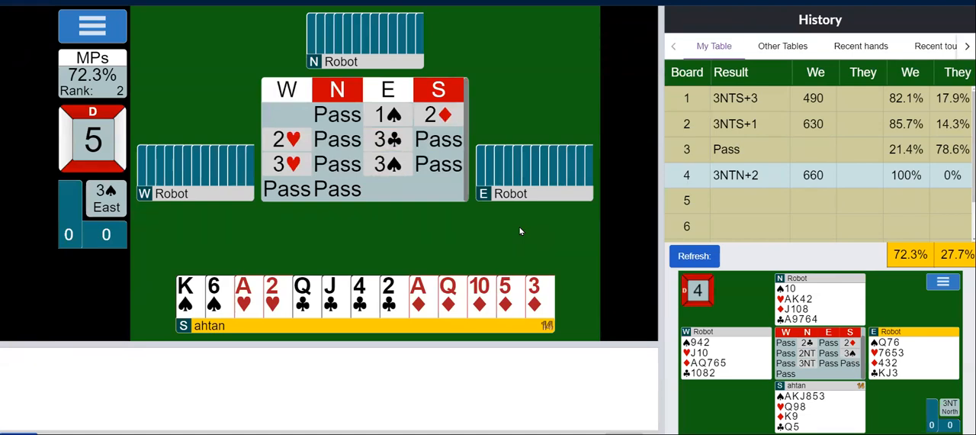
mouse_move(321, 231)
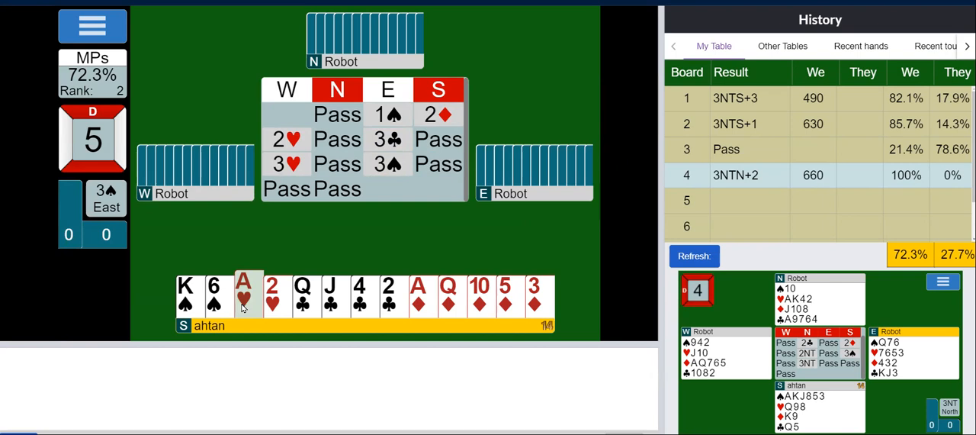
Defend 3♠: lead the heart ace, follow with a low heart, then cash the diamond ace
click(244, 296)
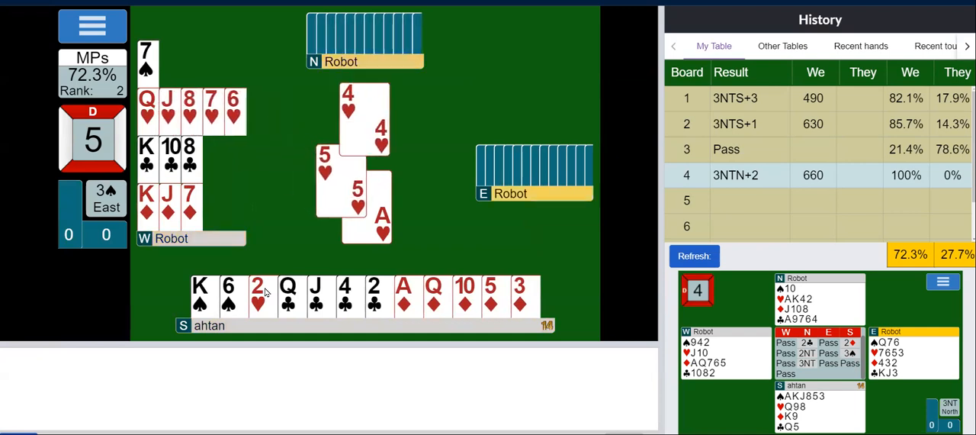
click(256, 297)
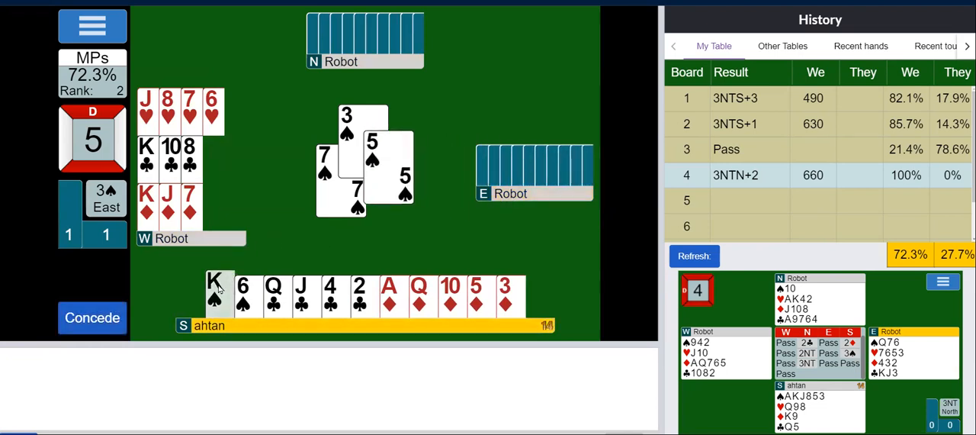
click(217, 296)
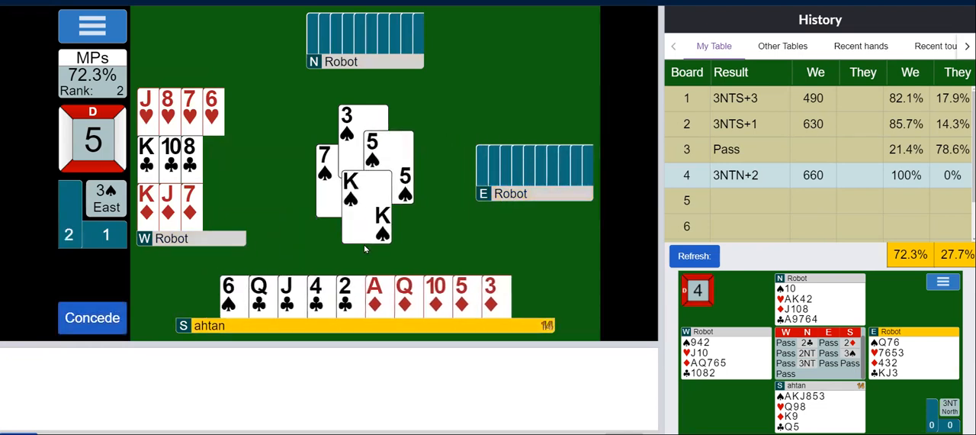
click(375, 295)
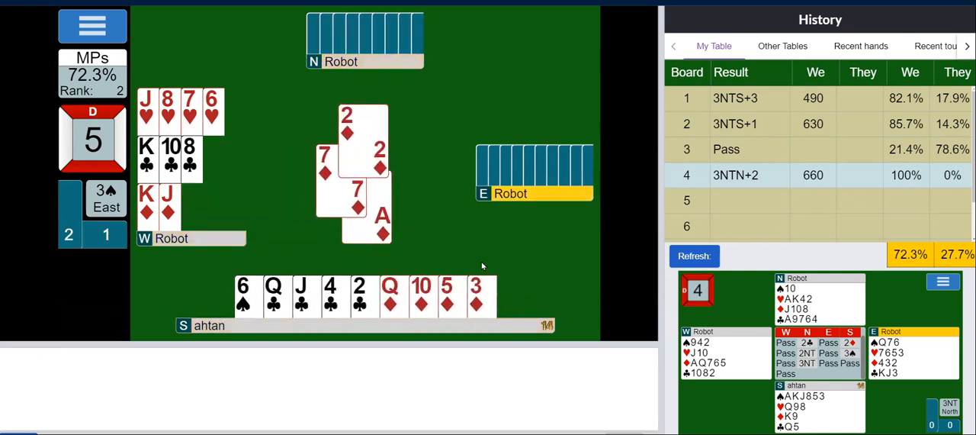
click(476, 296)
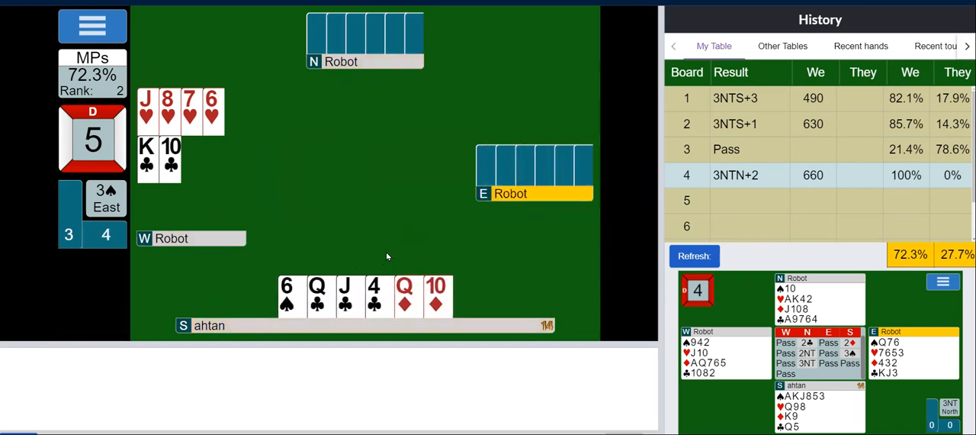
Discard a club, play the diamond ten to finish at −140, then show Other Tables
click(287, 295)
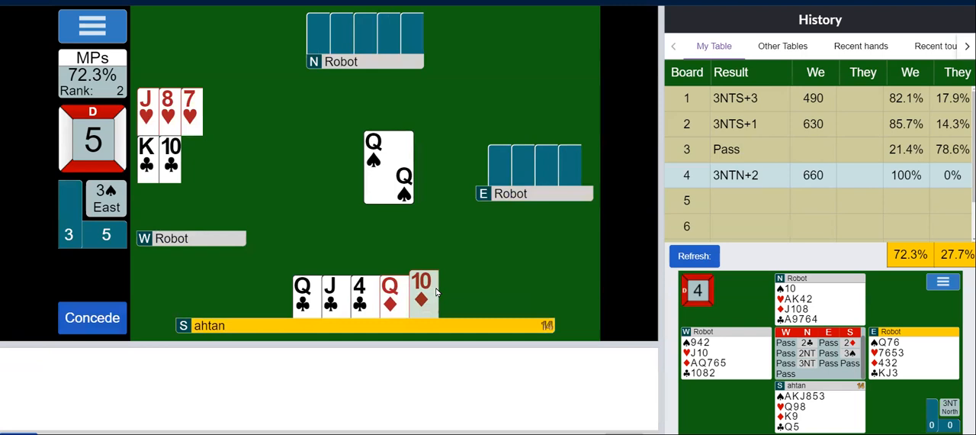
click(422, 296)
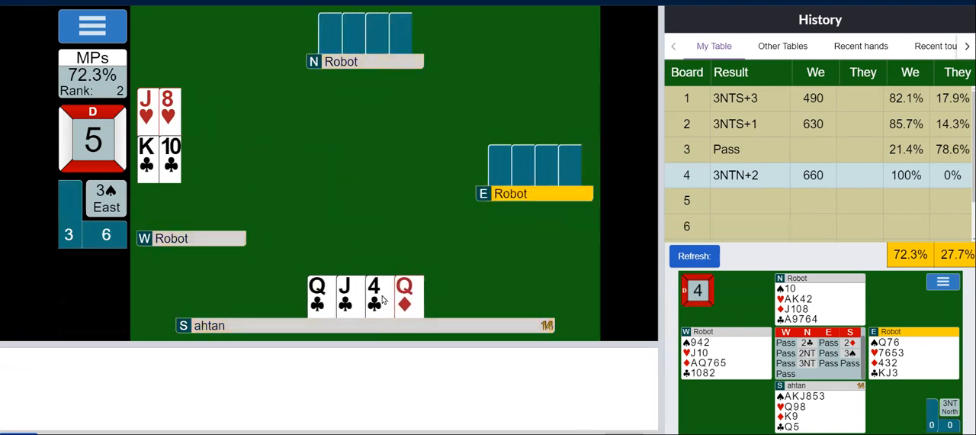
click(348, 296)
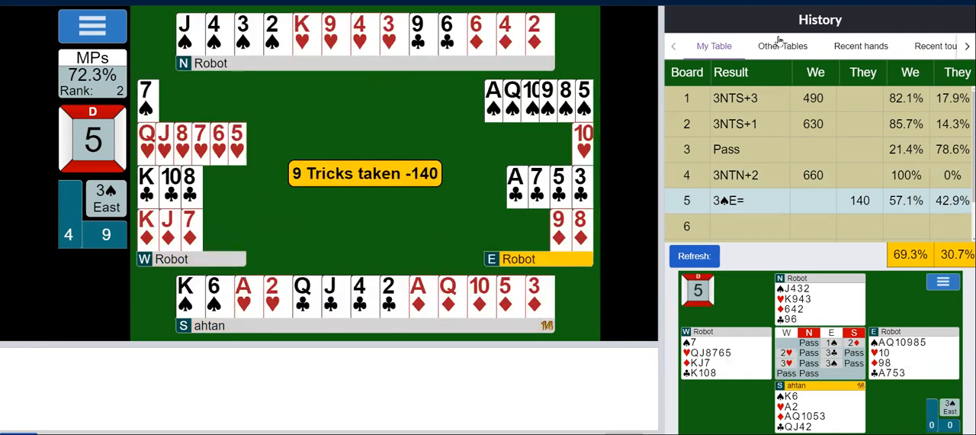
click(781, 45)
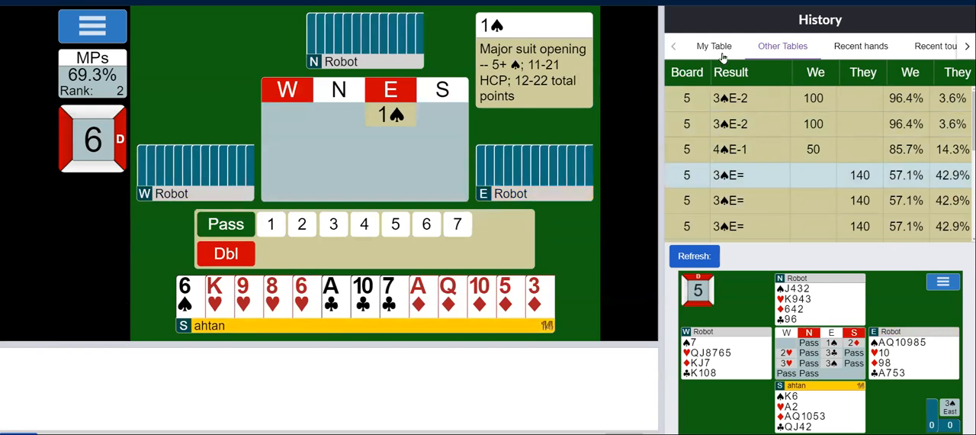
View another table's play of board 5, then return to My Table's history list
click(729, 149)
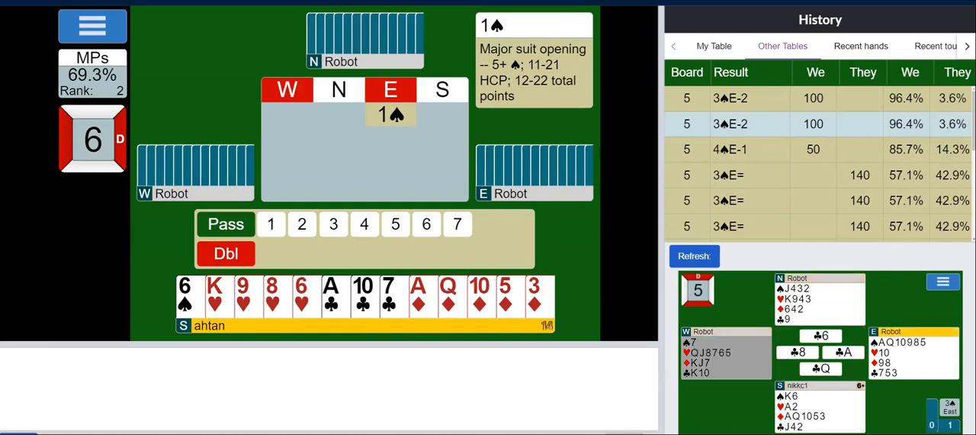
mouse_move(577, 363)
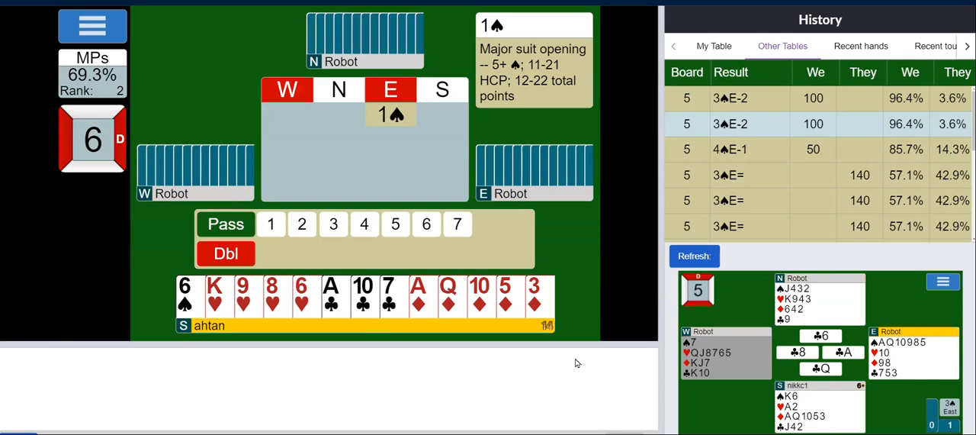
click(714, 45)
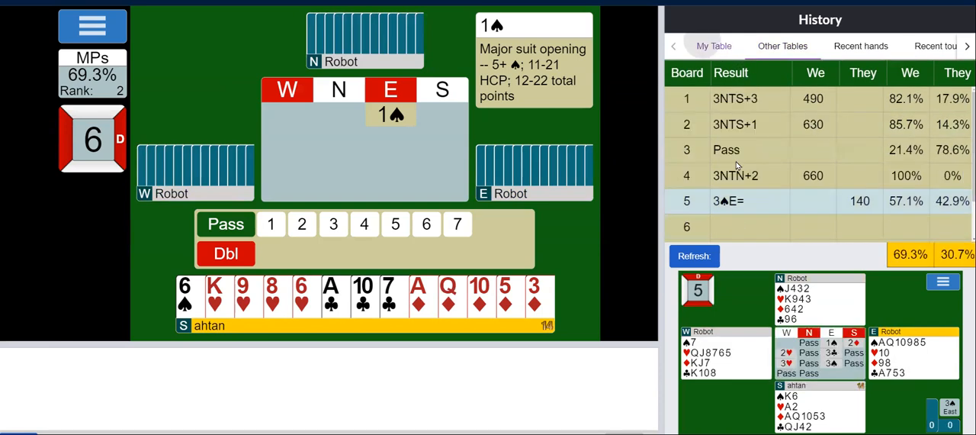
scroll(down, 3)
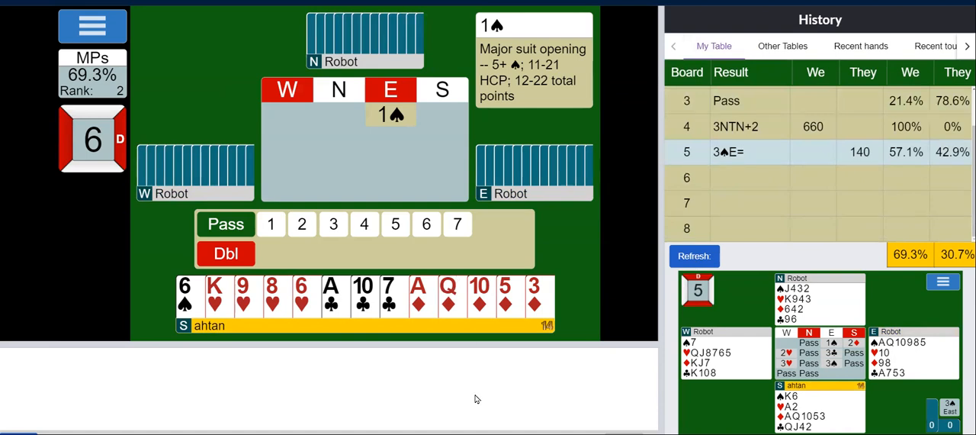
mouse_move(741, 354)
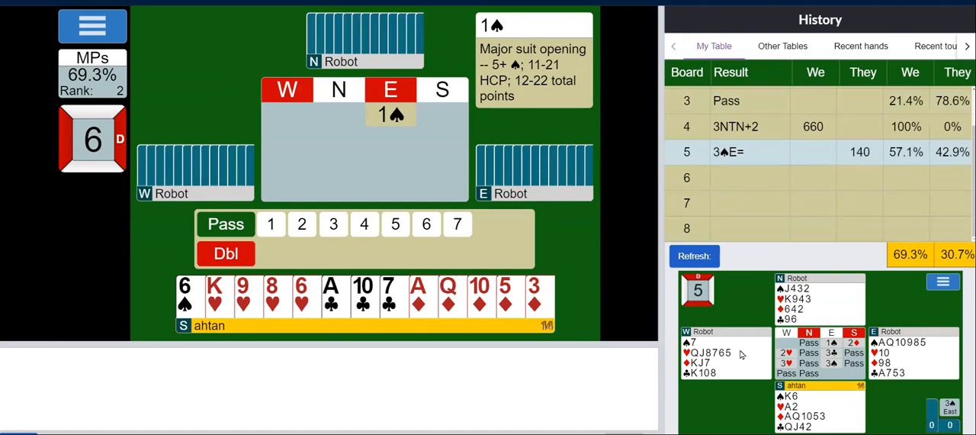
mouse_move(343, 379)
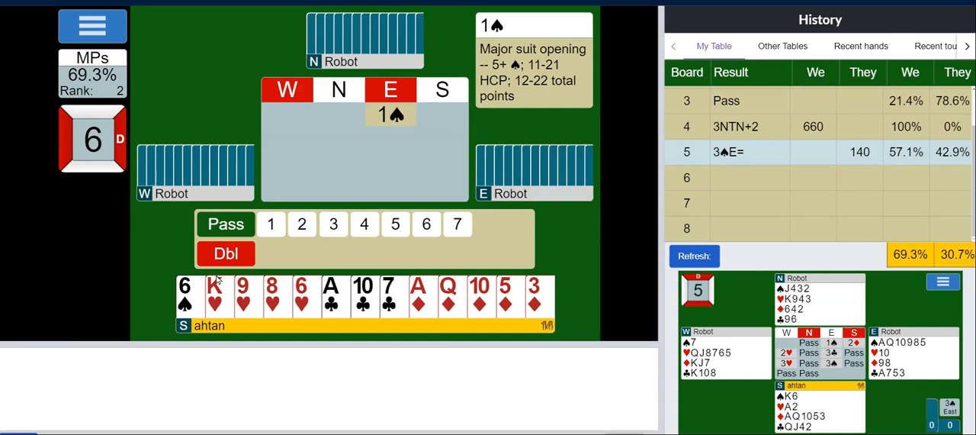
Make a takeout double of East's 1♠ opening
click(226, 253)
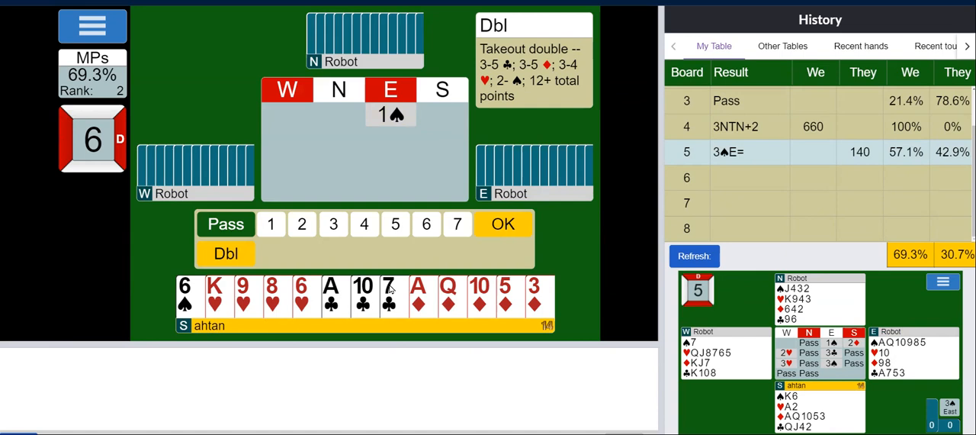
mouse_move(509, 251)
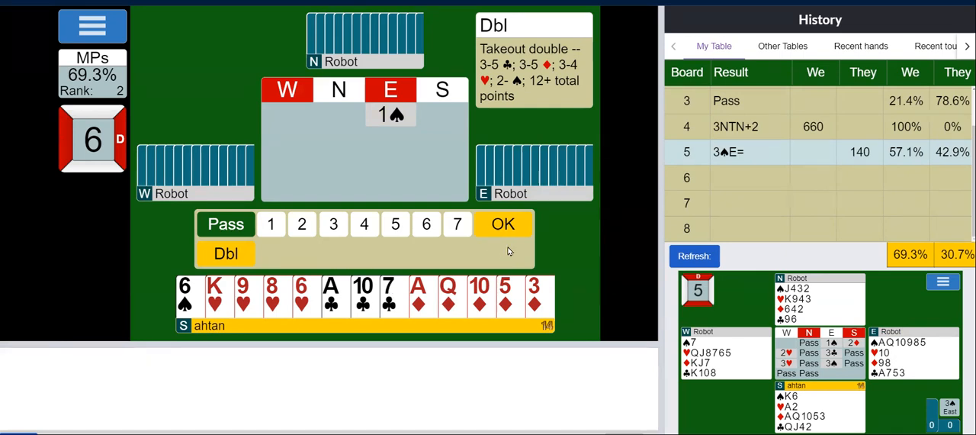
click(503, 222)
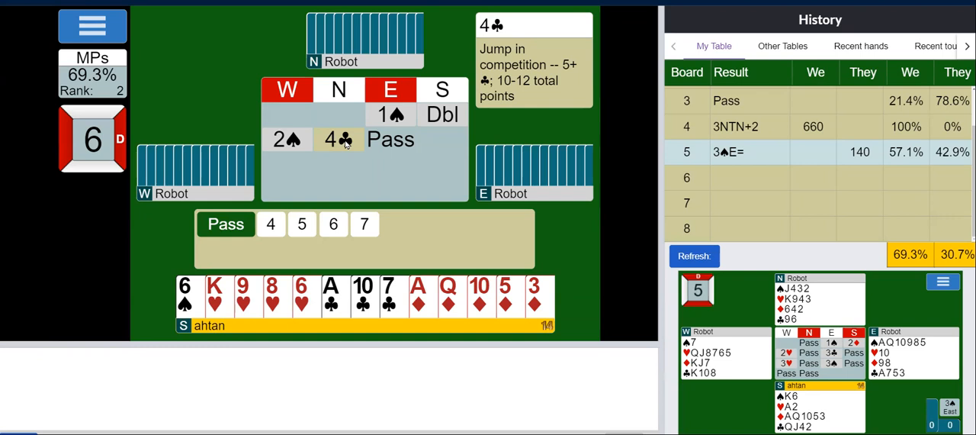
Raise partner's 4♣ to 5♣ to end the auction
click(302, 222)
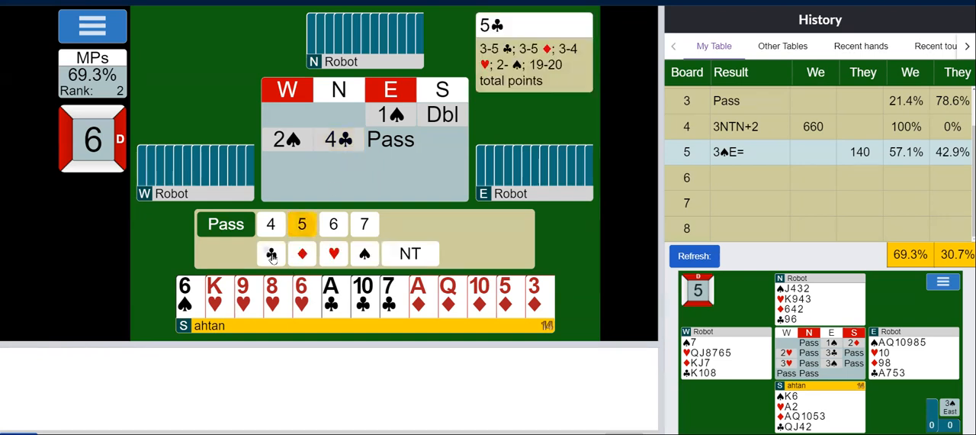
click(272, 253)
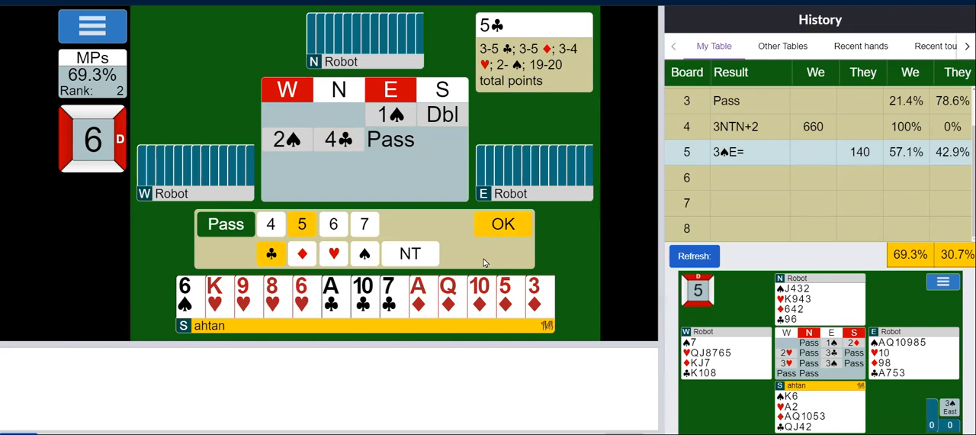
click(501, 223)
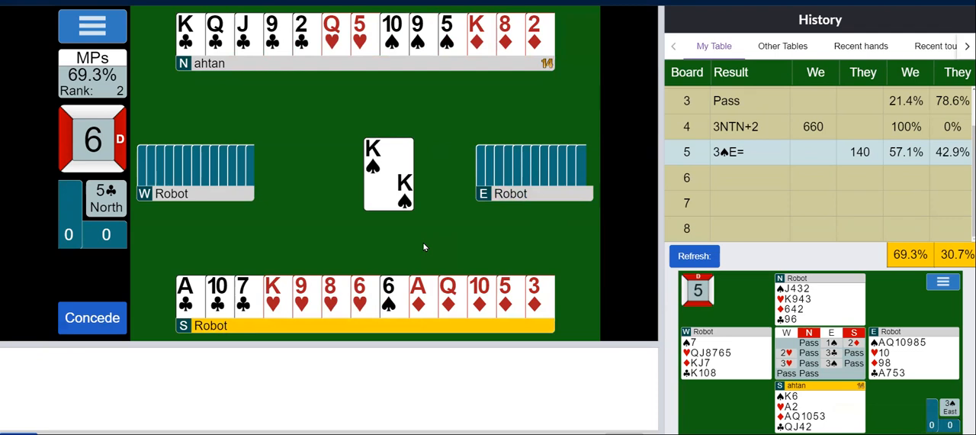
Play a low spade, dummy's diamond three, then ruff the spade nine with dummy's club seven
click(387, 296)
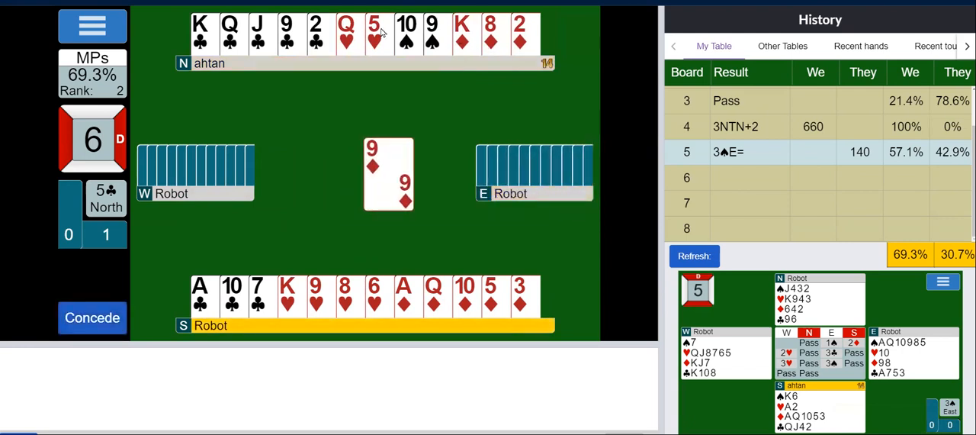
mouse_move(464, 152)
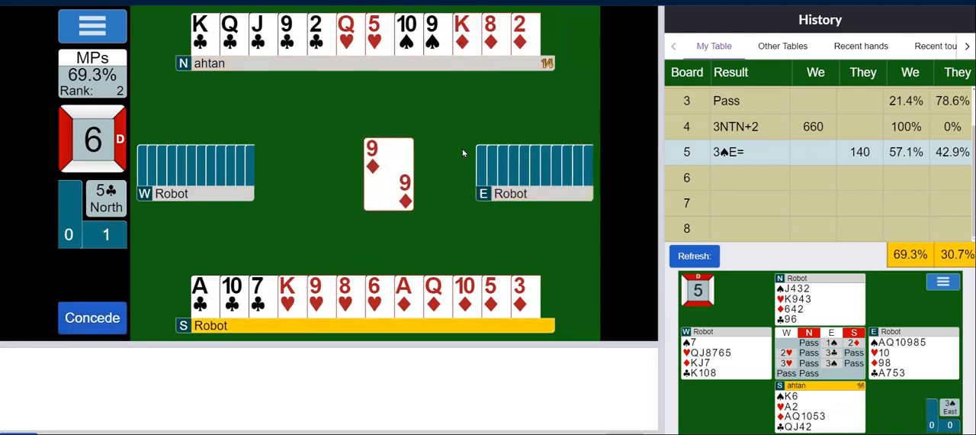
mouse_move(451, 167)
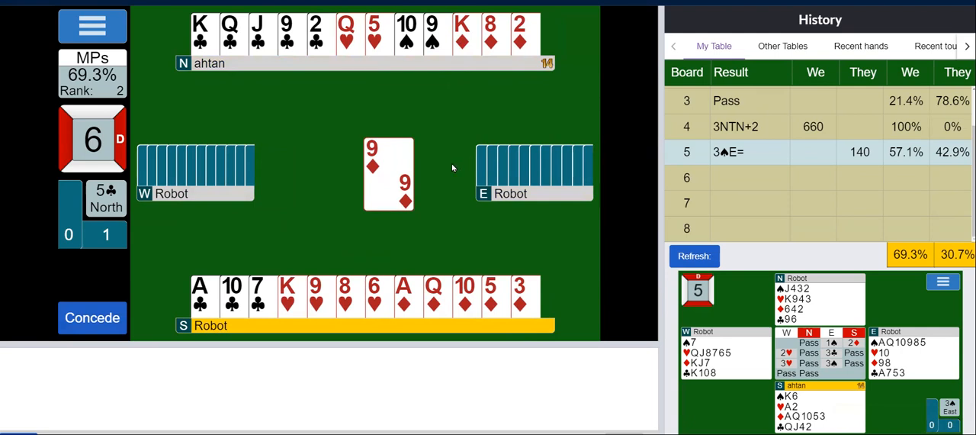
mouse_move(542, 221)
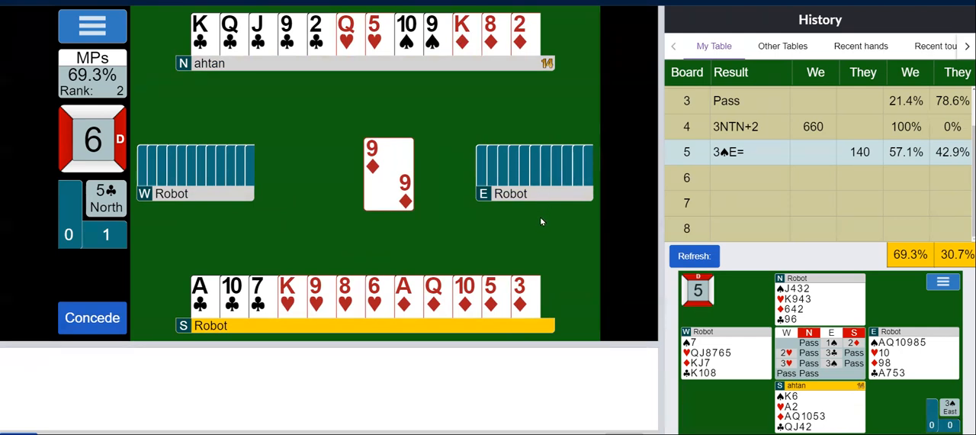
mouse_move(474, 225)
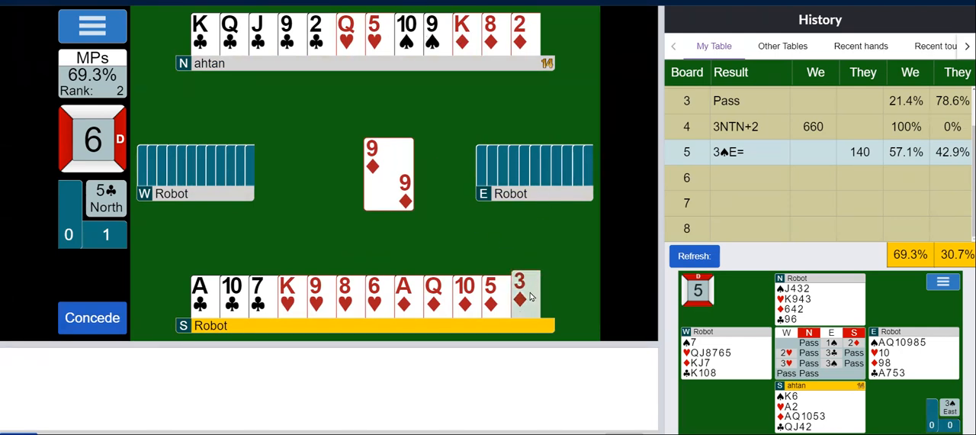
click(520, 293)
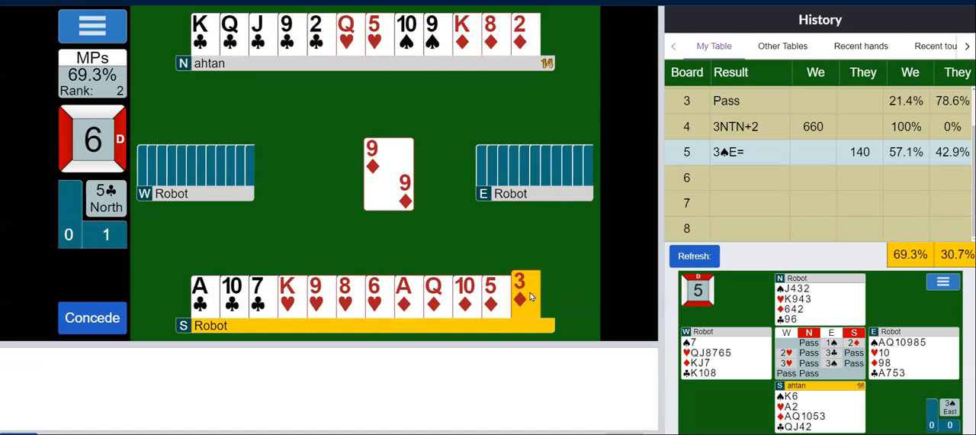
click(518, 296)
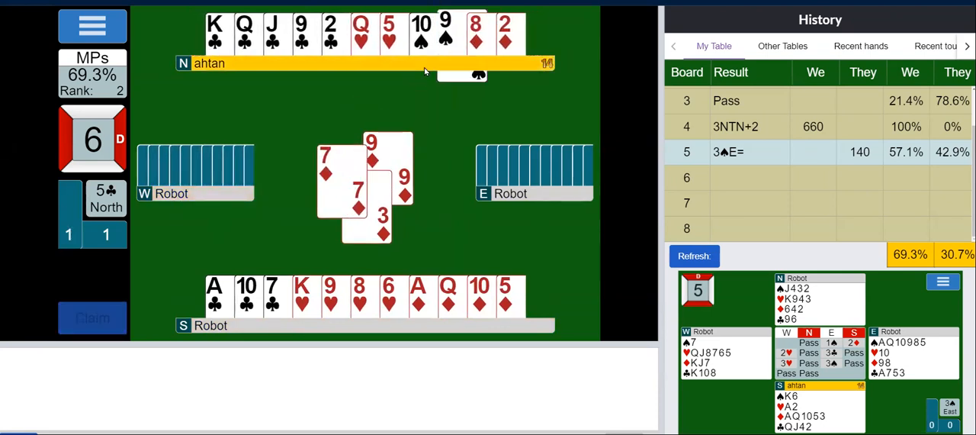
click(271, 296)
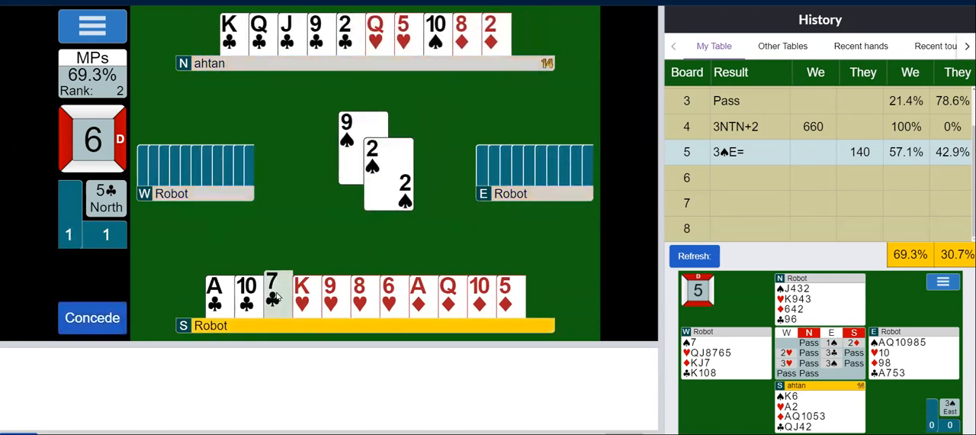
click(271, 293)
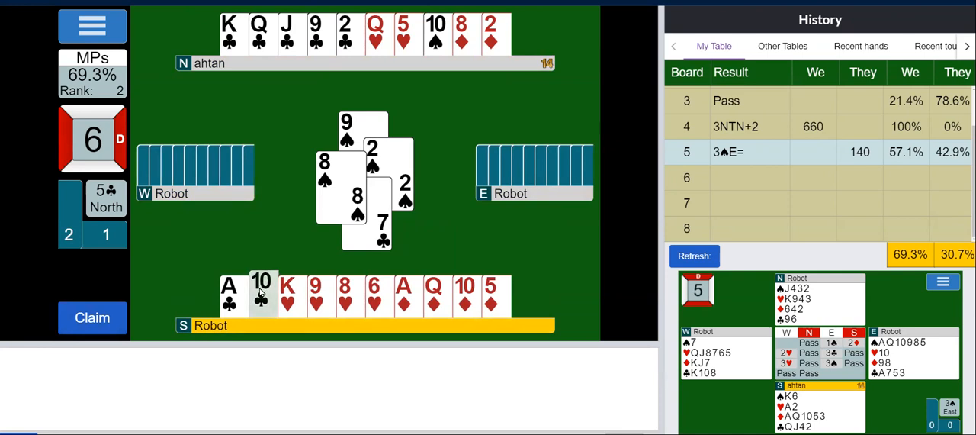
mouse_move(278, 208)
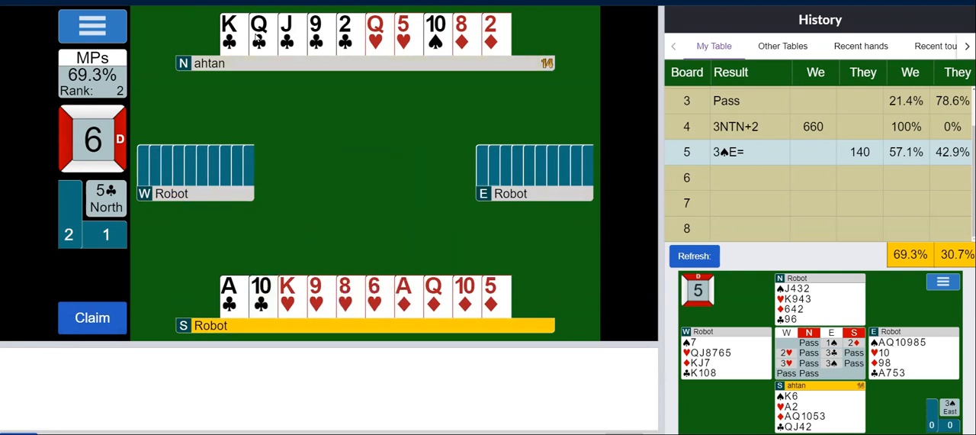
mouse_move(339, 251)
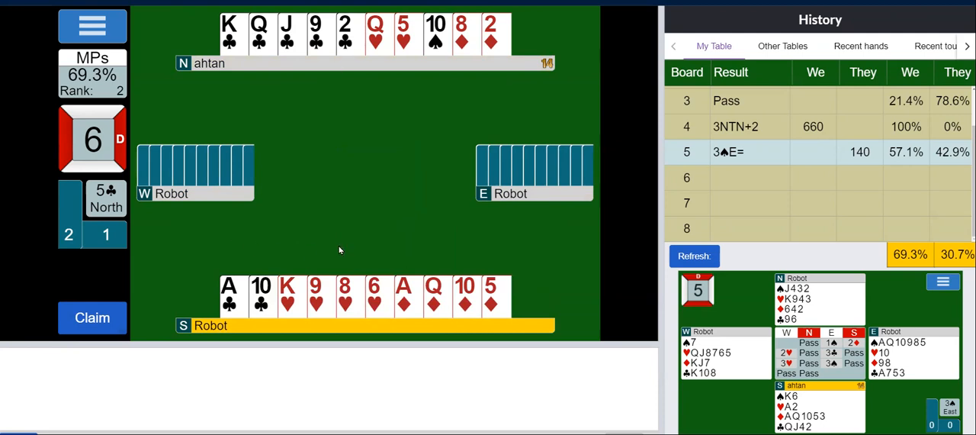
mouse_move(327, 245)
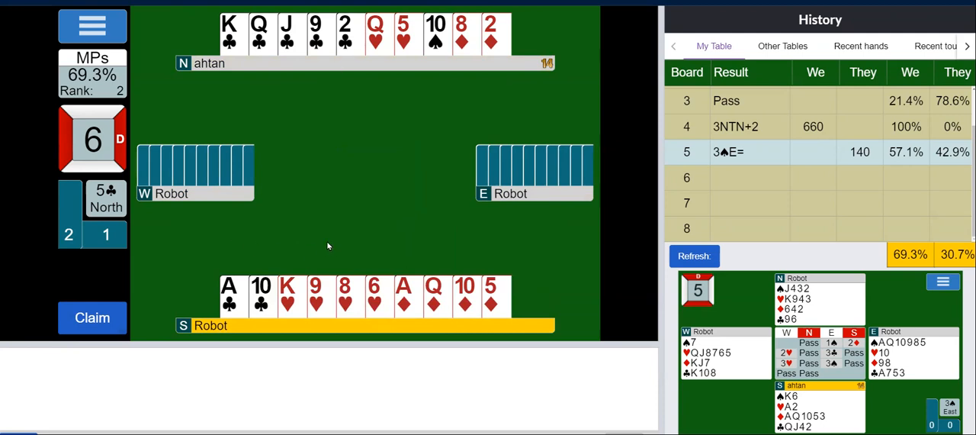
click(261, 296)
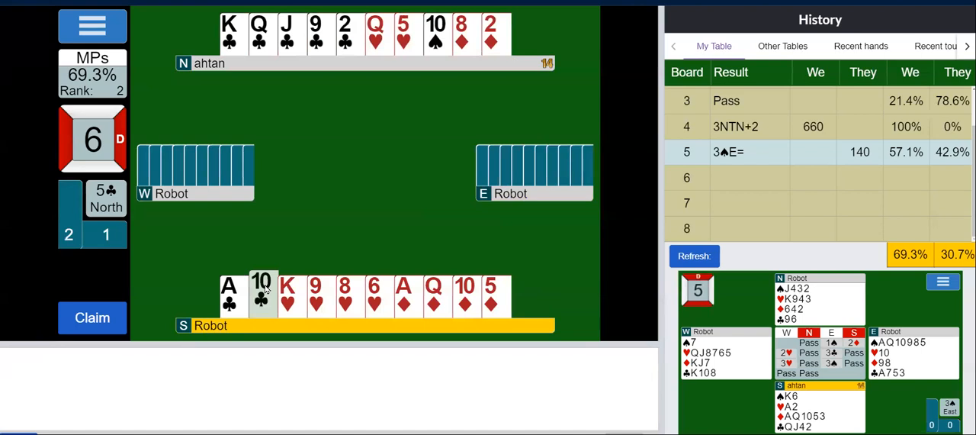
Run clubs from the ten and queen, discarding dummy's heart eight, reaching eight tricks
click(262, 296)
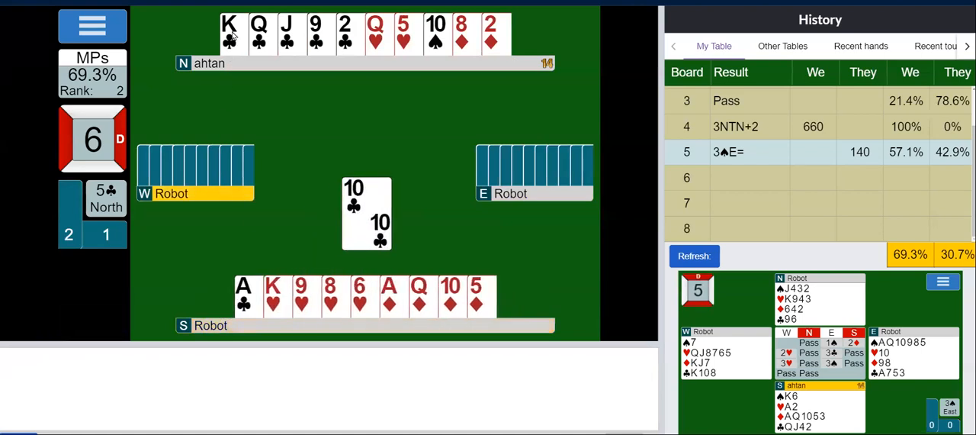
click(230, 34)
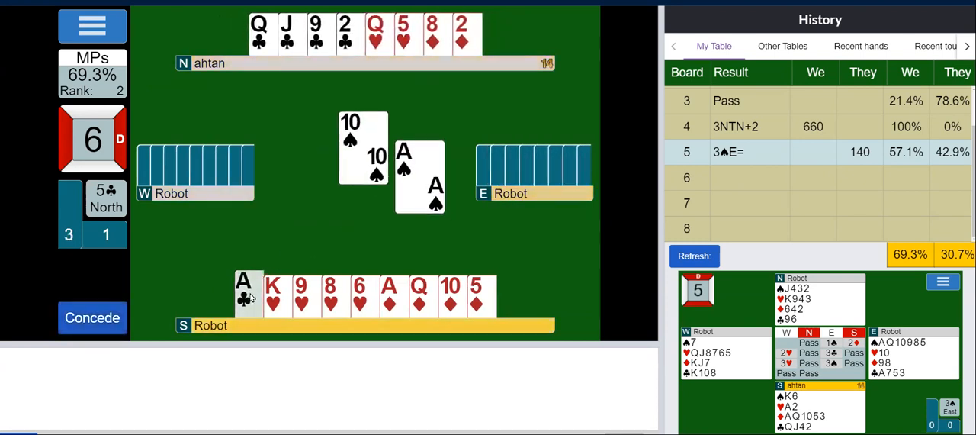
click(247, 295)
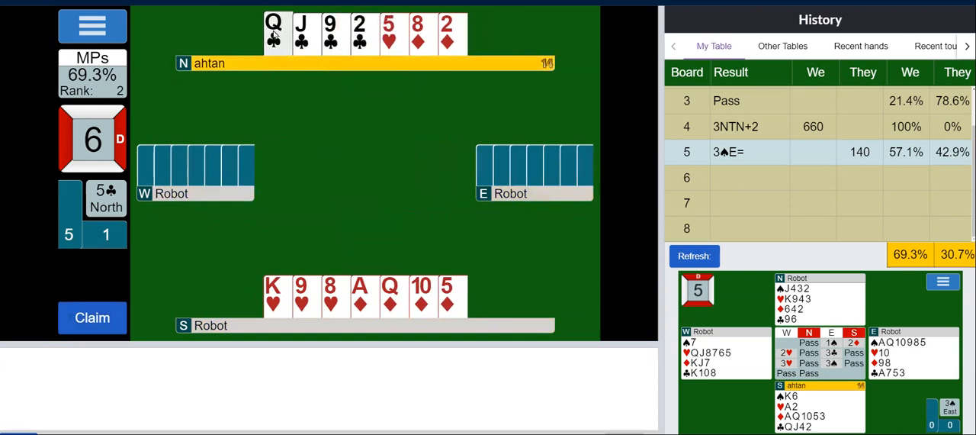
click(273, 32)
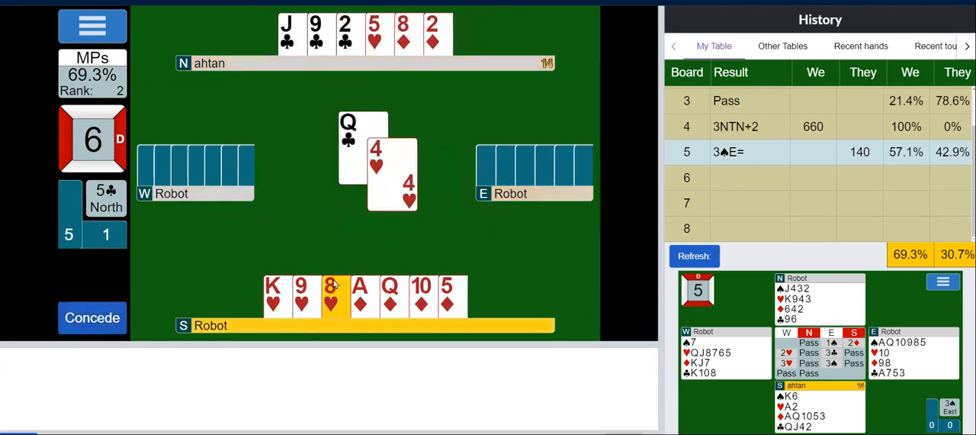
click(330, 297)
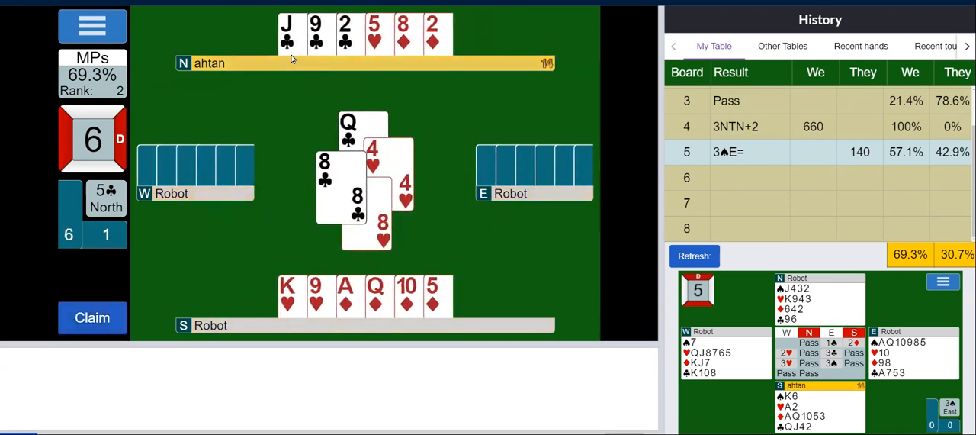
click(287, 34)
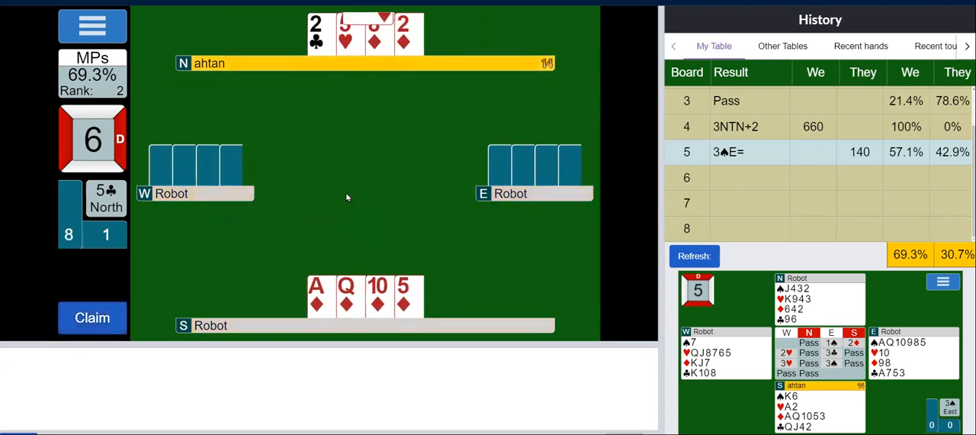
Finish board 6 so 5♣ makes eleven tricks for +400
click(315, 296)
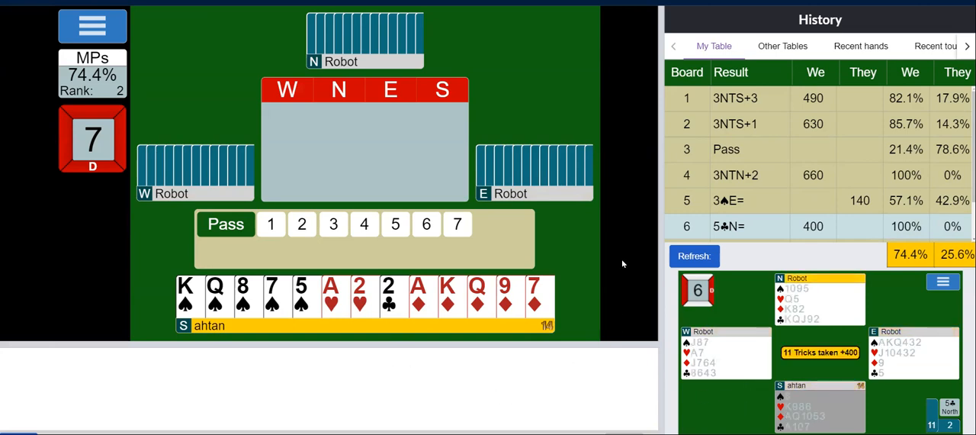
Open 1♠ on board 7 and rebid 3♦
scroll(down, 3)
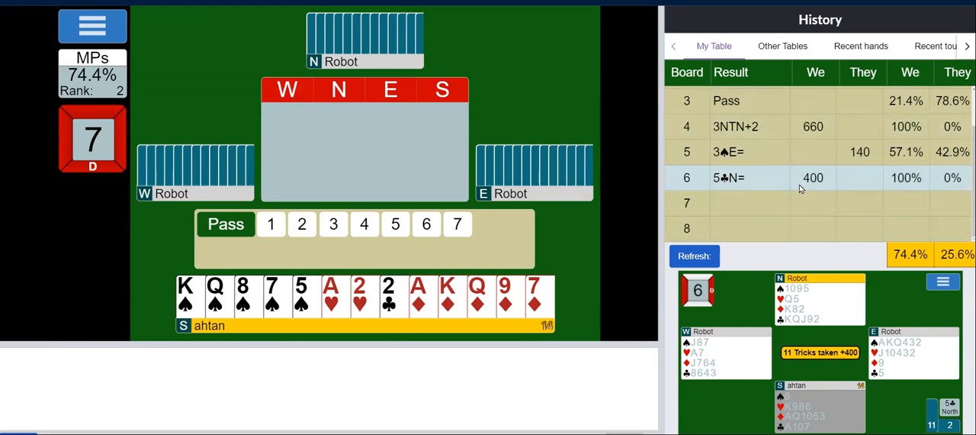
mouse_move(414, 369)
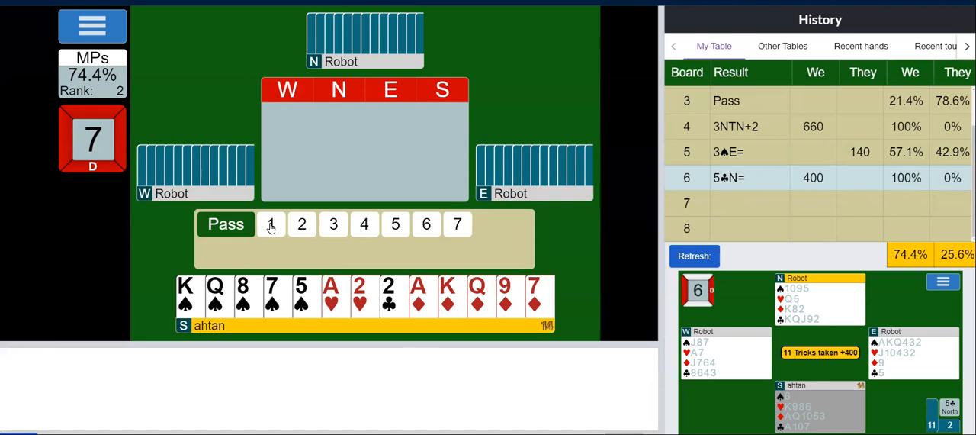
click(272, 223)
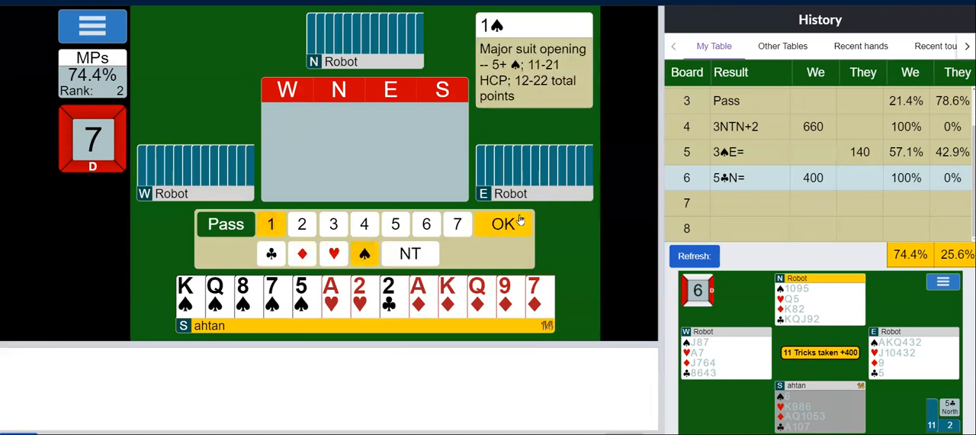
click(503, 223)
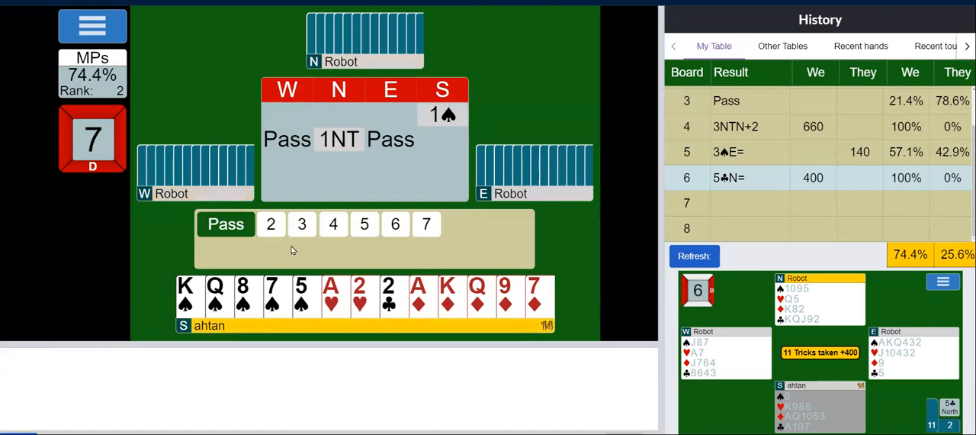
click(302, 222)
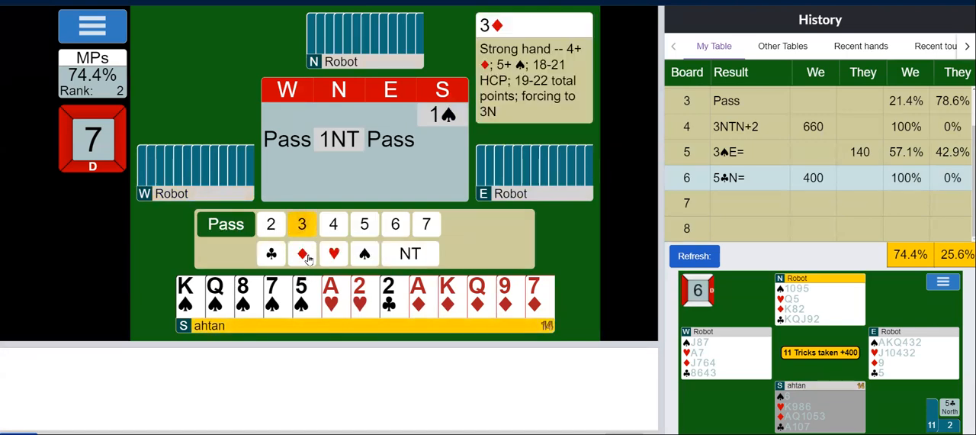
click(302, 253)
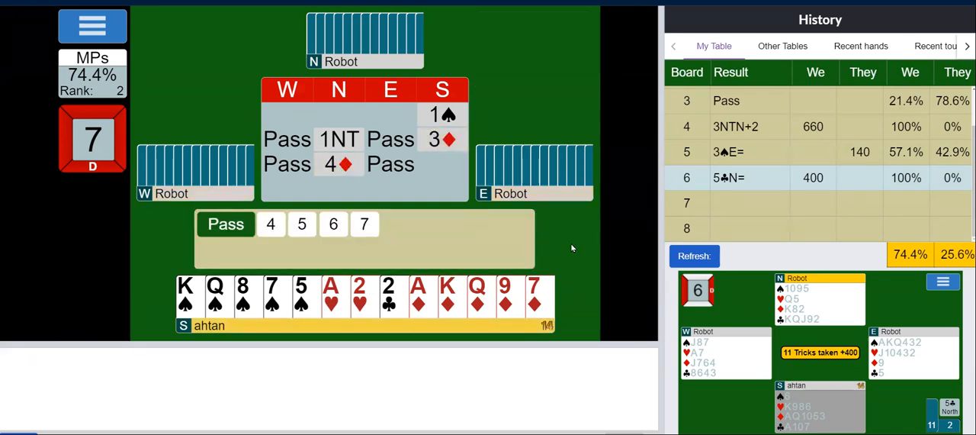
Raise to 5♦, then pass partner's 6♦ to start the play
click(302, 223)
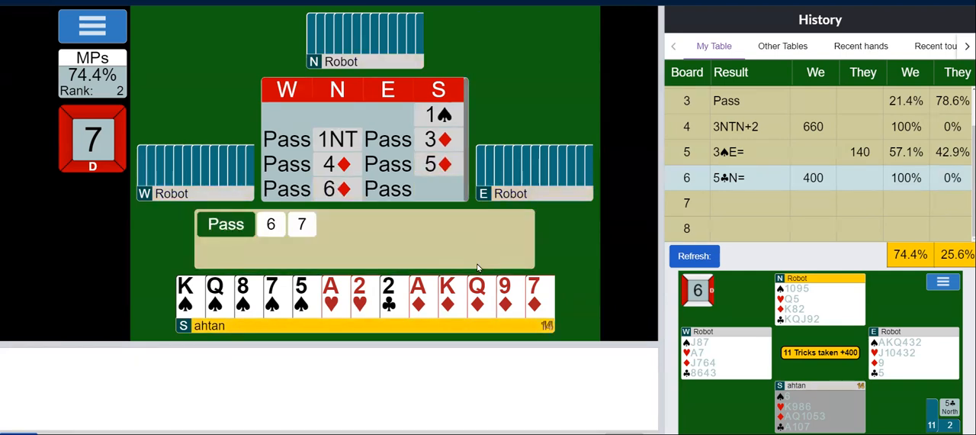
mouse_move(459, 245)
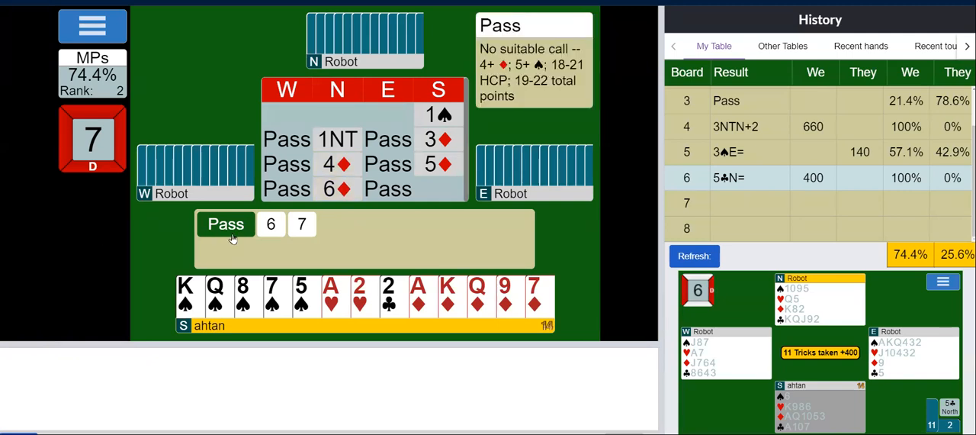
click(226, 223)
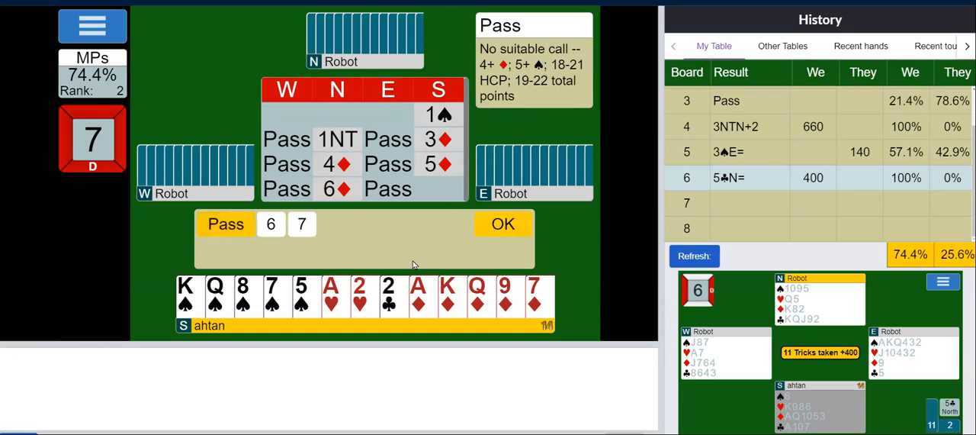
mouse_move(480, 246)
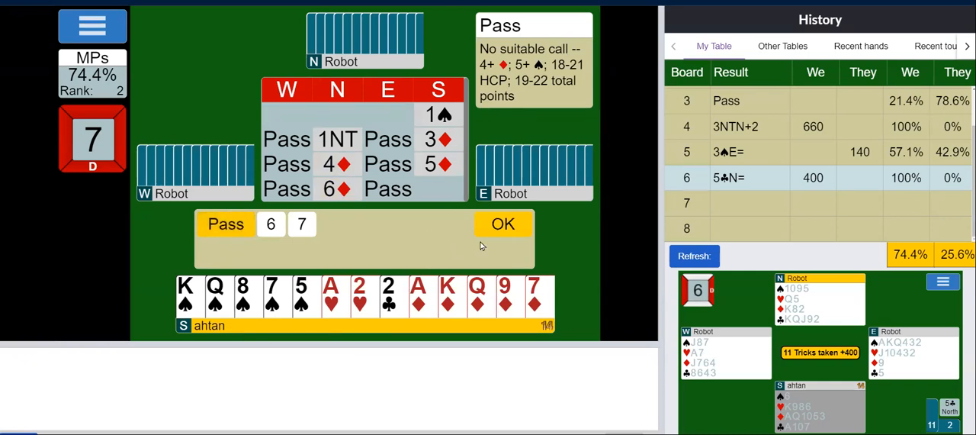
click(503, 223)
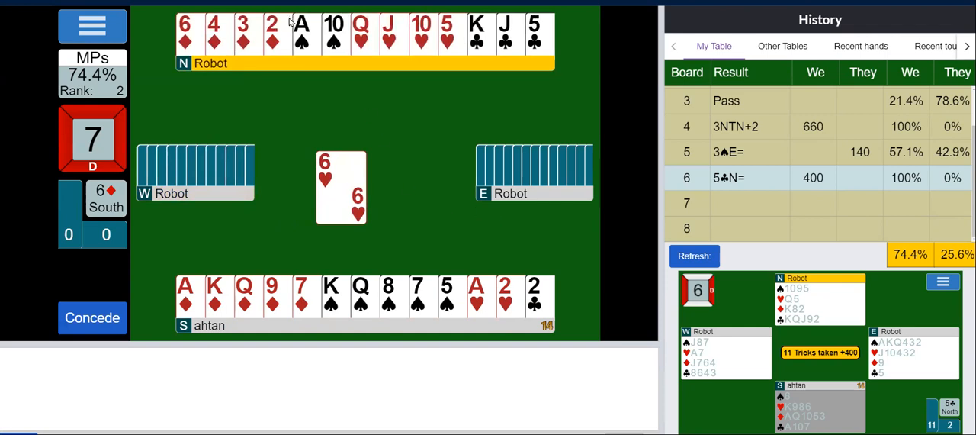
mouse_move(409, 186)
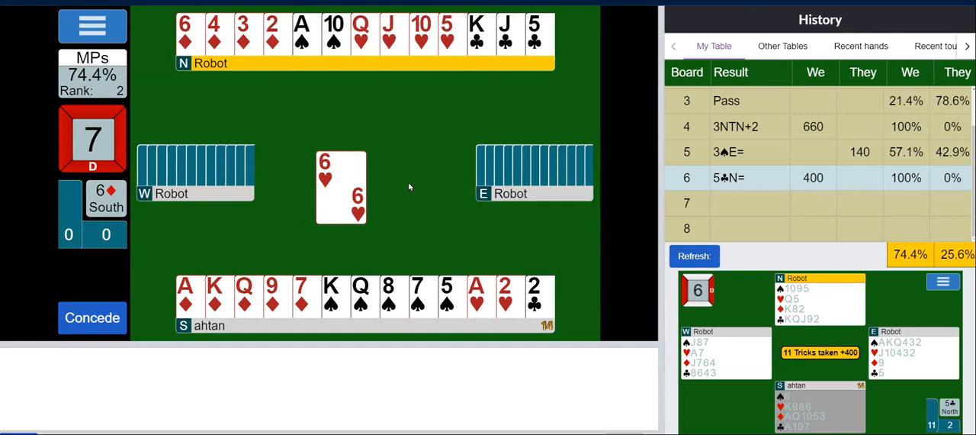
mouse_move(389, 168)
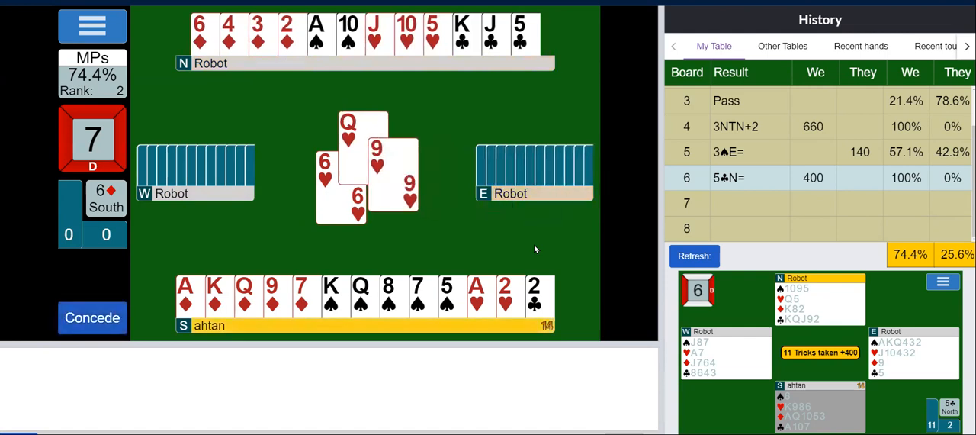
Win the opening heart trick, draw trumps with the diamond queen, and cash the ace of hearts
click(505, 296)
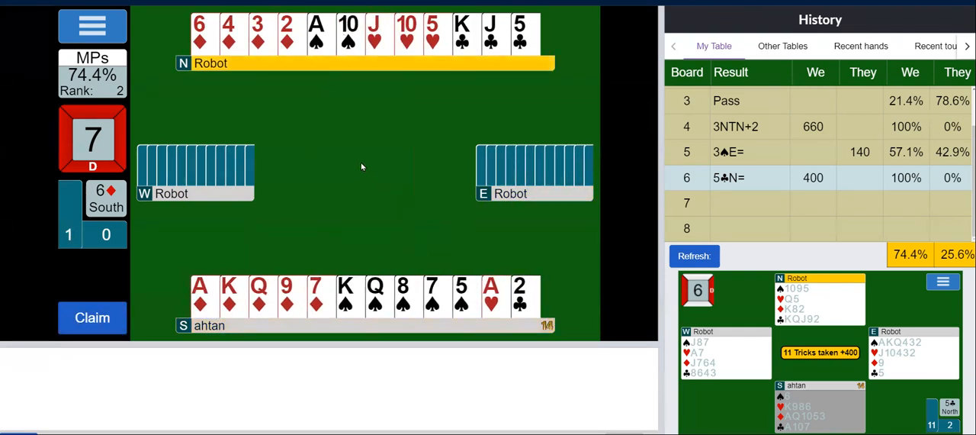
mouse_move(333, 163)
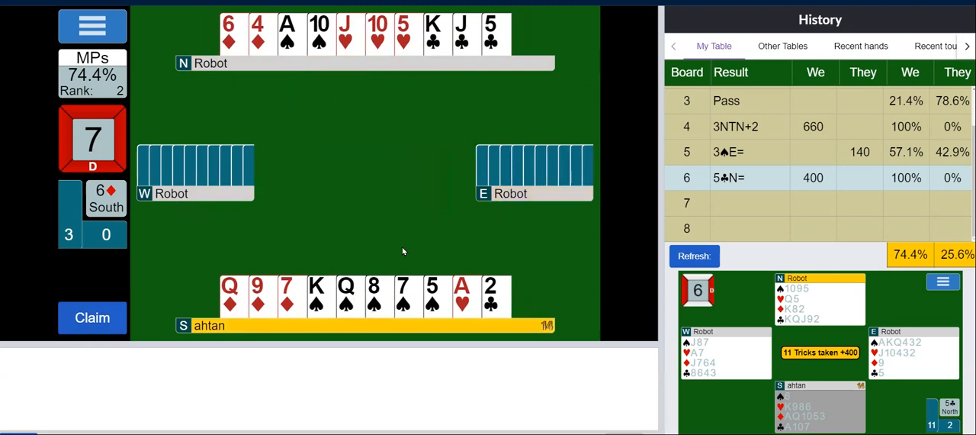
click(230, 295)
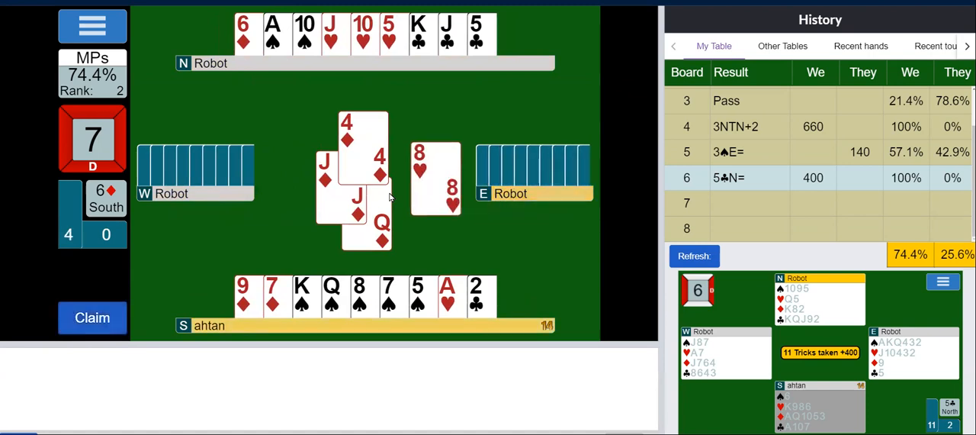
click(448, 295)
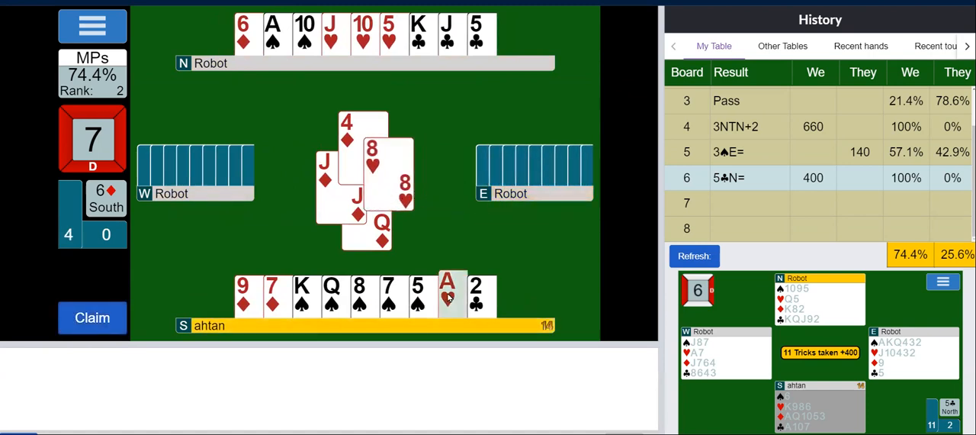
click(445, 295)
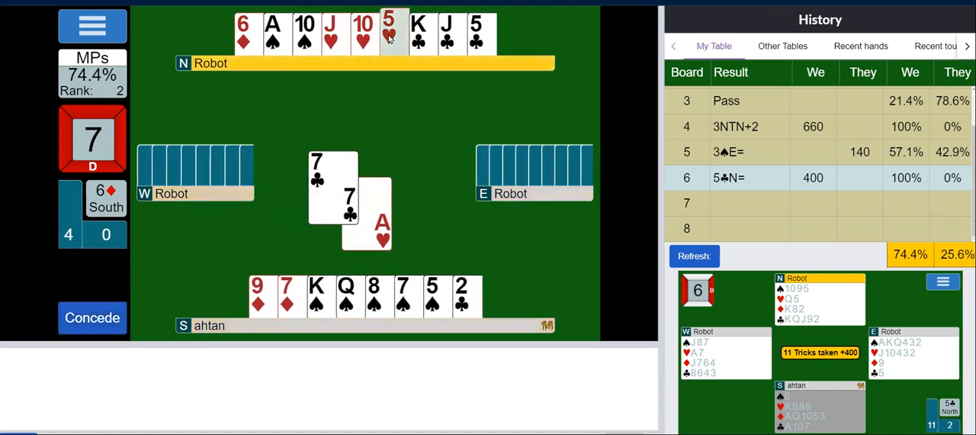
click(390, 34)
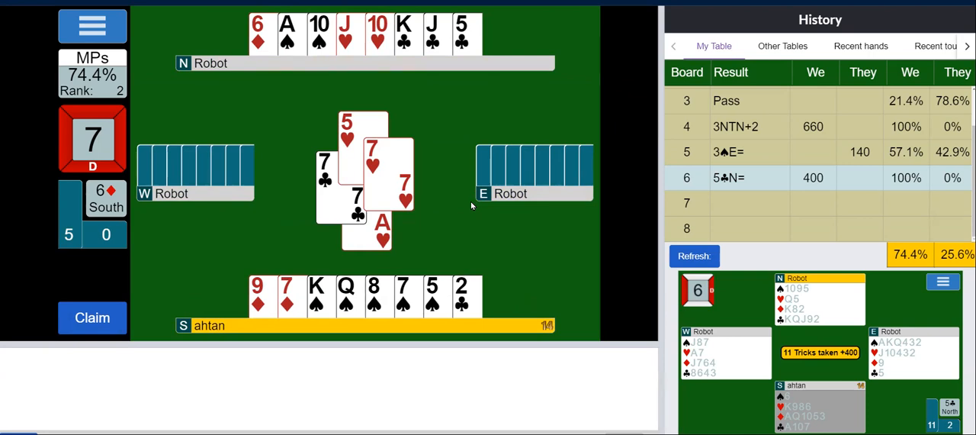
mouse_move(433, 298)
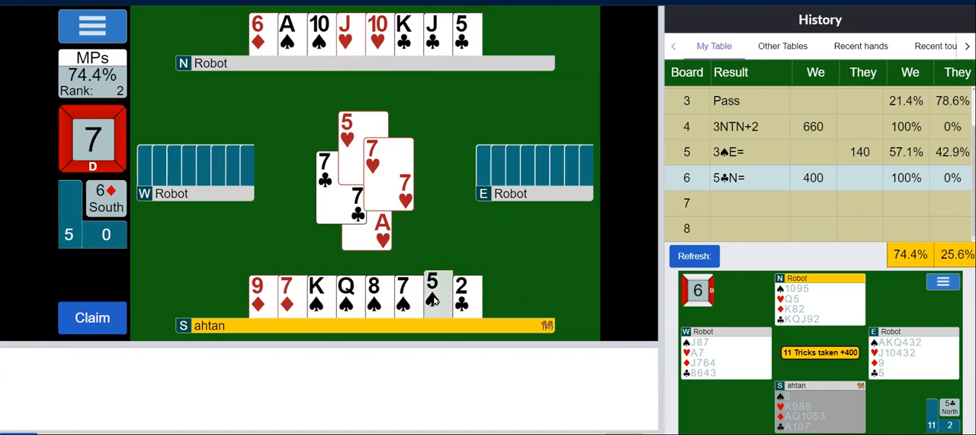
mouse_move(433, 302)
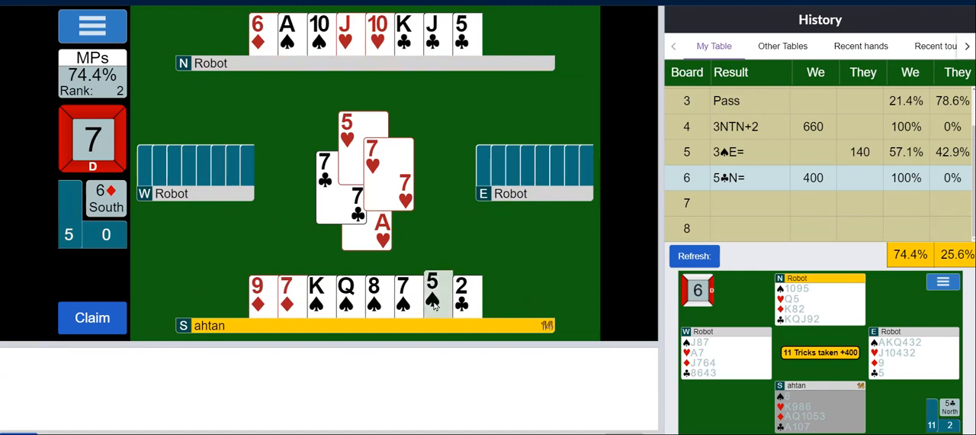
click(436, 295)
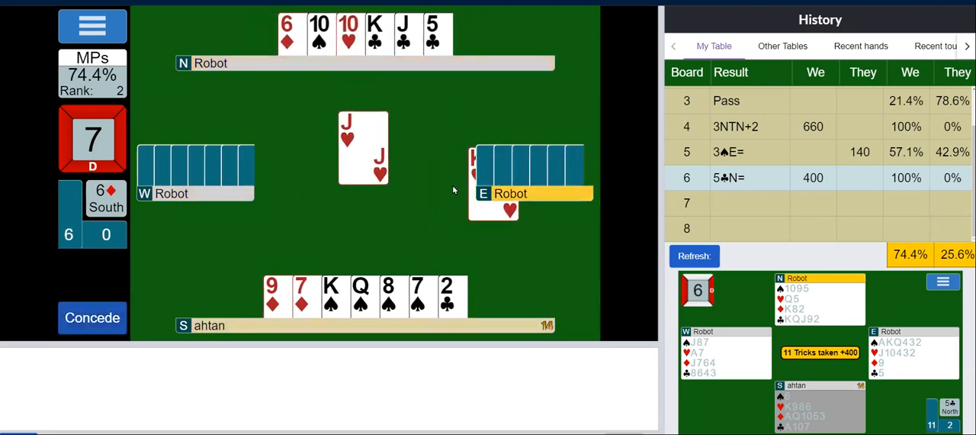
Ruff a heart with the seven of diamonds and a club with the nine, collecting the remaining tricks
click(302, 295)
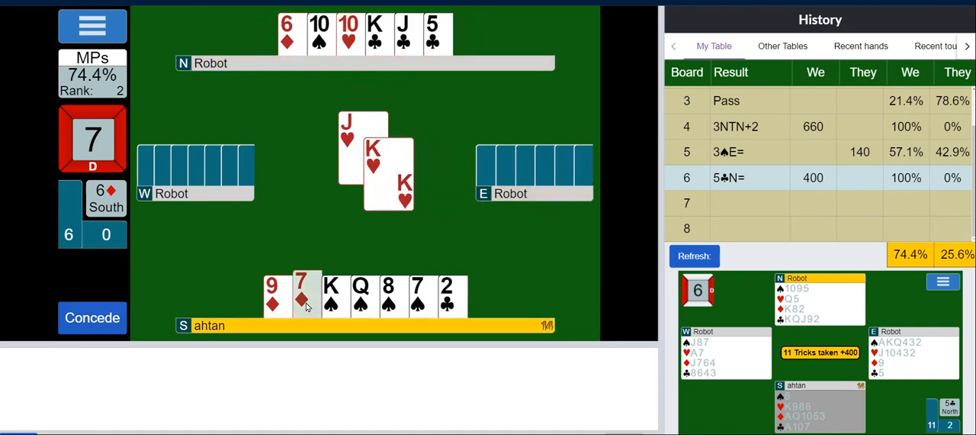
click(299, 297)
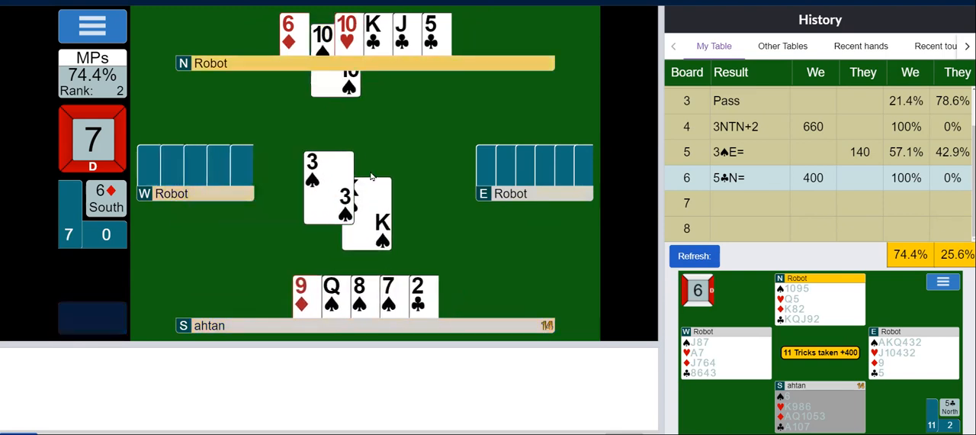
click(388, 296)
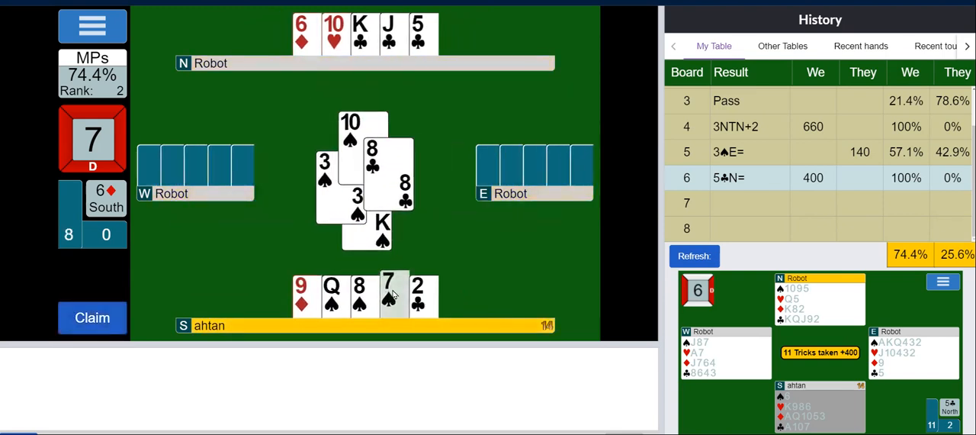
click(391, 296)
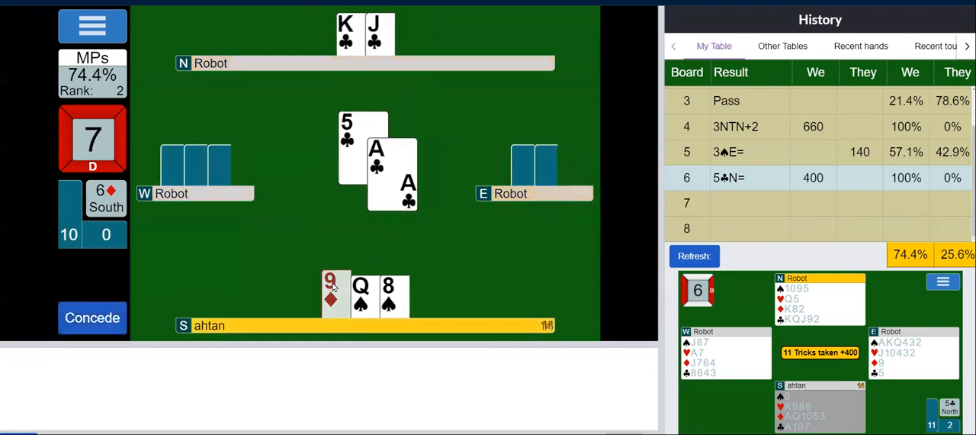
click(329, 296)
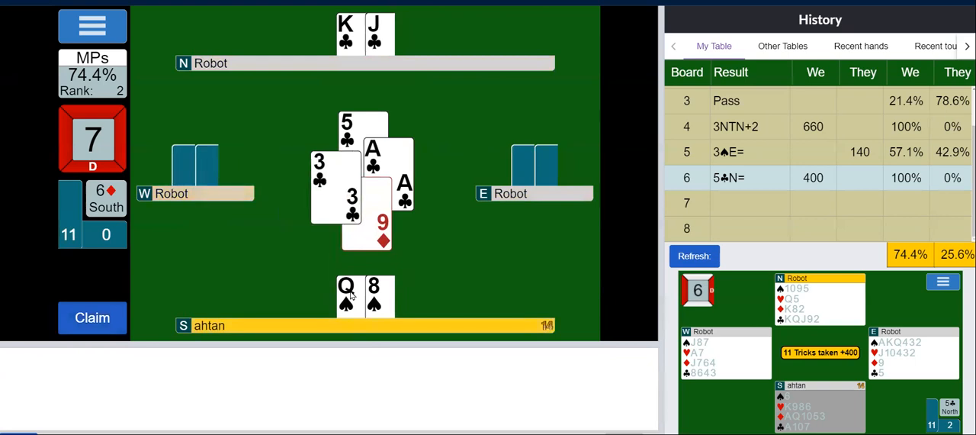
click(348, 296)
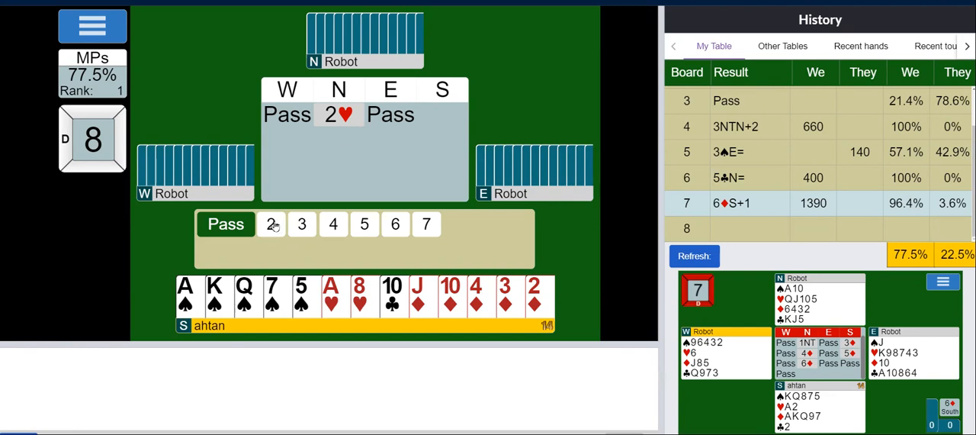
Bid 2♠ over partner's hearts on board 8, then jump to 4♥
click(271, 222)
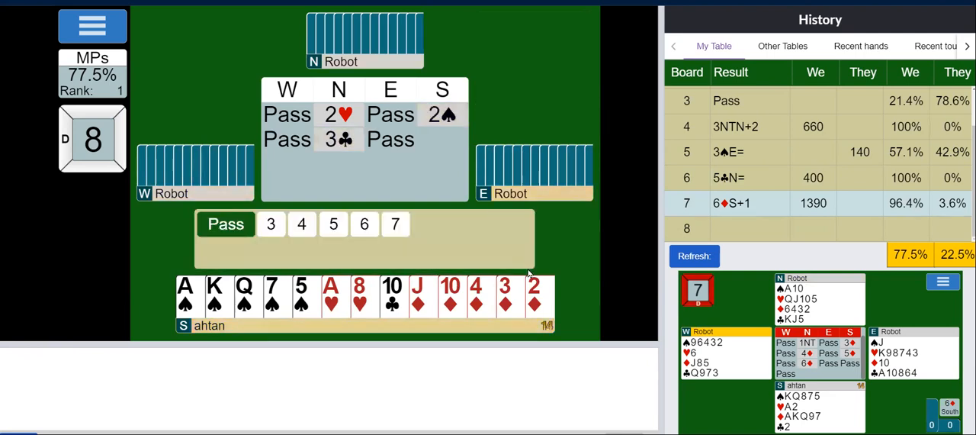
mouse_move(339, 139)
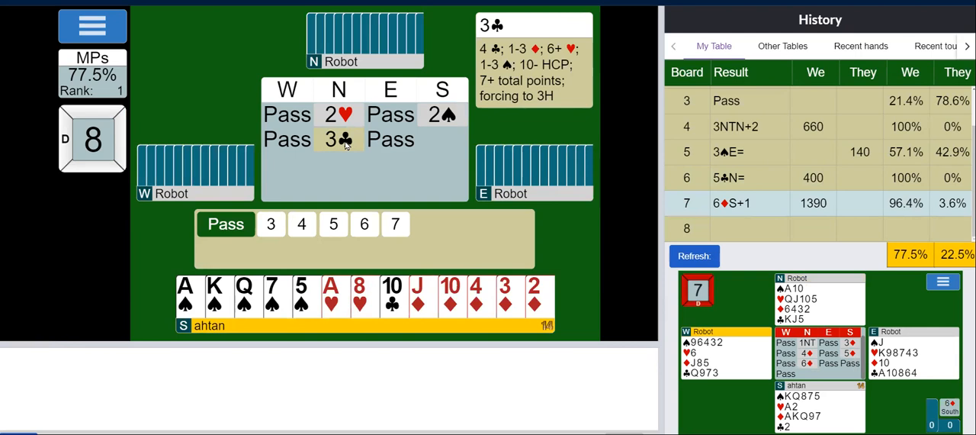
click(302, 222)
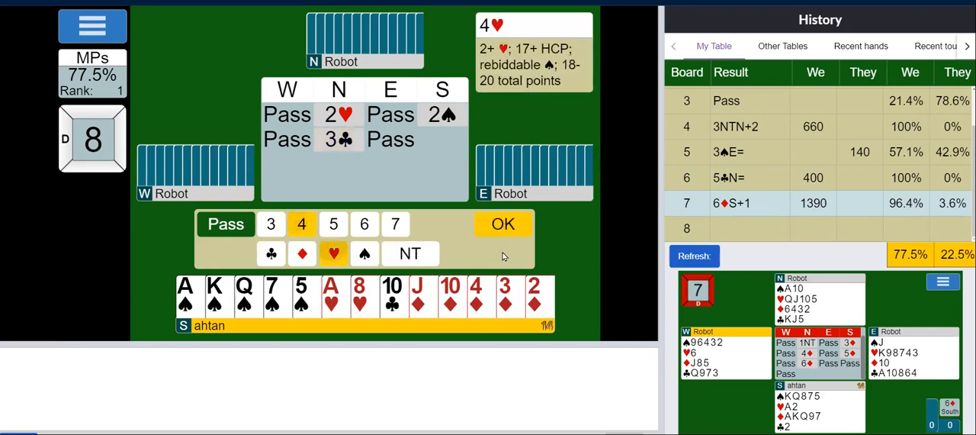
click(501, 222)
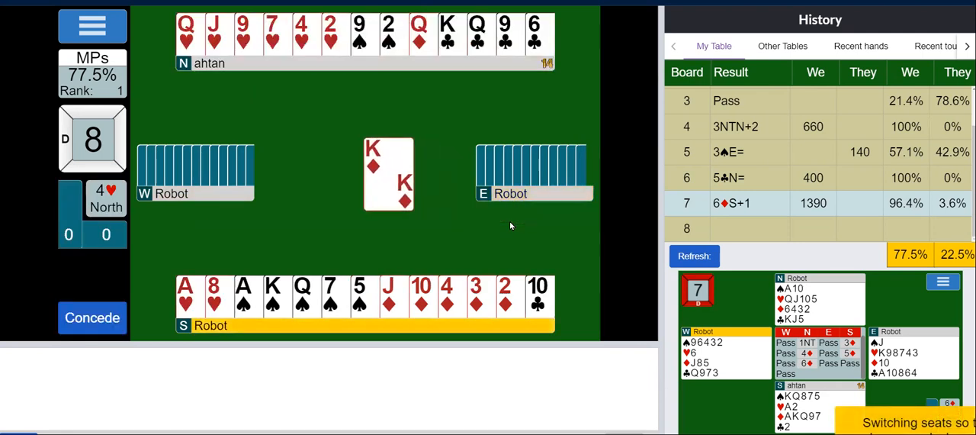
mouse_move(558, 21)
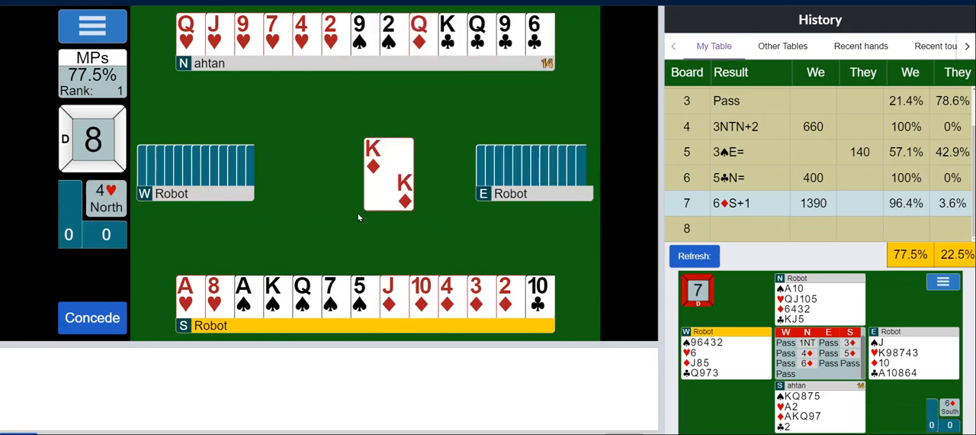
mouse_move(434, 93)
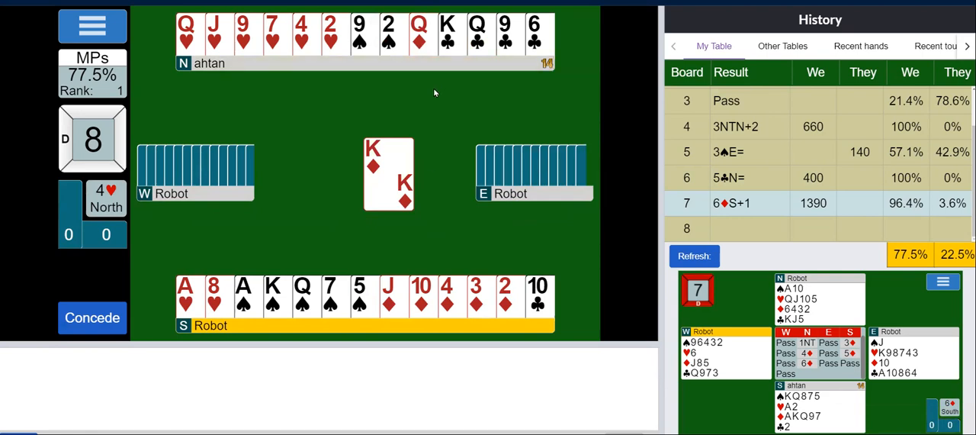
mouse_move(281, 107)
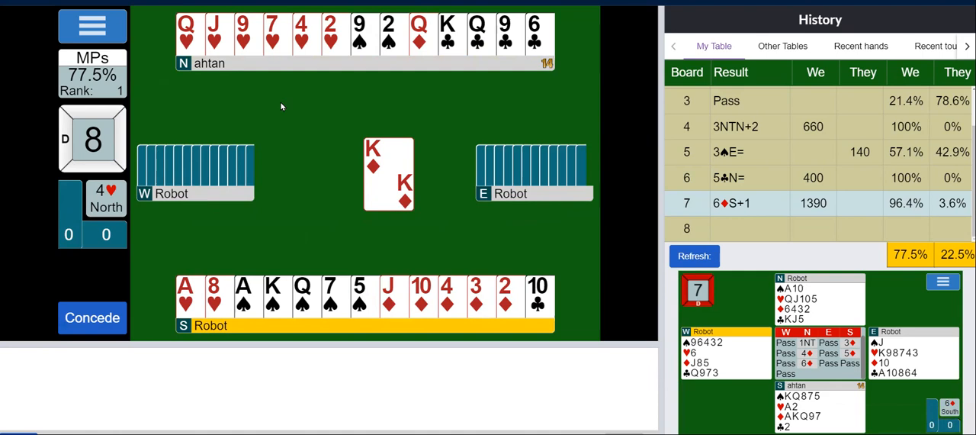
mouse_move(442, 110)
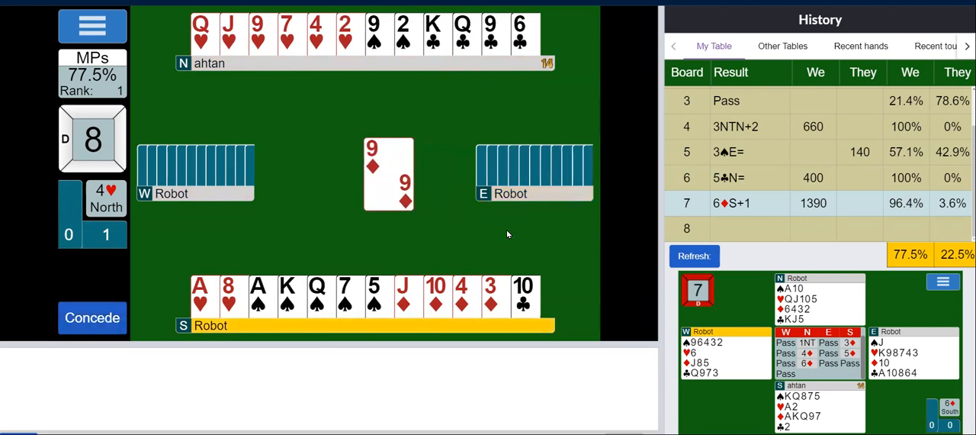
Follow to the opening diamond, ruff the next diamond with the heart two, and win the heart ace
click(436, 296)
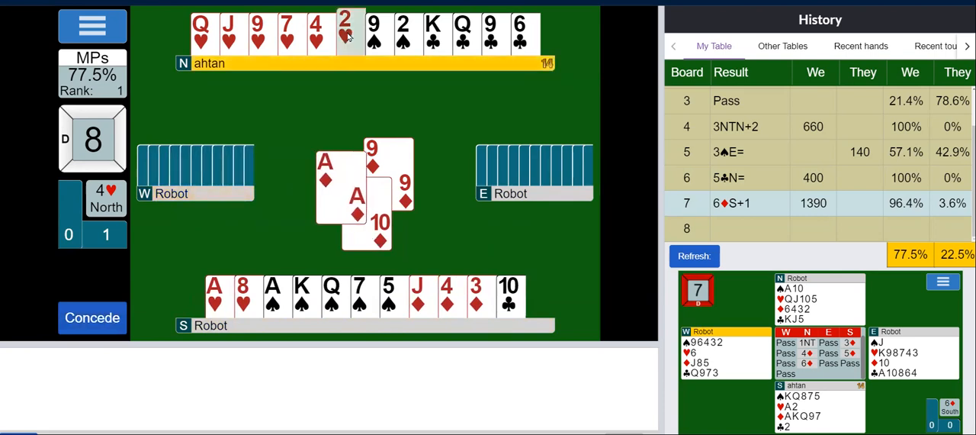
click(345, 32)
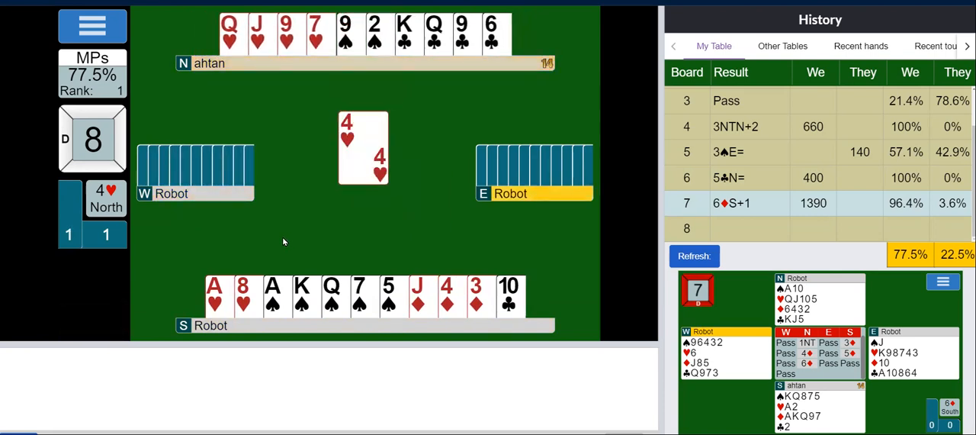
click(213, 296)
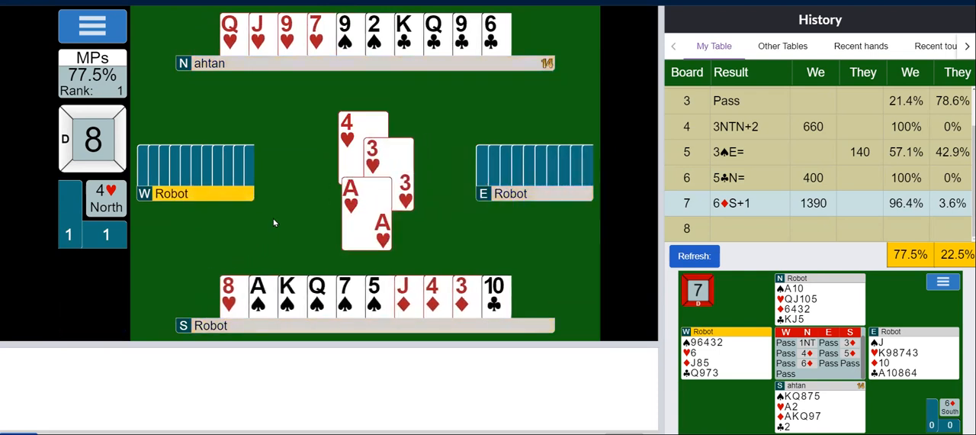
click(227, 296)
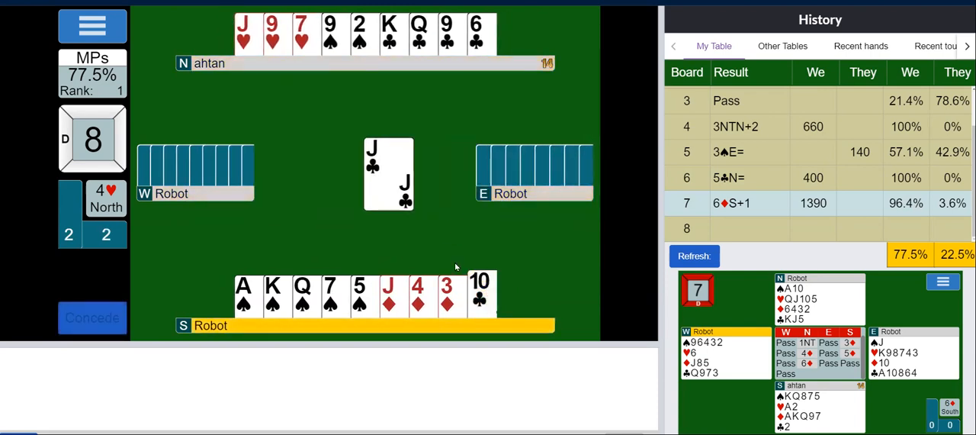
Play to the club trick and discard the jack of diamonds on a heart to bring 4♥ home
click(479, 296)
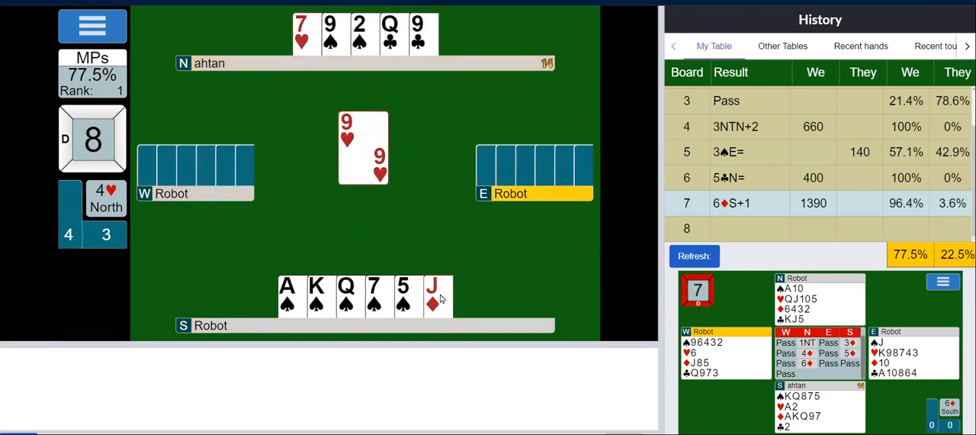
click(433, 295)
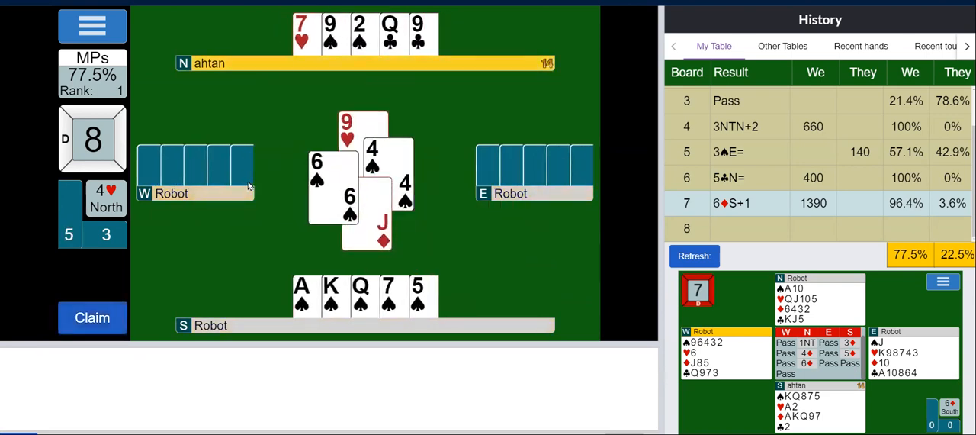
click(92, 317)
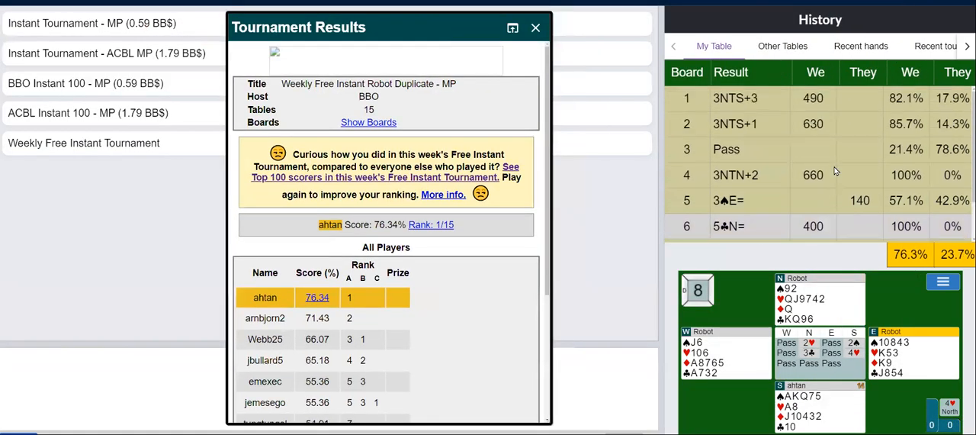
Scroll through the Tournament Results showing rank 1 of 15 with 76.34%
scroll(down, 3)
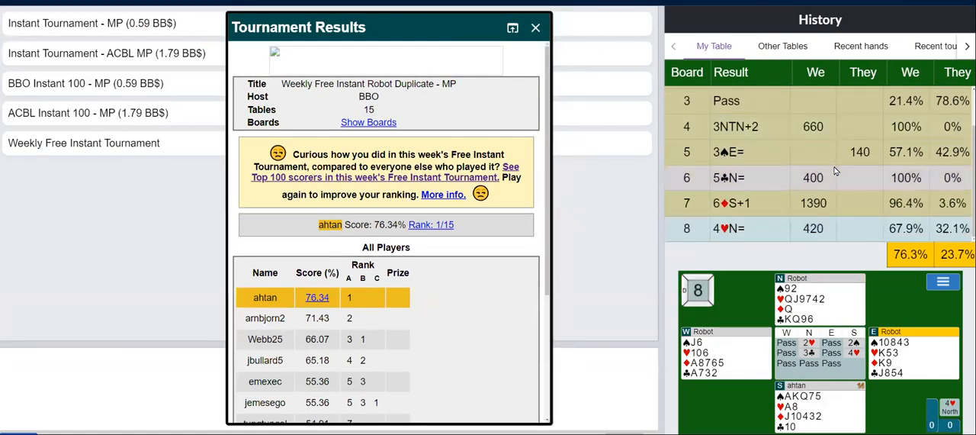